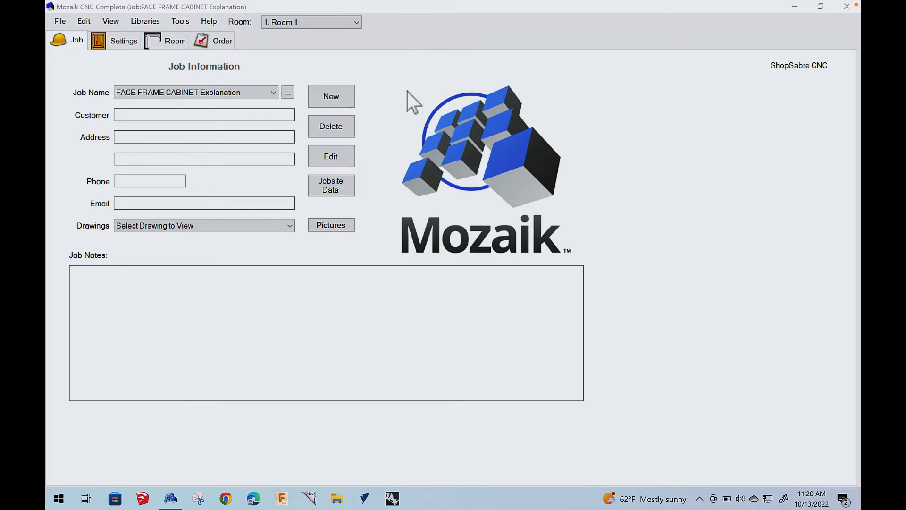
# Step: Review the Panel Stock melamine rows in the Stock Materials Library, then close it to return to the job's door and drawer settings
pyautogui.click(123, 41)
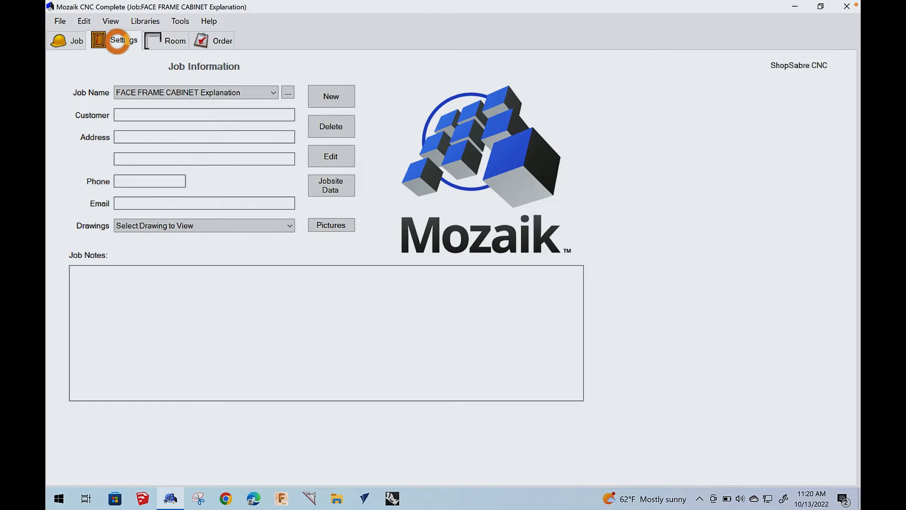
pyautogui.click(123, 40)
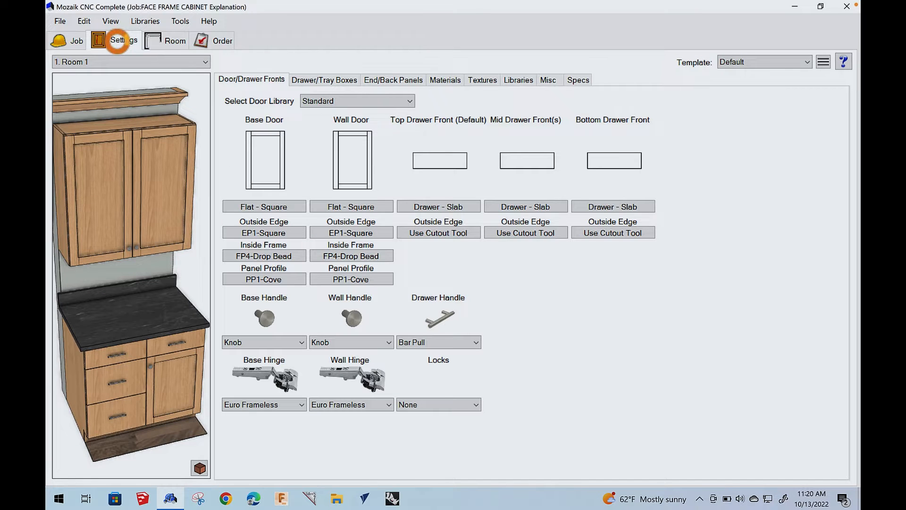
pyautogui.moveTo(145, 20)
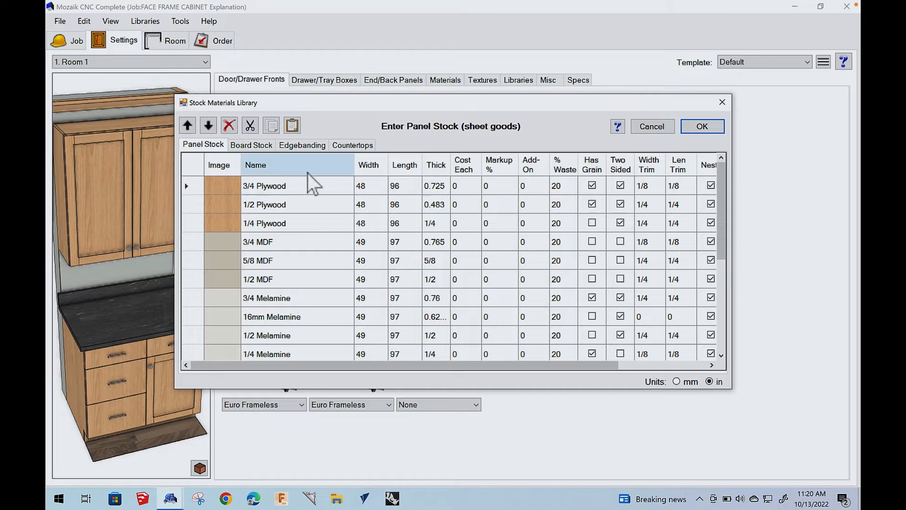
pyautogui.moveTo(295, 355)
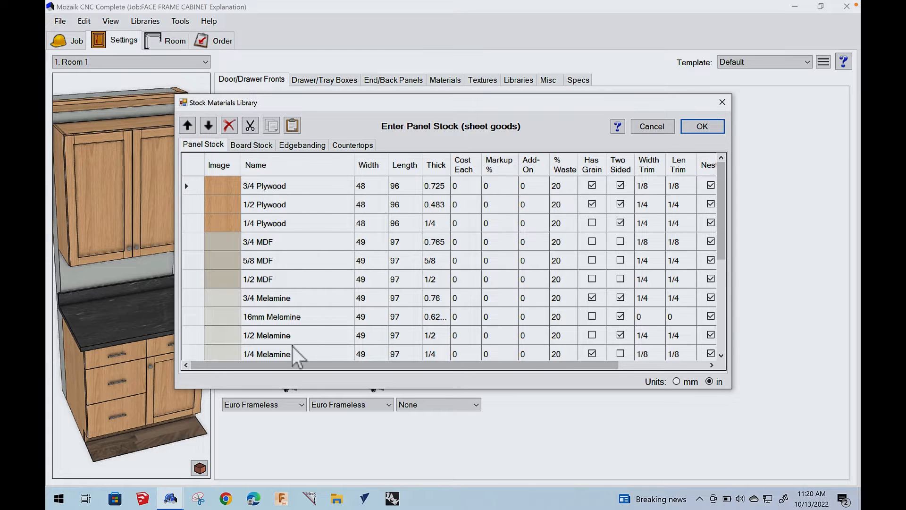
pyautogui.scroll(-3)
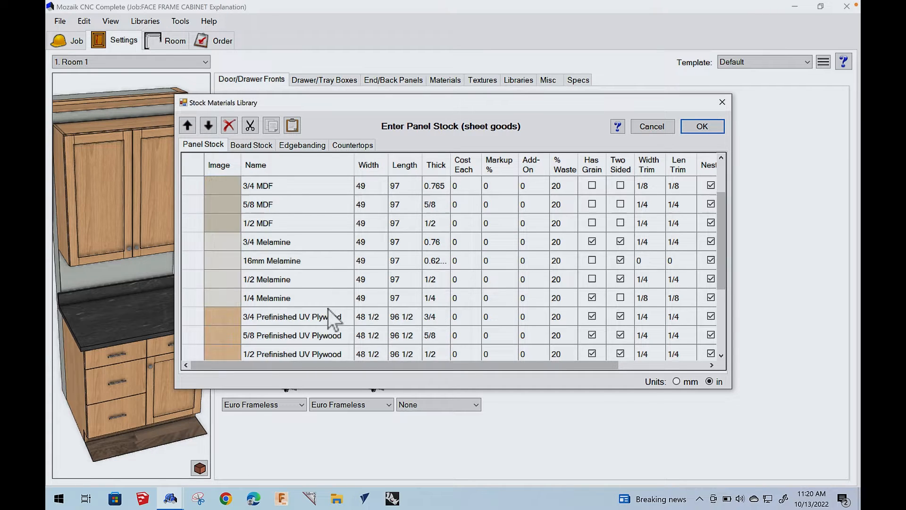
pyautogui.moveTo(306, 280)
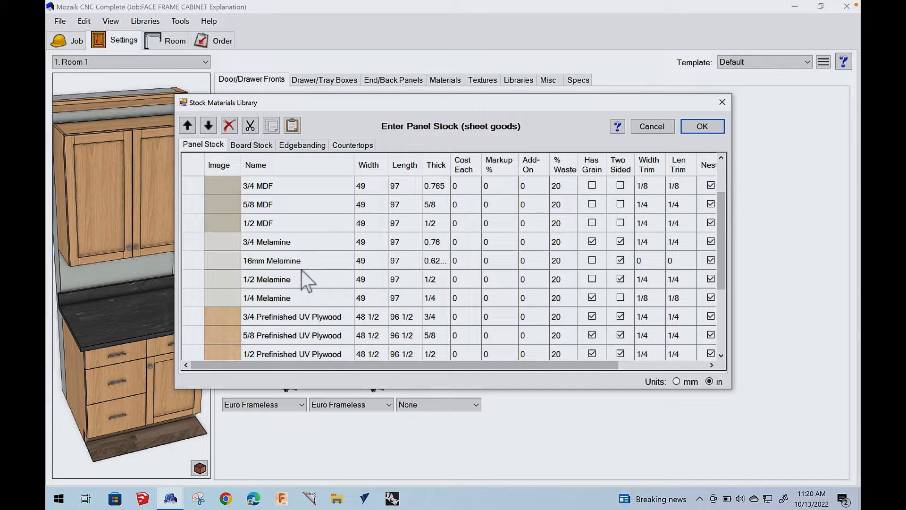
pyautogui.click(267, 241)
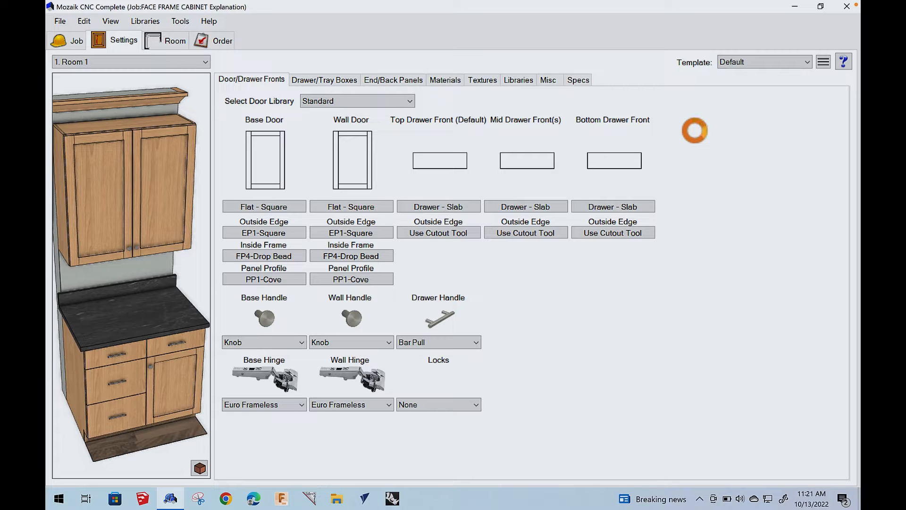
pyautogui.moveTo(715, 136)
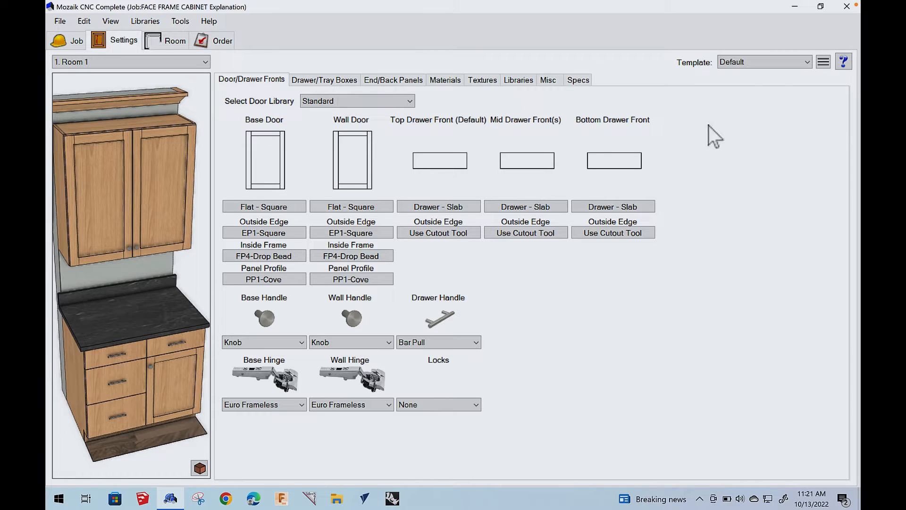
pyautogui.moveTo(405, 160)
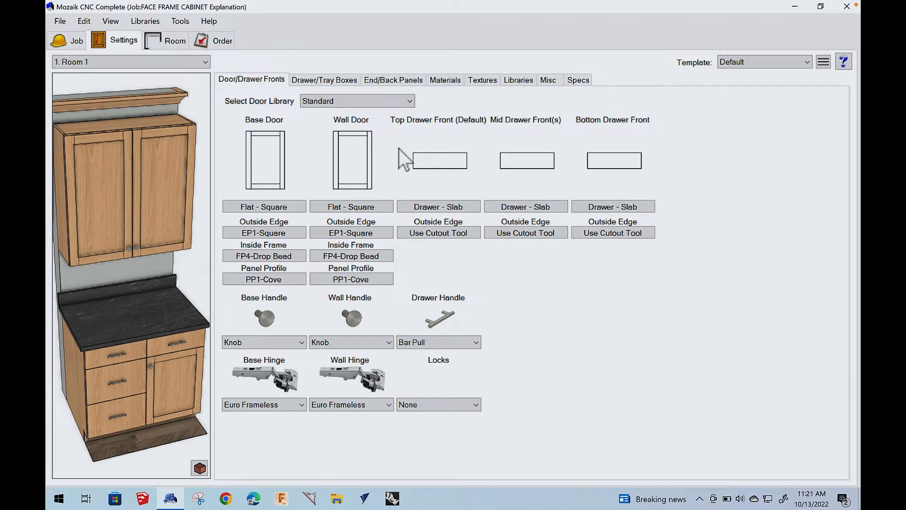
pyautogui.click(145, 21)
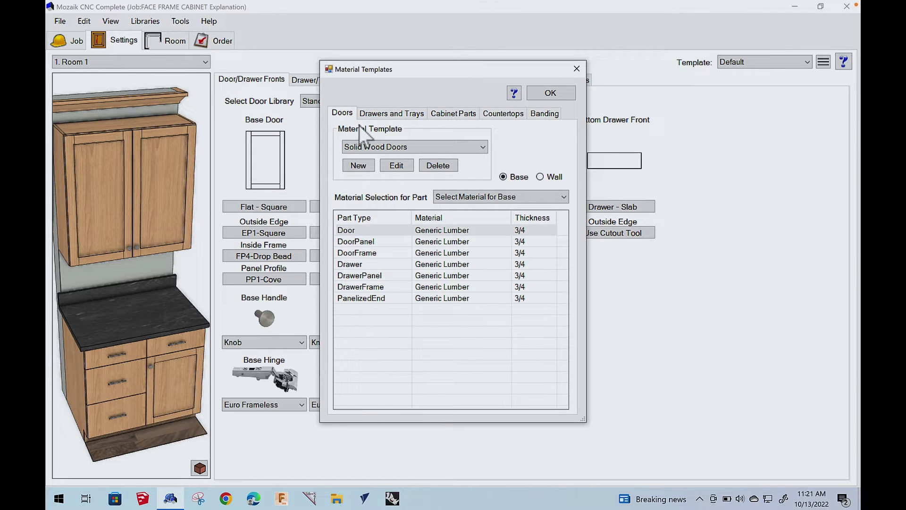
pyautogui.click(453, 113)
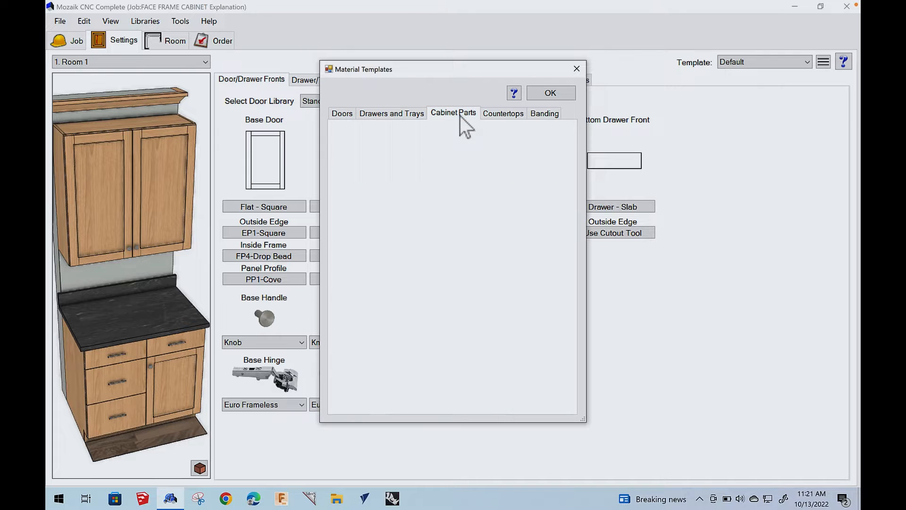
pyautogui.click(453, 113)
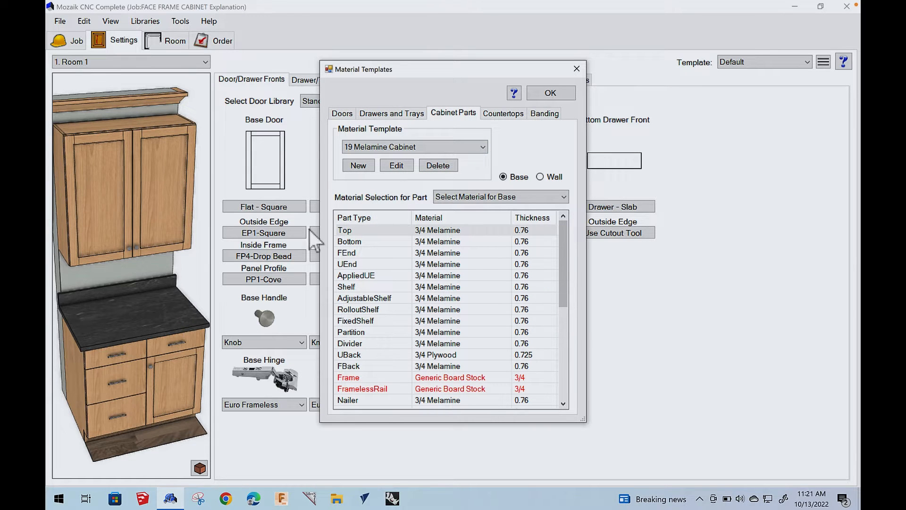
pyautogui.moveTo(543, 246)
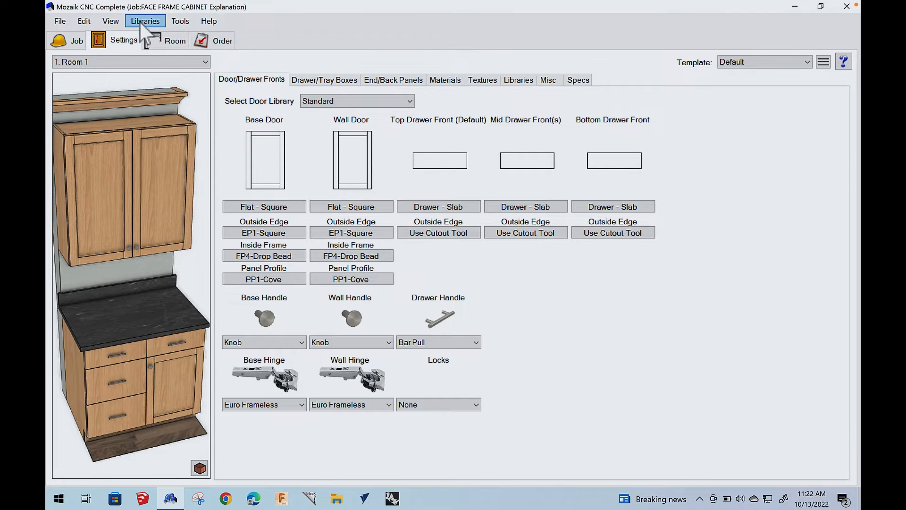
pyautogui.click(145, 21)
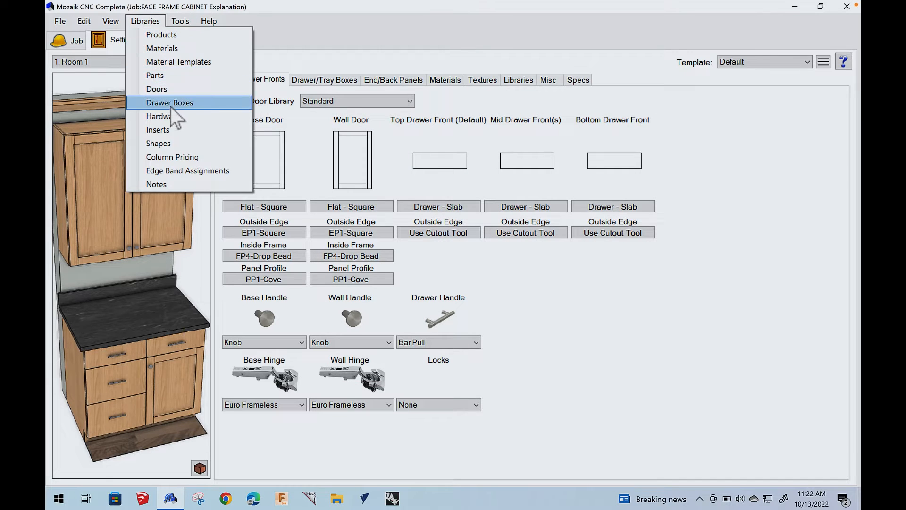
pyautogui.click(161, 35)
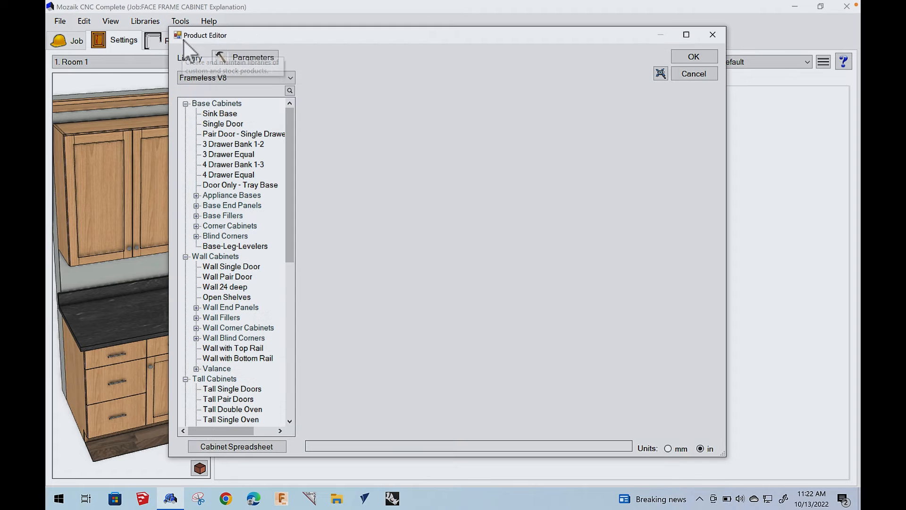
pyautogui.click(253, 57)
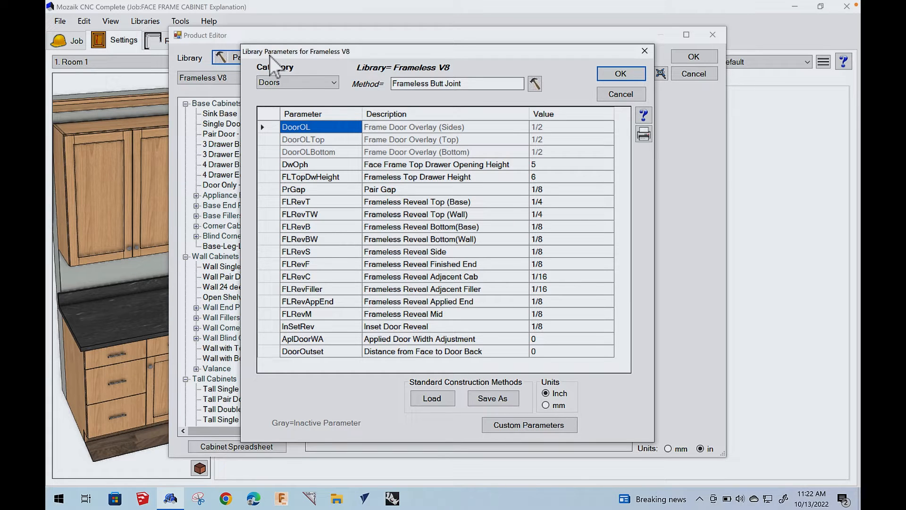
pyautogui.moveTo(246, 164)
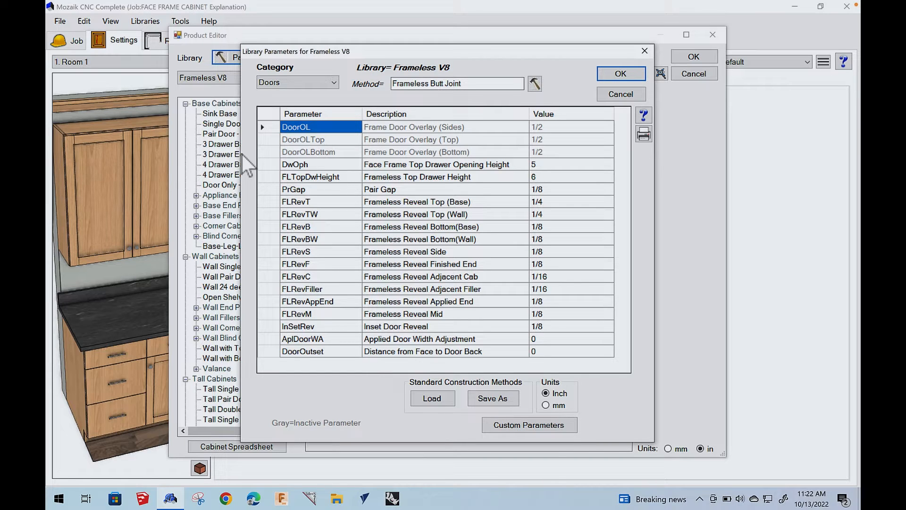
pyautogui.moveTo(468, 177)
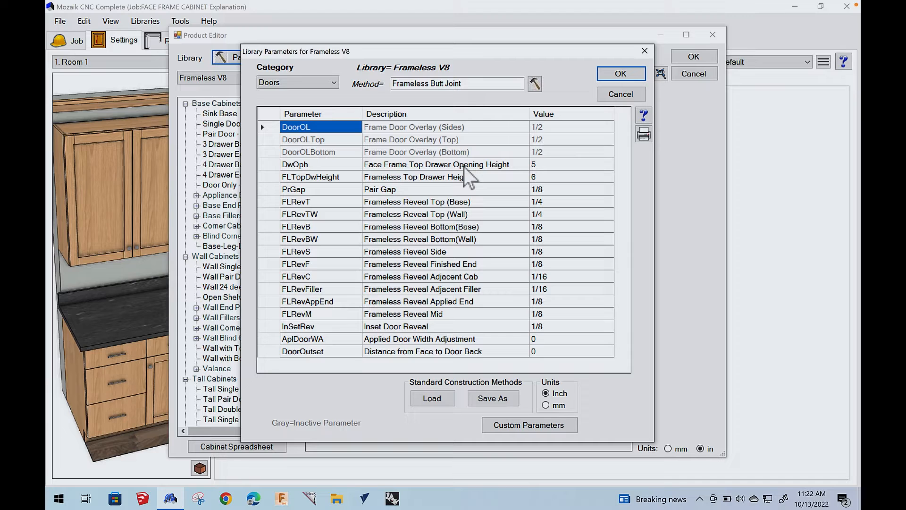
pyautogui.moveTo(430, 177)
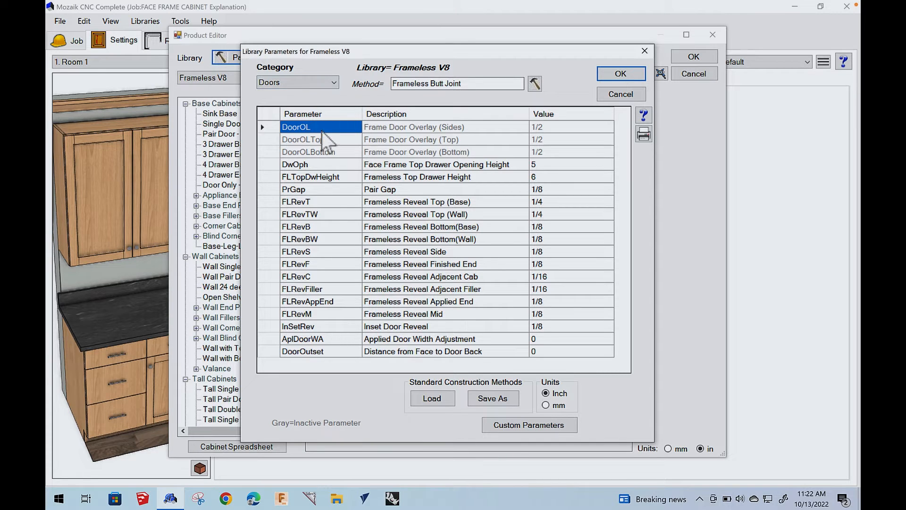
pyautogui.moveTo(328, 154)
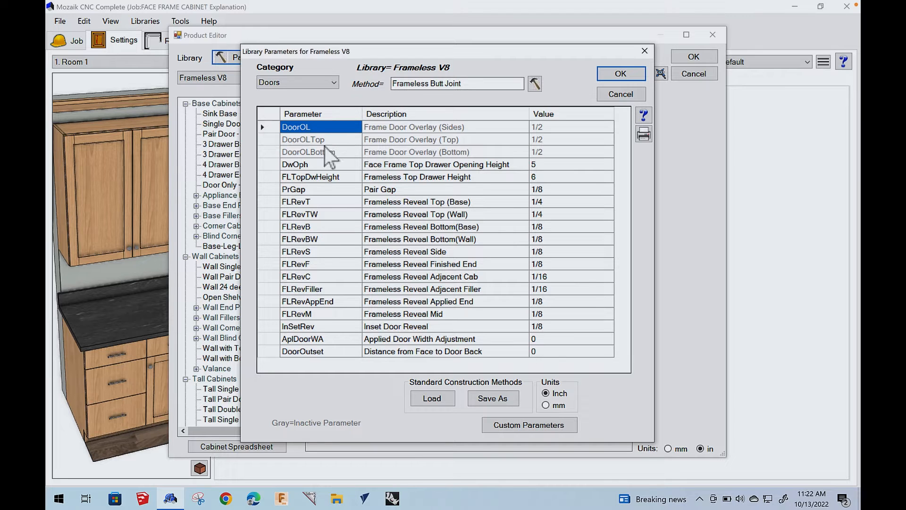
pyautogui.moveTo(329, 194)
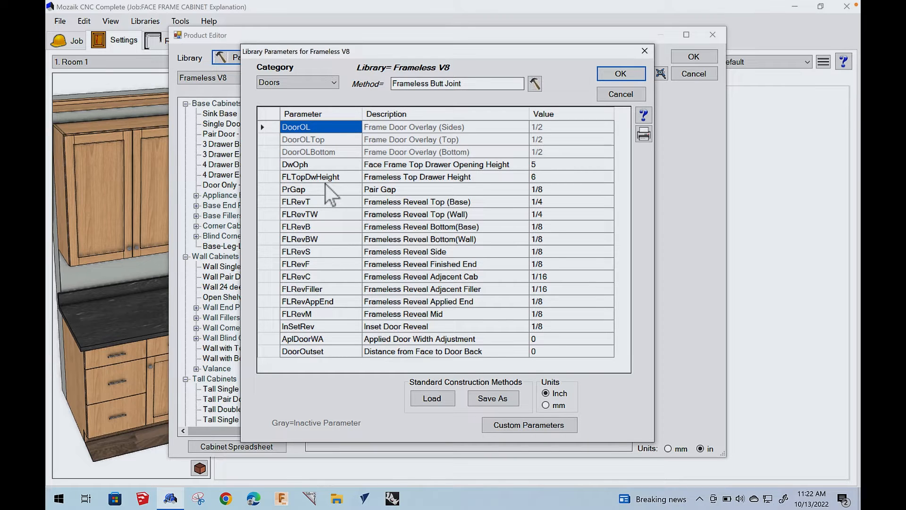
pyautogui.moveTo(474, 174)
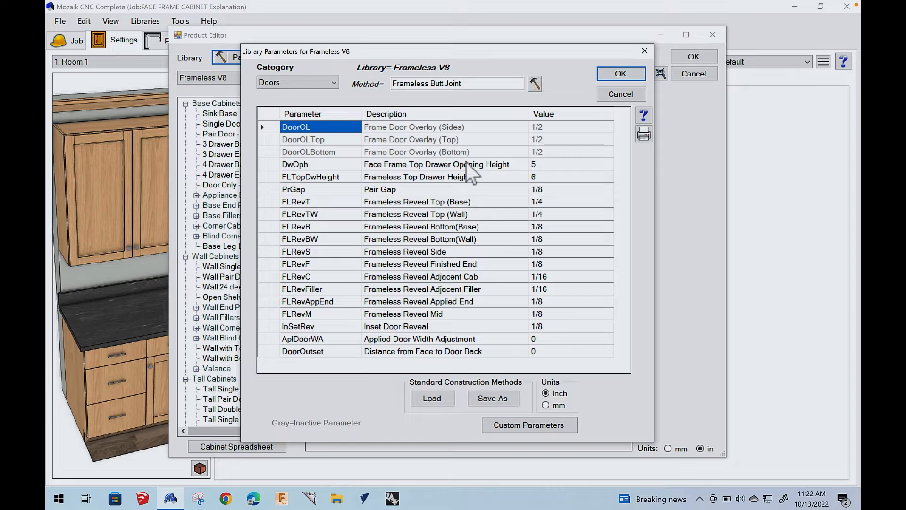
pyautogui.moveTo(473, 177)
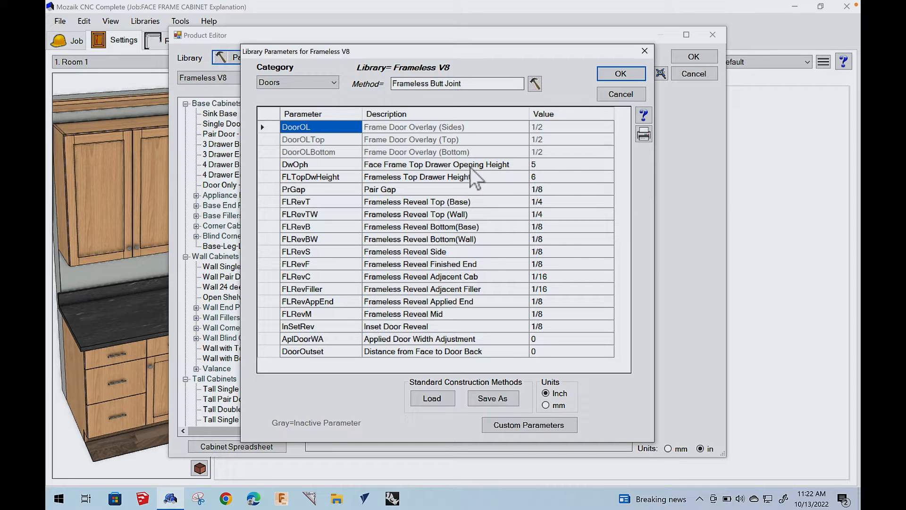
pyautogui.moveTo(468, 176)
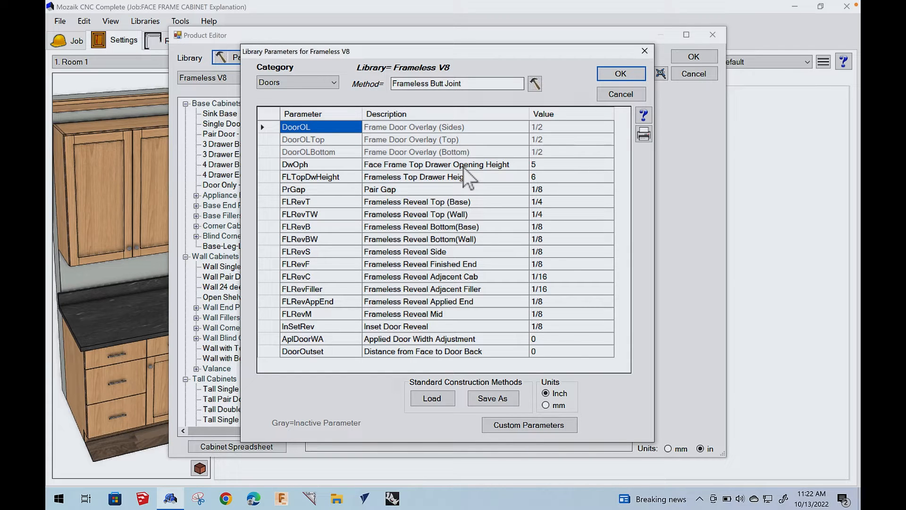
pyautogui.moveTo(443, 173)
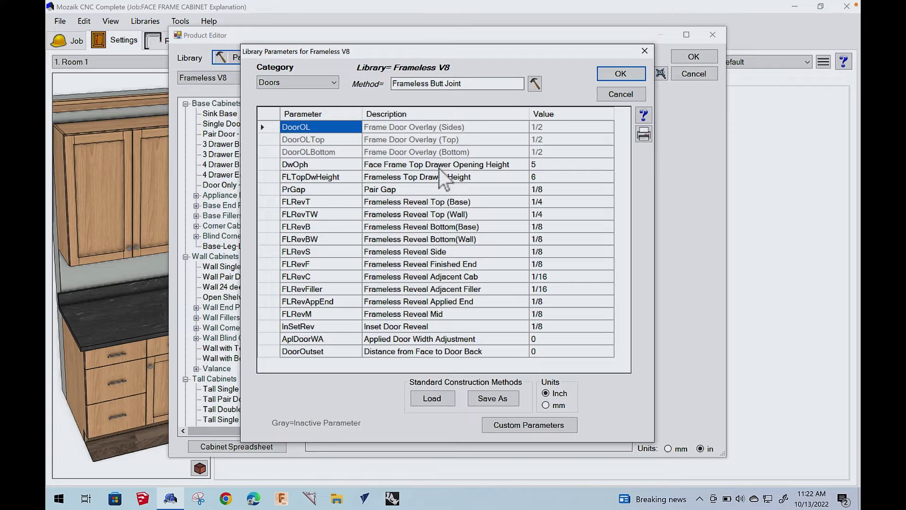
pyautogui.moveTo(620, 74)
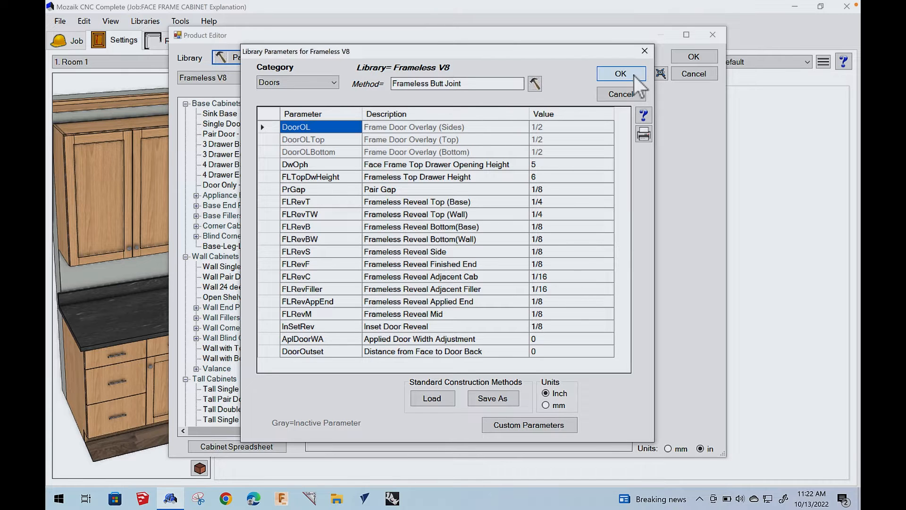
pyautogui.click(620, 74)
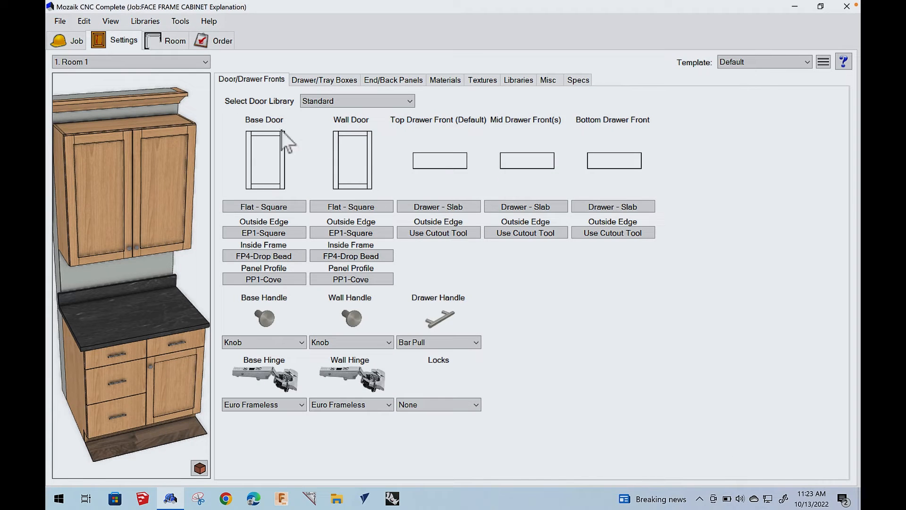
# Step: Go to the Order page and bring up the product library dropdown
pyautogui.click(176, 40)
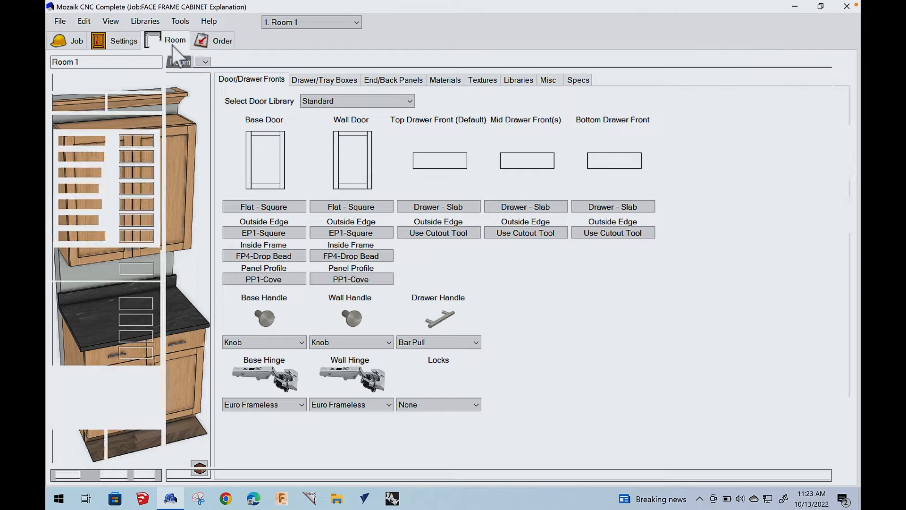
pyautogui.click(176, 40)
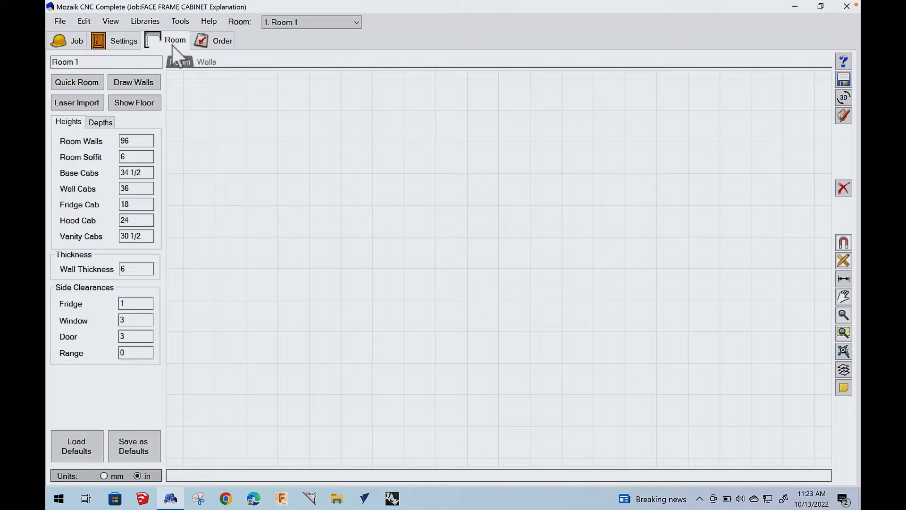
pyautogui.moveTo(177, 55)
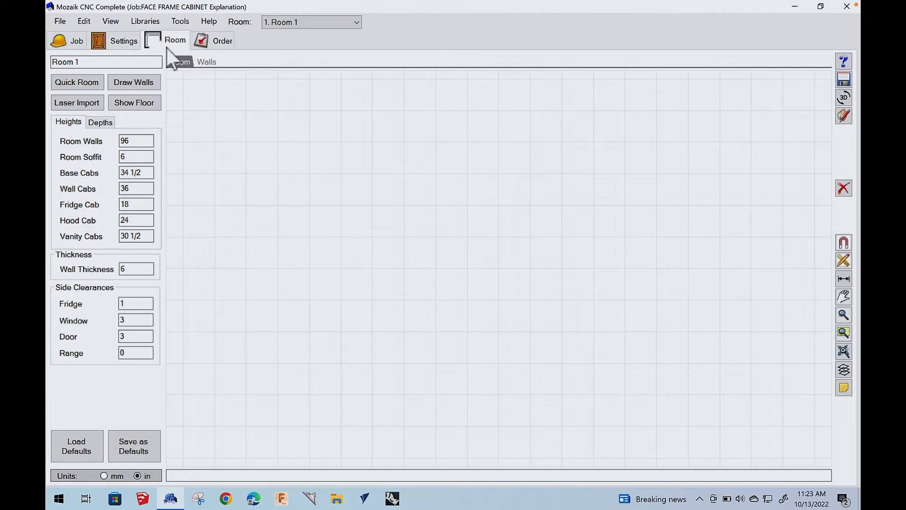
pyautogui.click(223, 39)
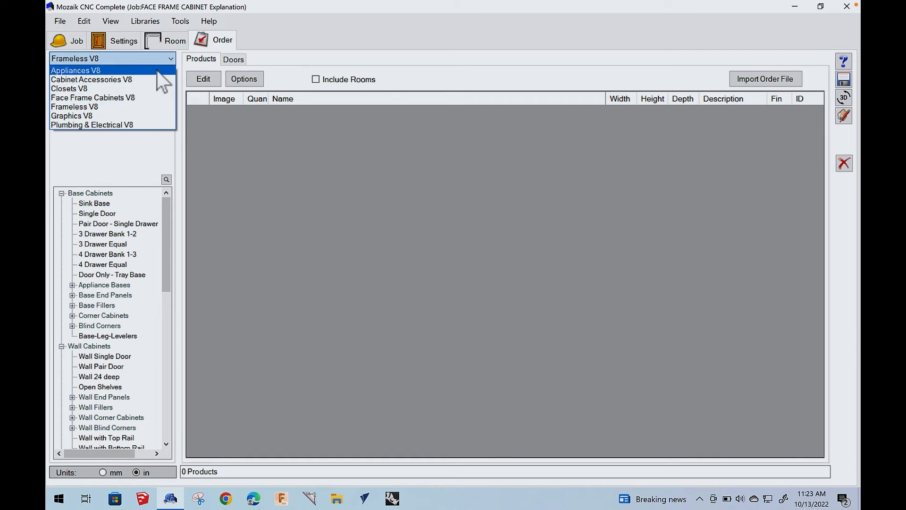
# Step: Choose Face Frame Cabinets V8 and add a Wall Pair Door cabinet to the order
pyautogui.click(93, 98)
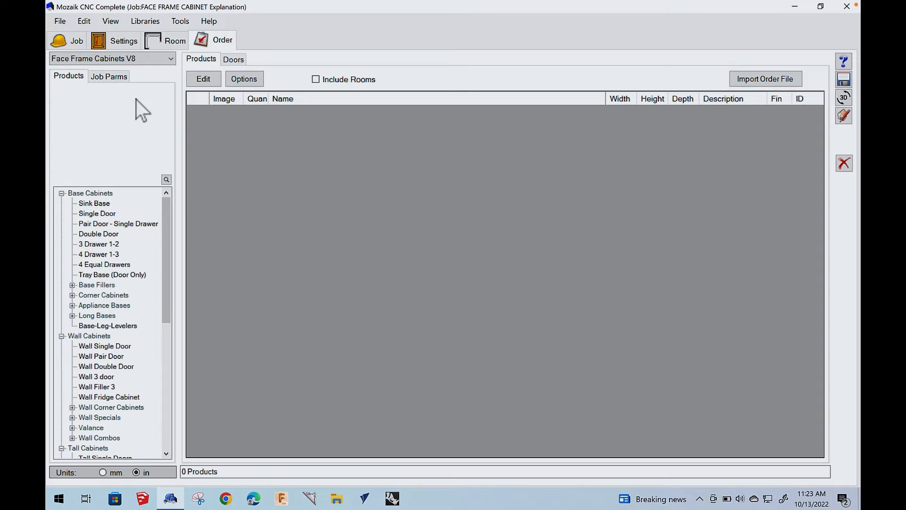
pyautogui.moveTo(104, 370)
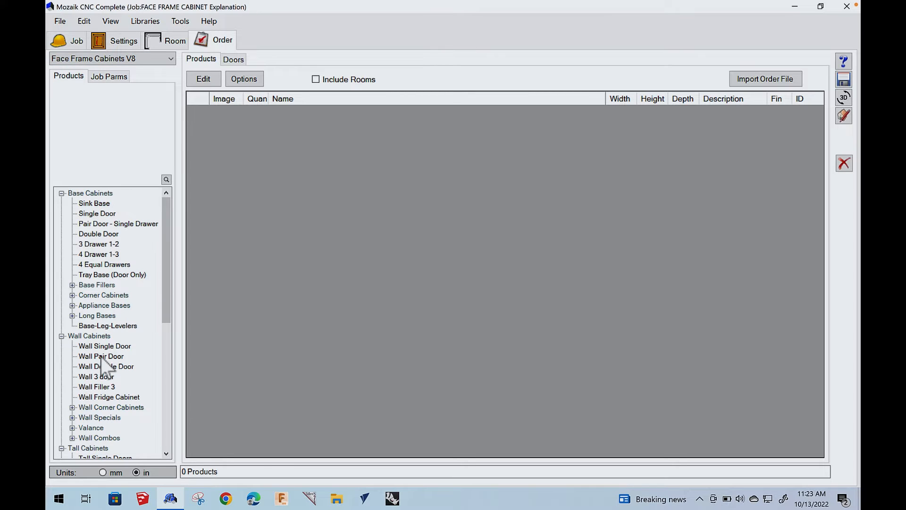
pyautogui.click(101, 356)
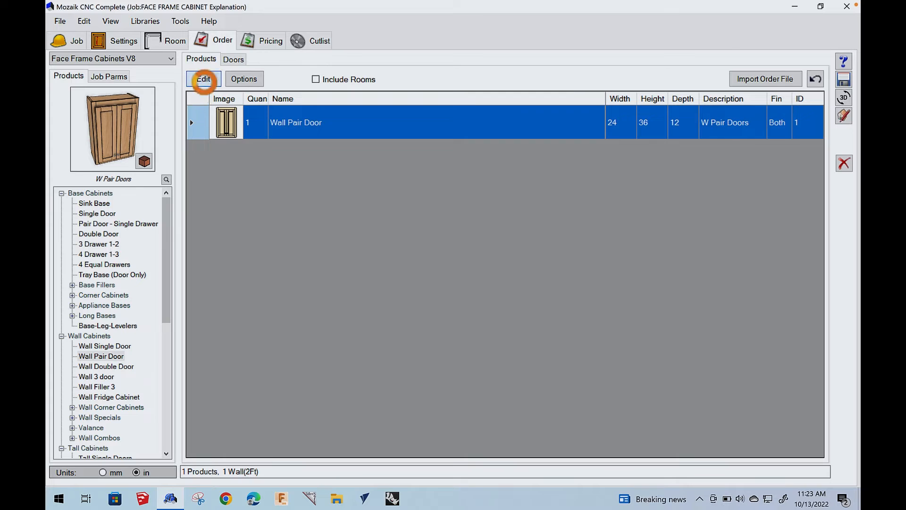
# Step: In the Product Editor Size tab, set the cabinet to 96 wide and 13 deep, keeping 36 high
pyautogui.click(203, 79)
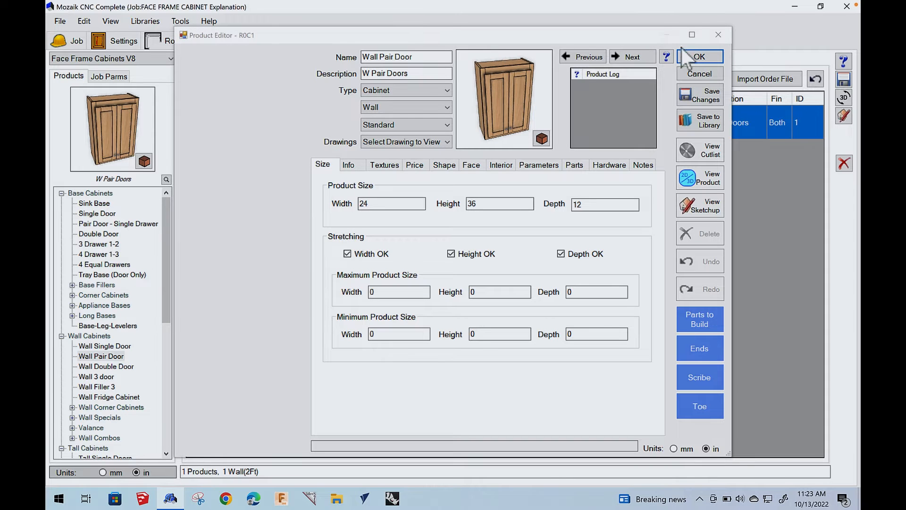
pyautogui.click(692, 35)
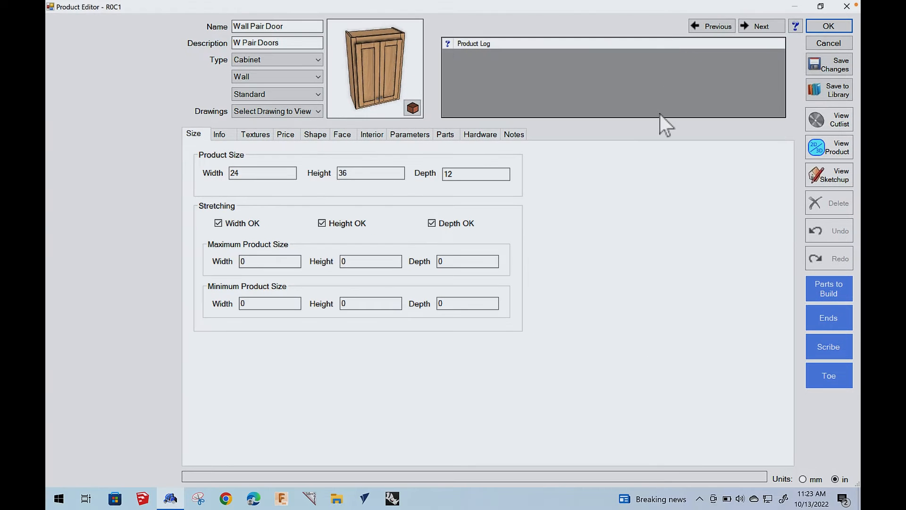
pyautogui.moveTo(414, 105)
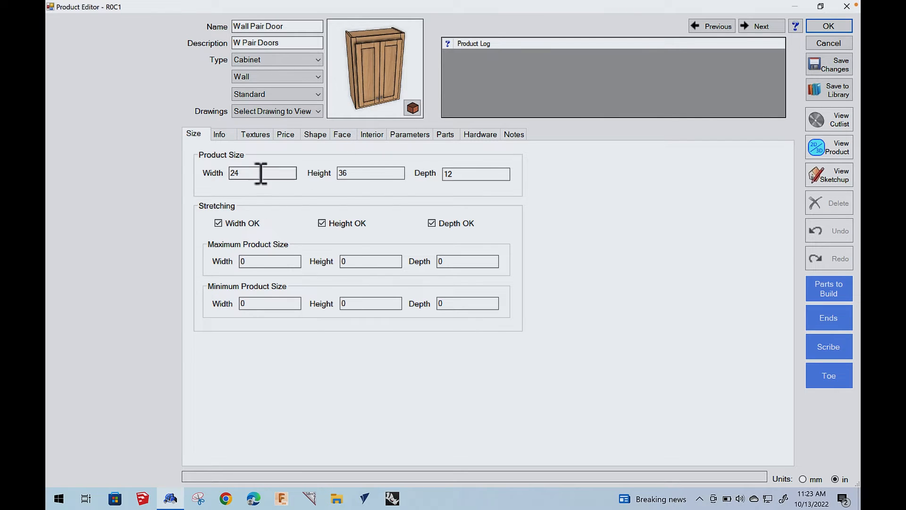
pyautogui.moveTo(261, 173)
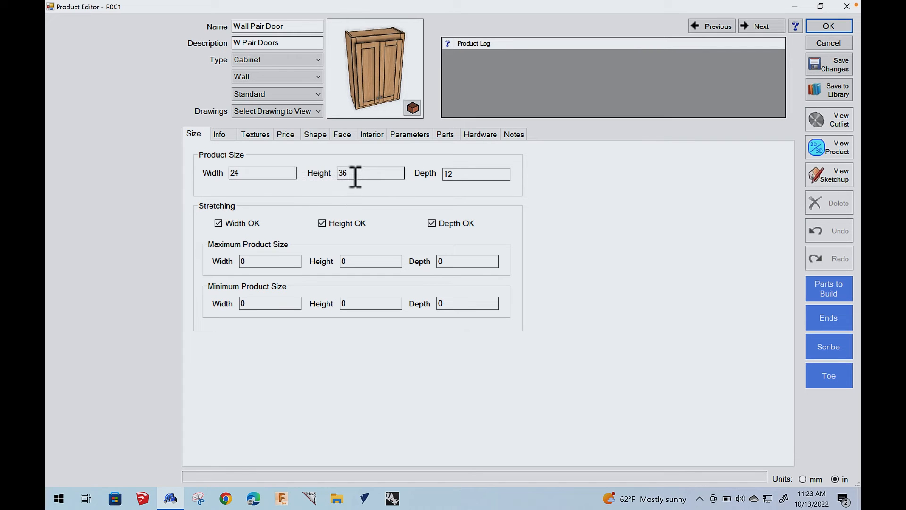
pyautogui.tripleClick(370, 173)
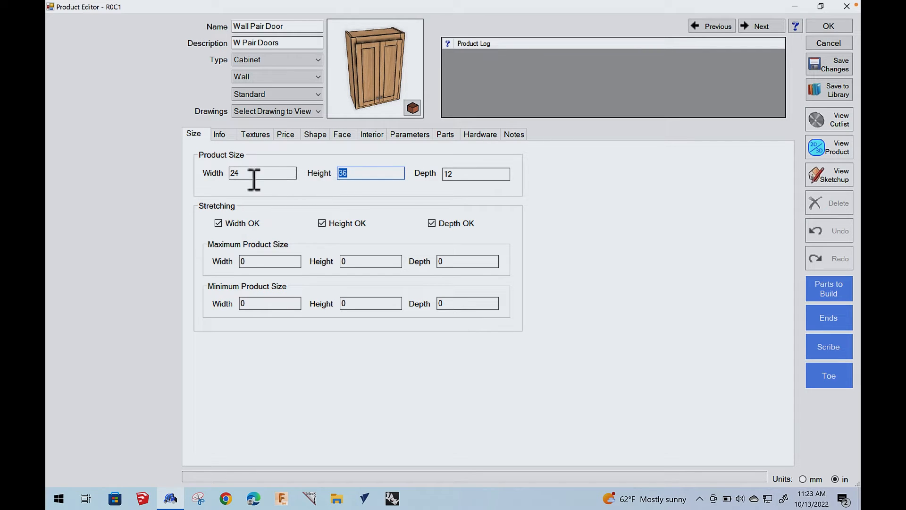
pyautogui.click(262, 173)
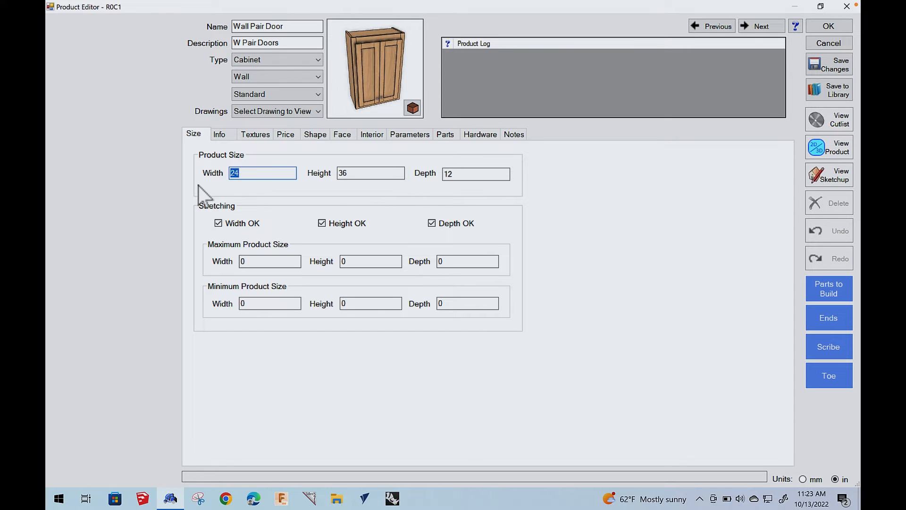
pyautogui.write('96')
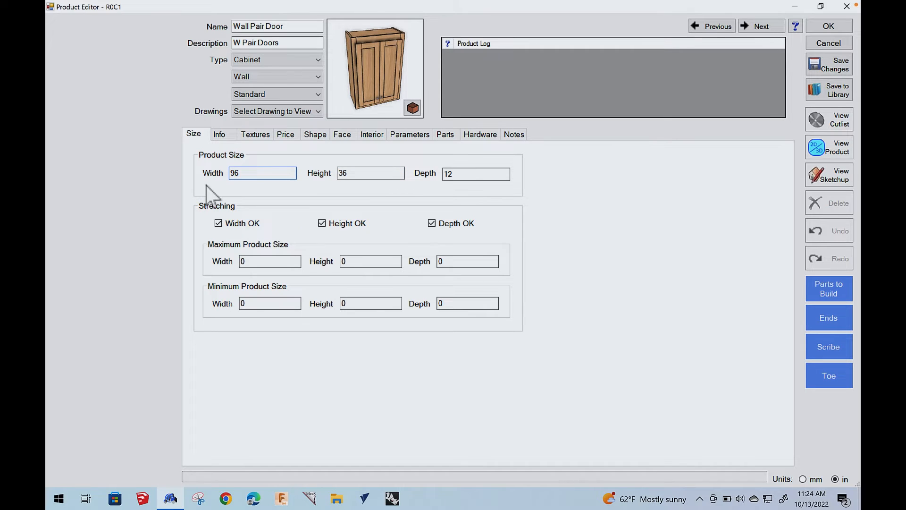
pyautogui.click(475, 173)
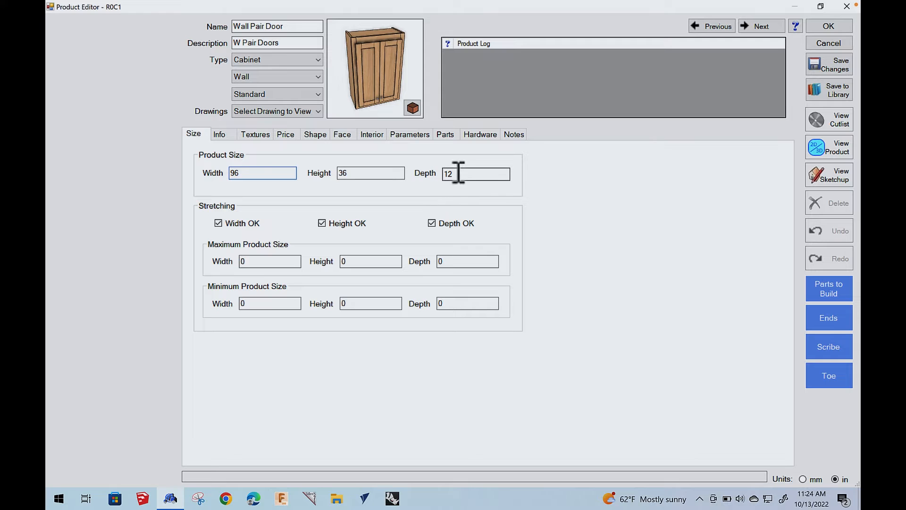
pyautogui.press('BackSpace')
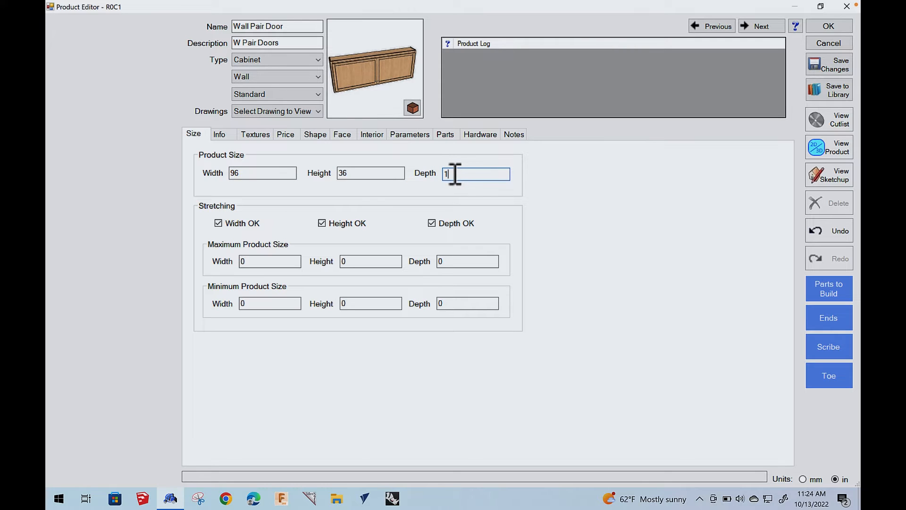
pyautogui.write('3')
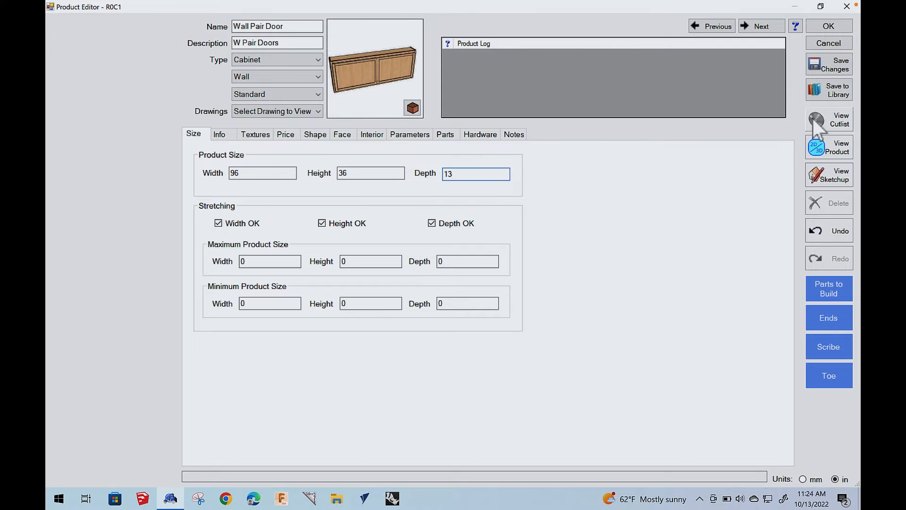
pyautogui.click(828, 148)
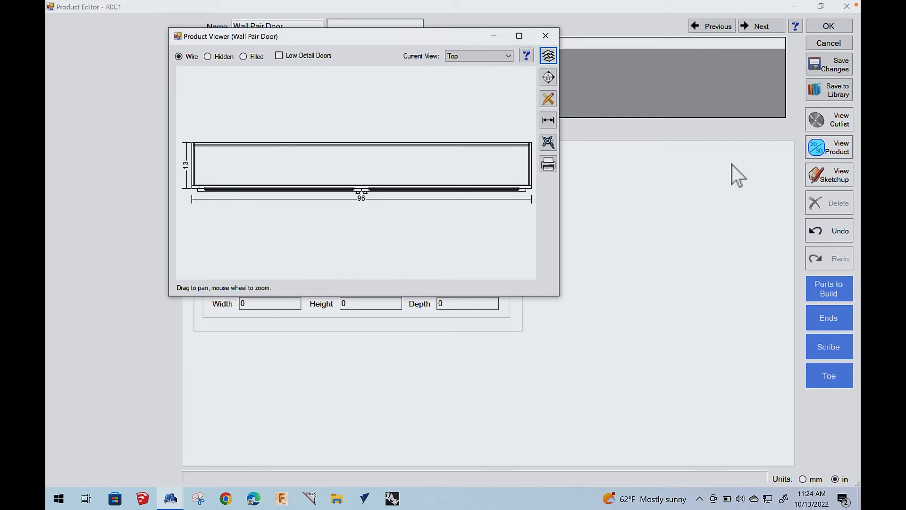
pyautogui.moveTo(519, 36)
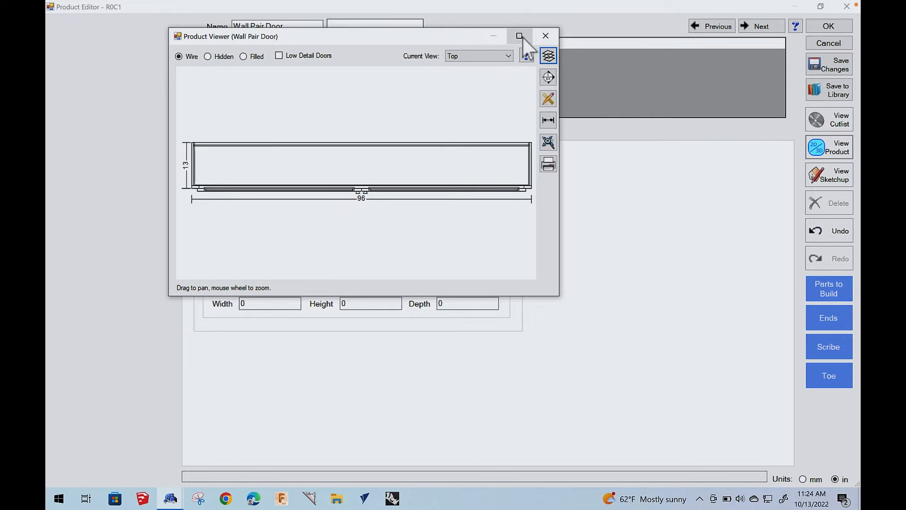
pyautogui.click(519, 36)
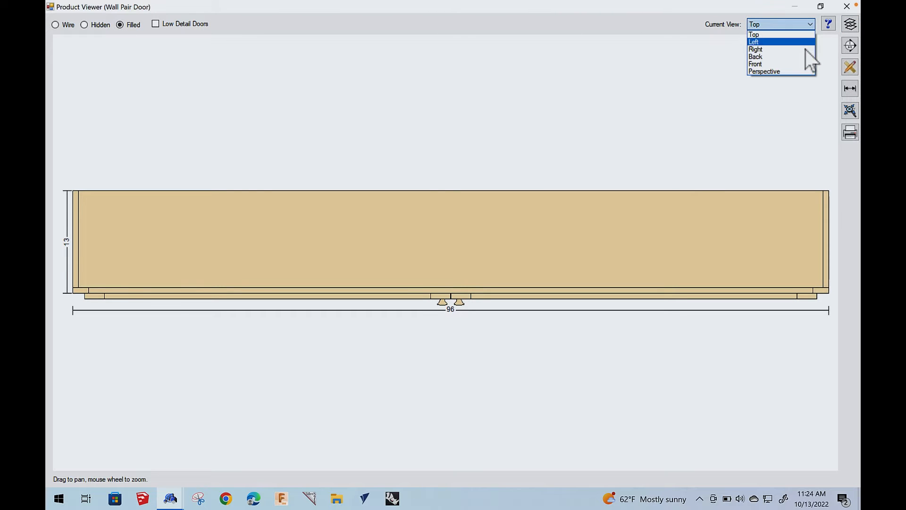
pyautogui.click(763, 70)
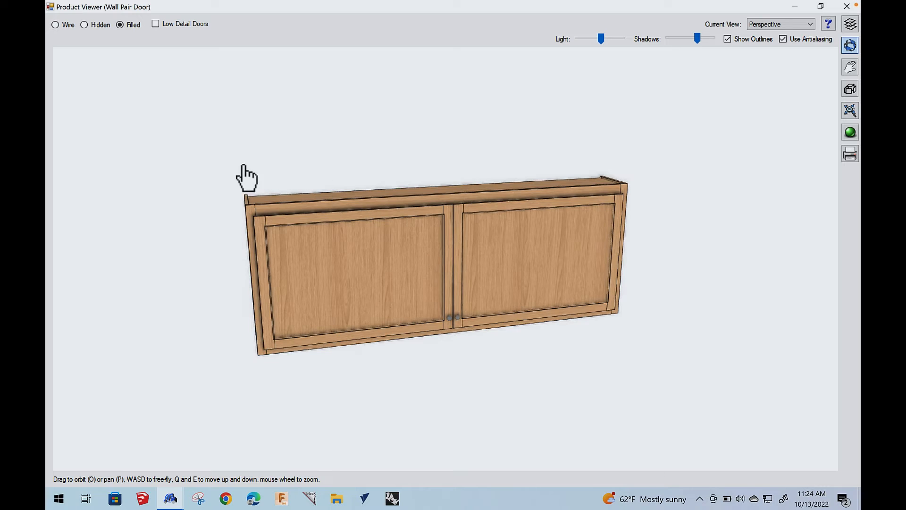
pyautogui.moveTo(504, 125)
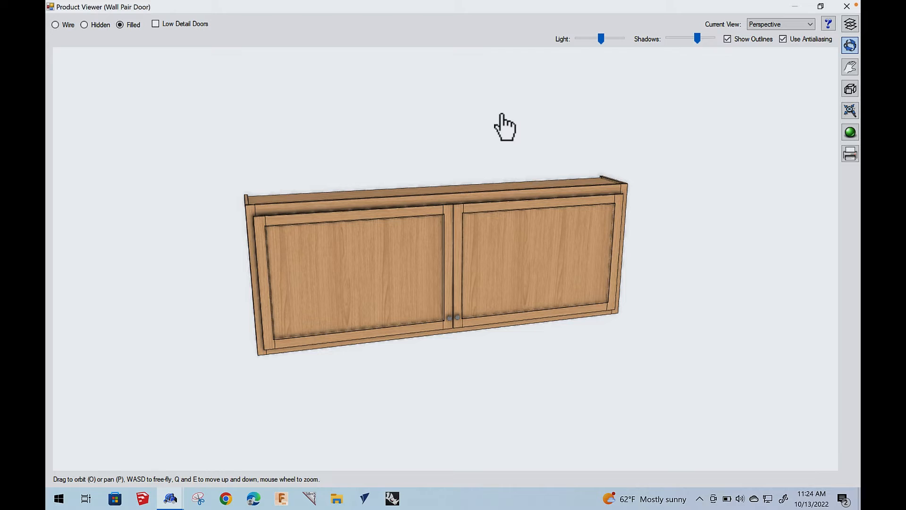
pyautogui.moveTo(500, 164)
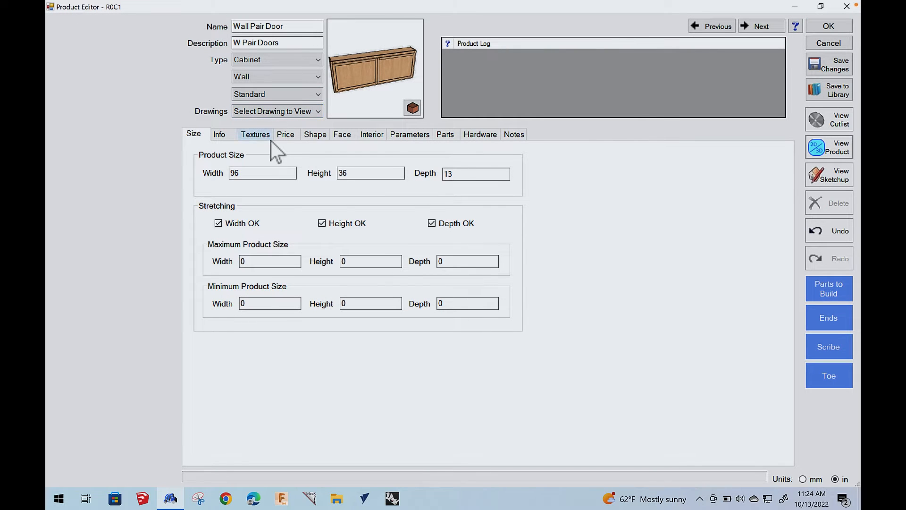
# Step: Clear the doors from the face frame, leaving an empty opening
pyautogui.click(342, 134)
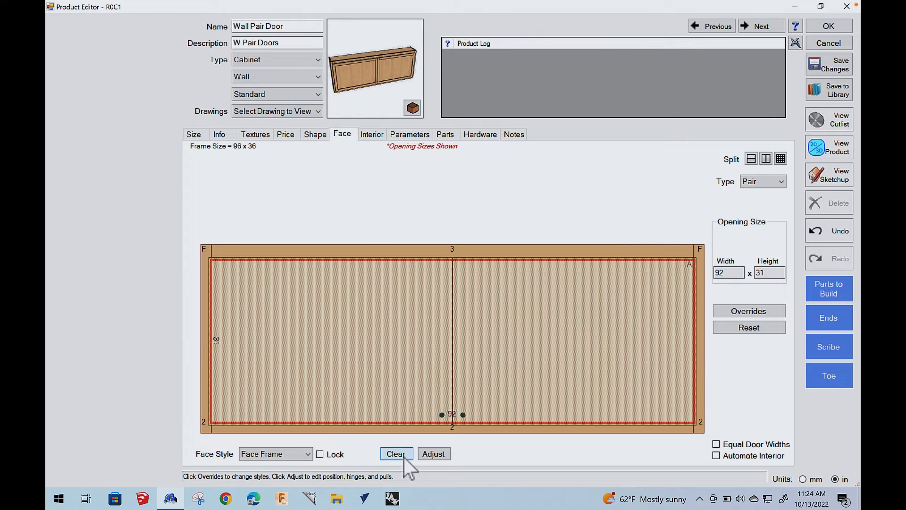
pyautogui.click(396, 454)
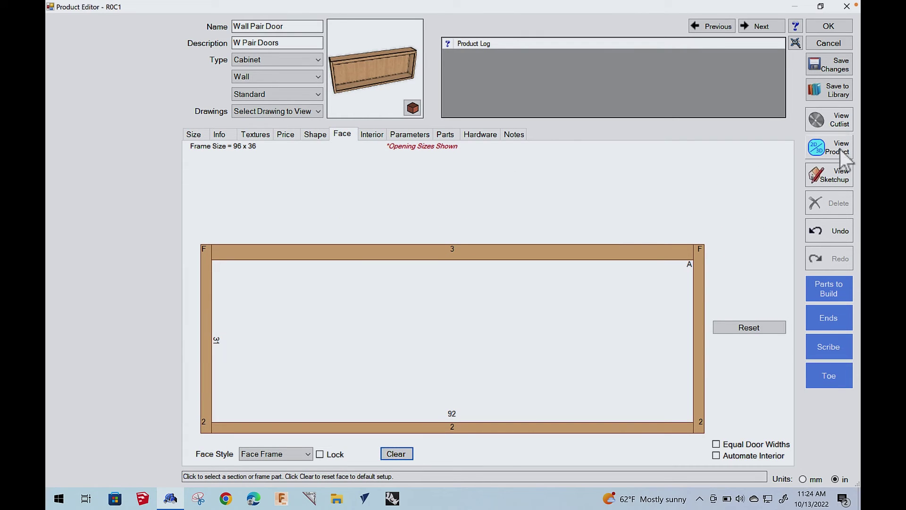
pyautogui.moveTo(828, 147)
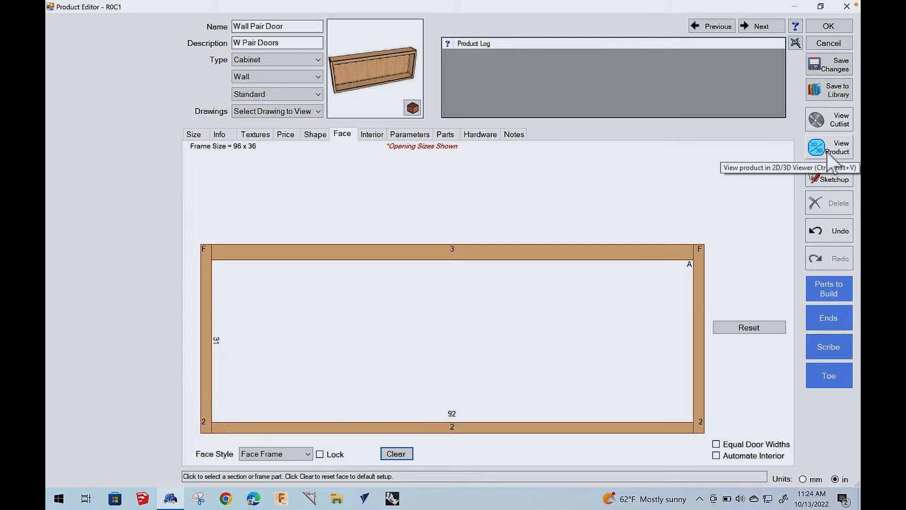
# Step: Show the doorless Wall Pair Door cabinet in the 3D Product Viewer
pyautogui.click(829, 147)
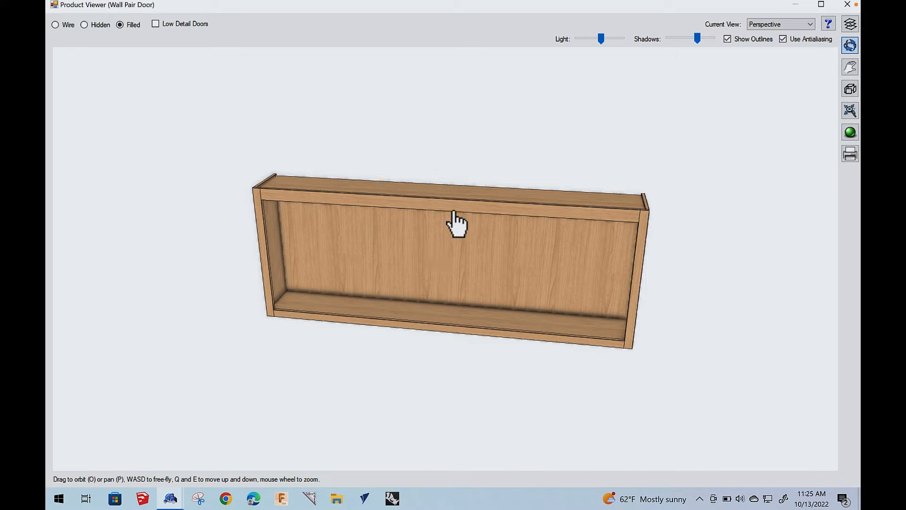
pyautogui.moveTo(447, 231)
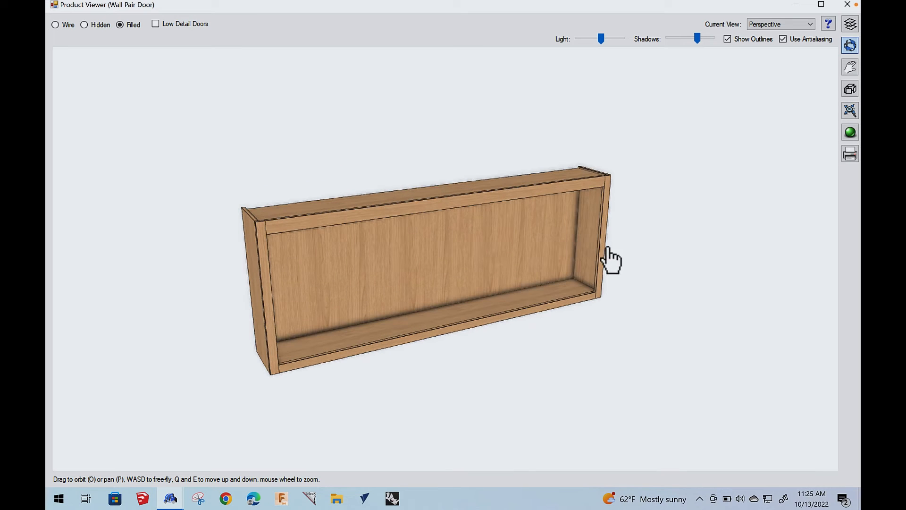
pyautogui.moveTo(620, 242)
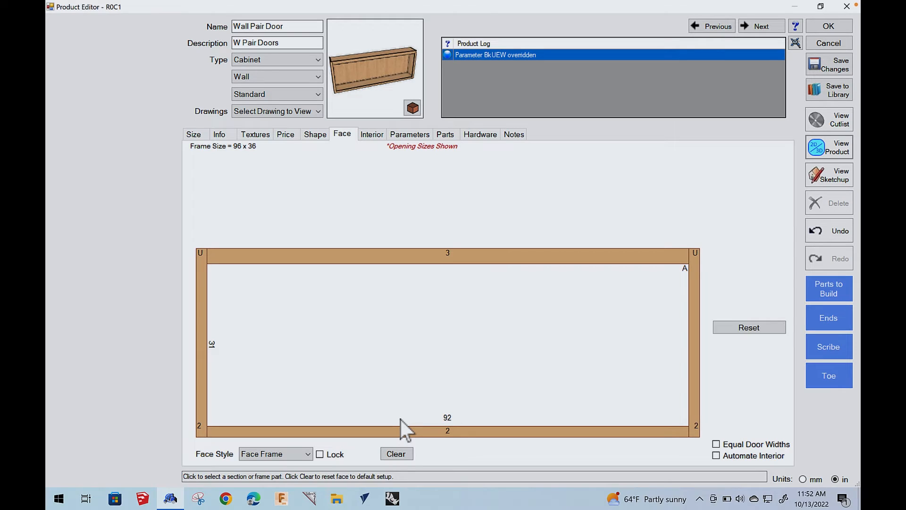
pyautogui.moveTo(480, 397)
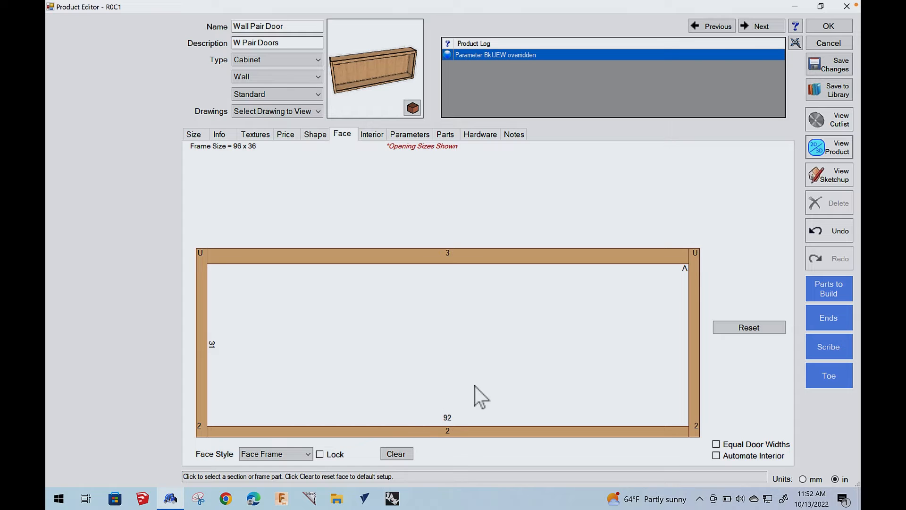
pyautogui.click(828, 147)
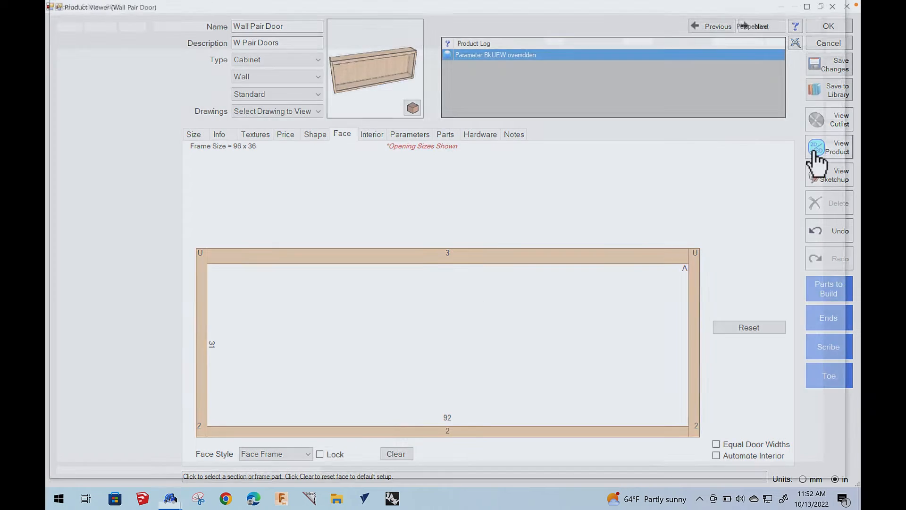
pyautogui.click(828, 148)
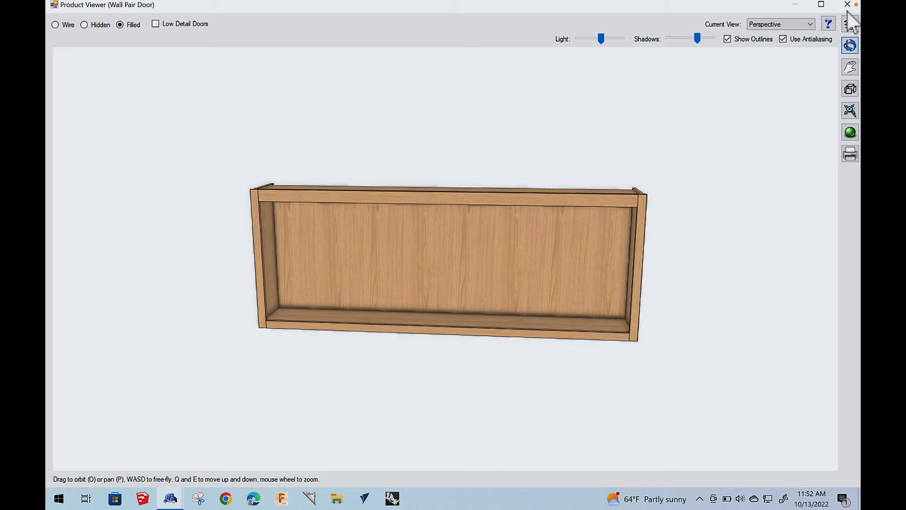
pyautogui.moveTo(848, 5)
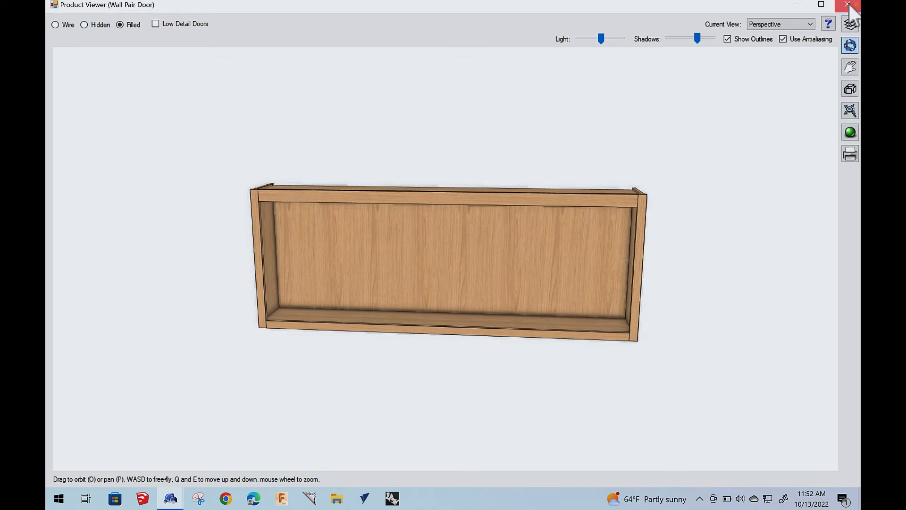
# Step: Split the face opening vertically into 3 equal Open sections, each 29 5/16 wide
pyautogui.click(847, 5)
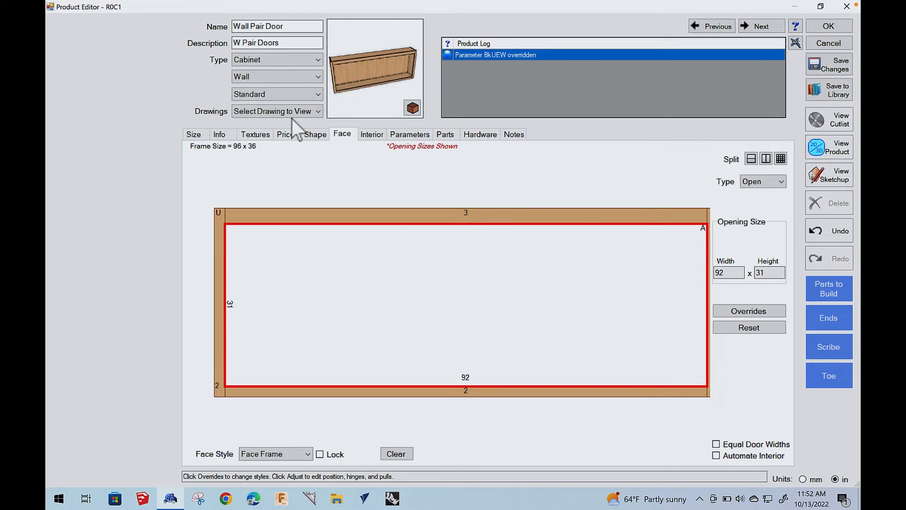
pyautogui.moveTo(799, 205)
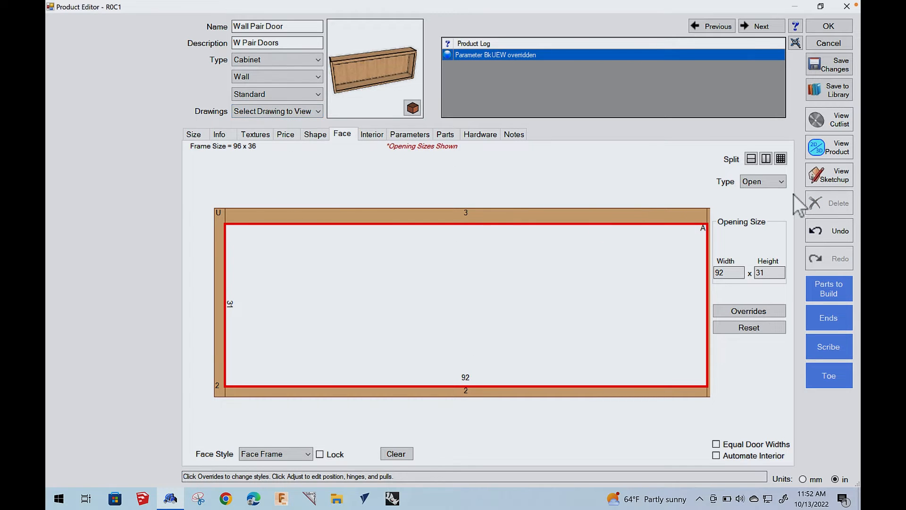
pyautogui.click(780, 158)
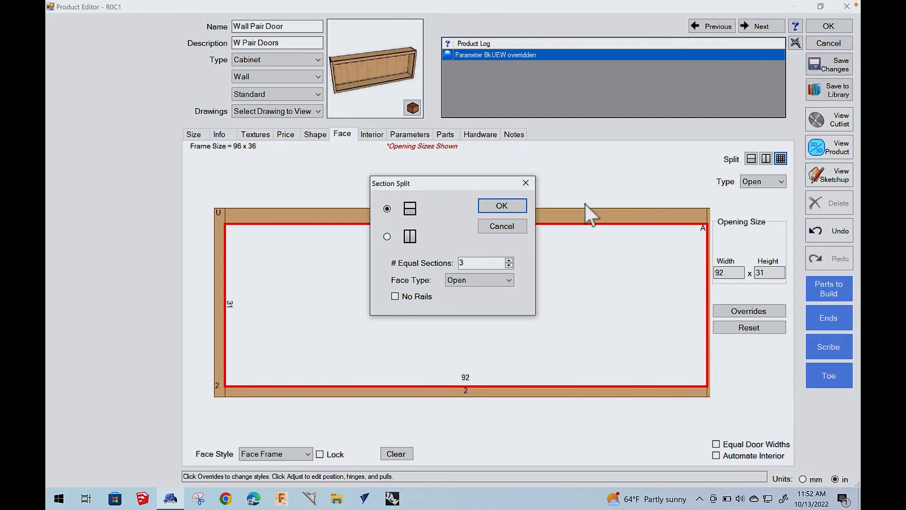
pyautogui.click(387, 235)
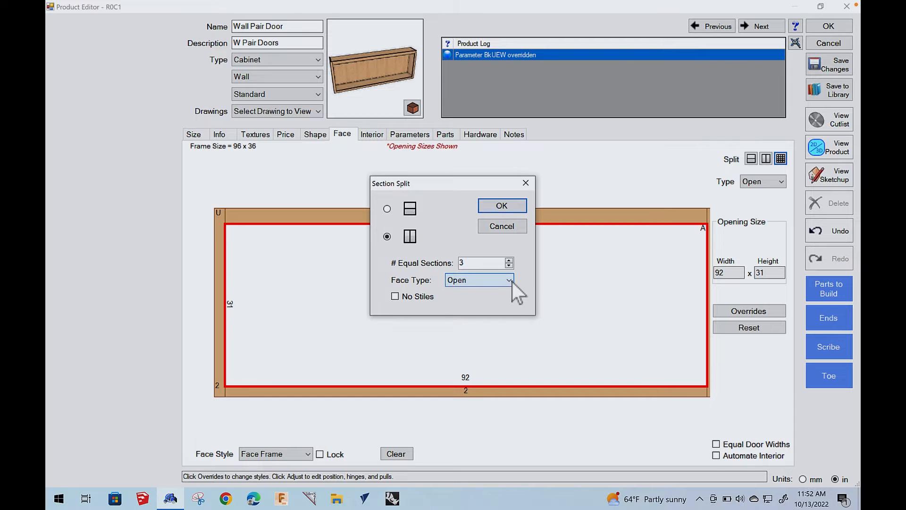
pyautogui.click(508, 279)
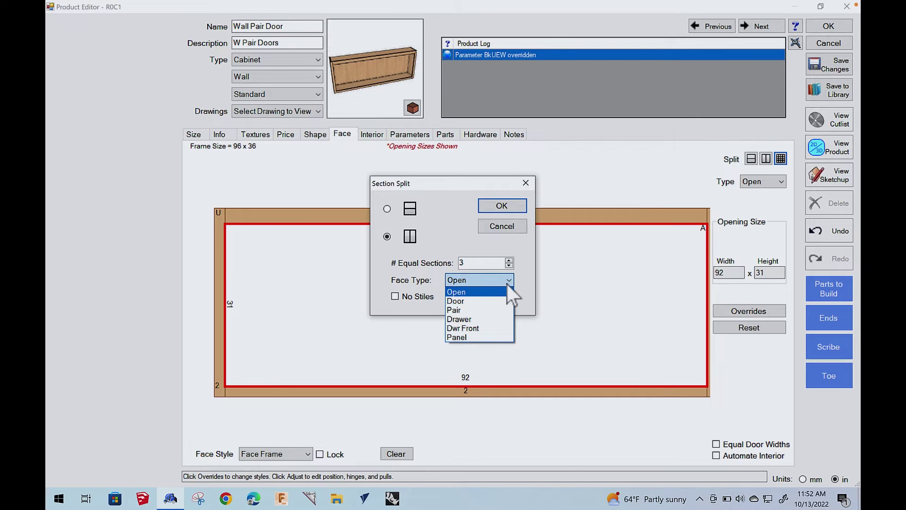
pyautogui.click(456, 291)
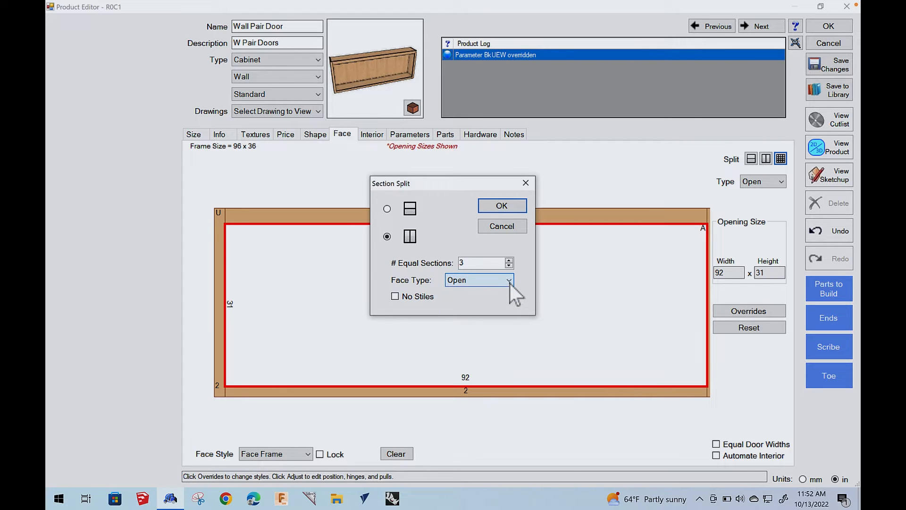
pyautogui.click(500, 206)
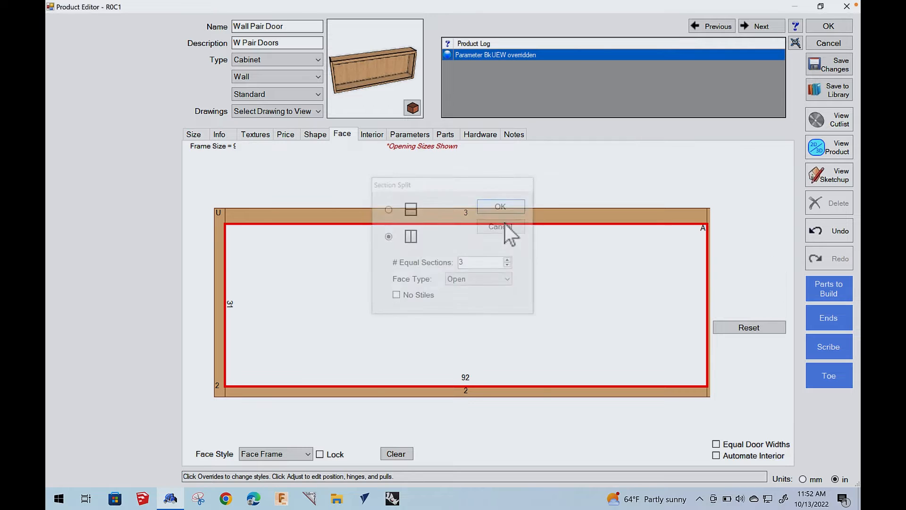
pyautogui.click(500, 207)
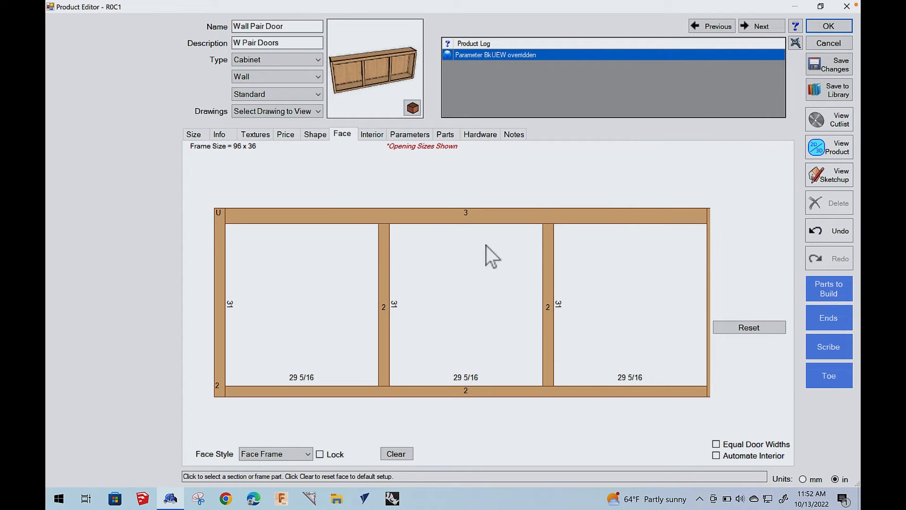
pyautogui.moveTo(473, 277)
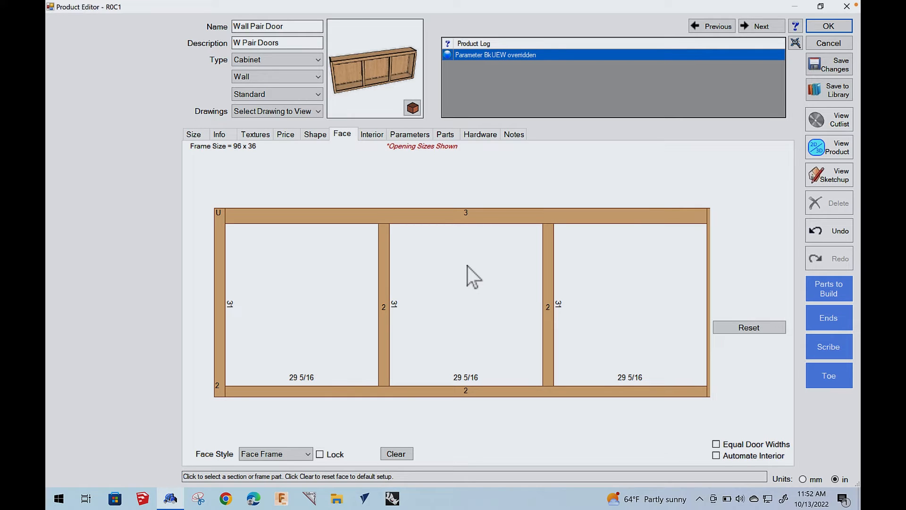
pyautogui.moveTo(380, 256)
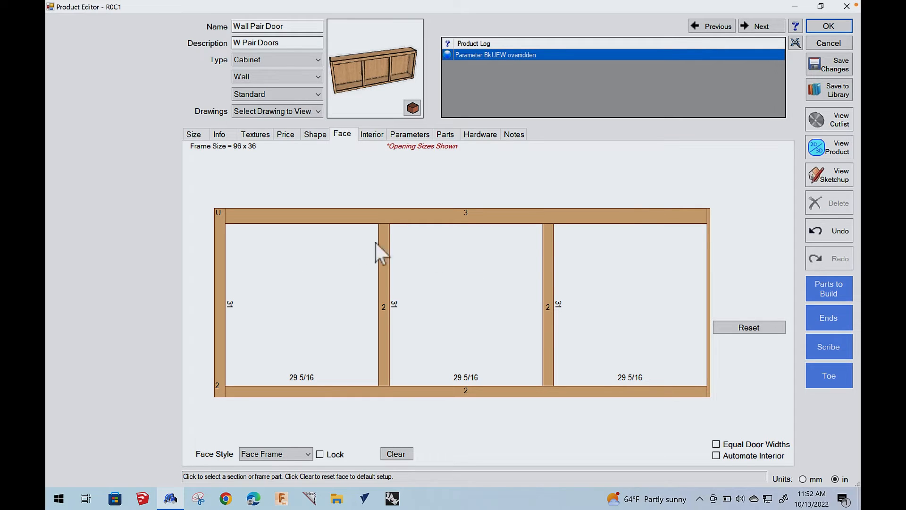
pyautogui.moveTo(787, 168)
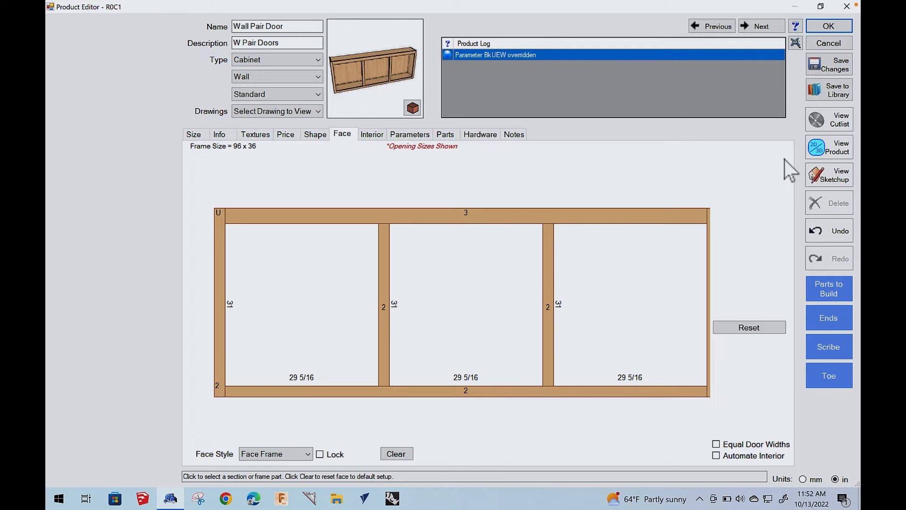
pyautogui.click(828, 147)
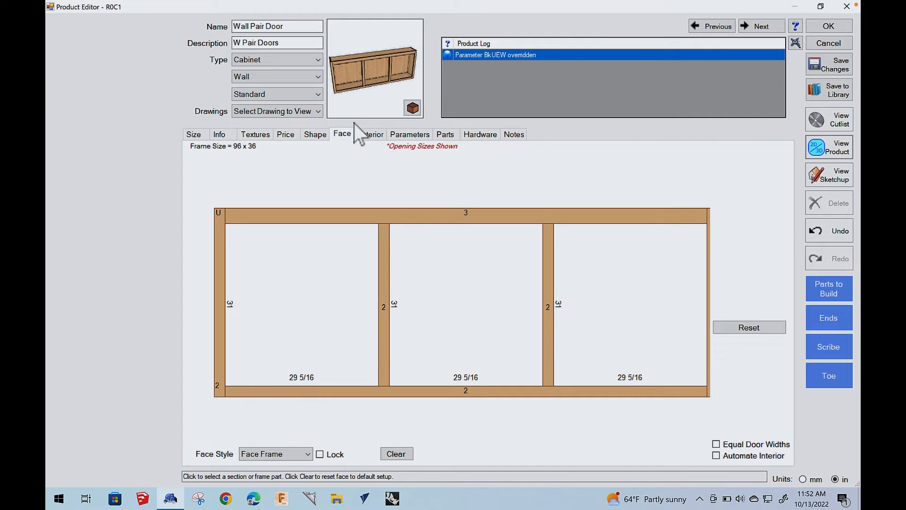
# Step: Split the interior vertically into 3 equal bays with Partition dividers and preview in 3D
pyautogui.click(371, 134)
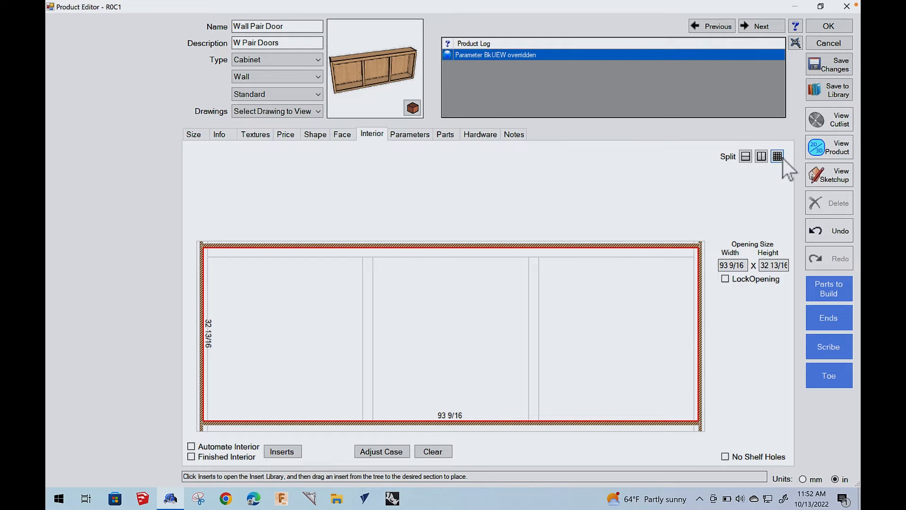
pyautogui.click(777, 155)
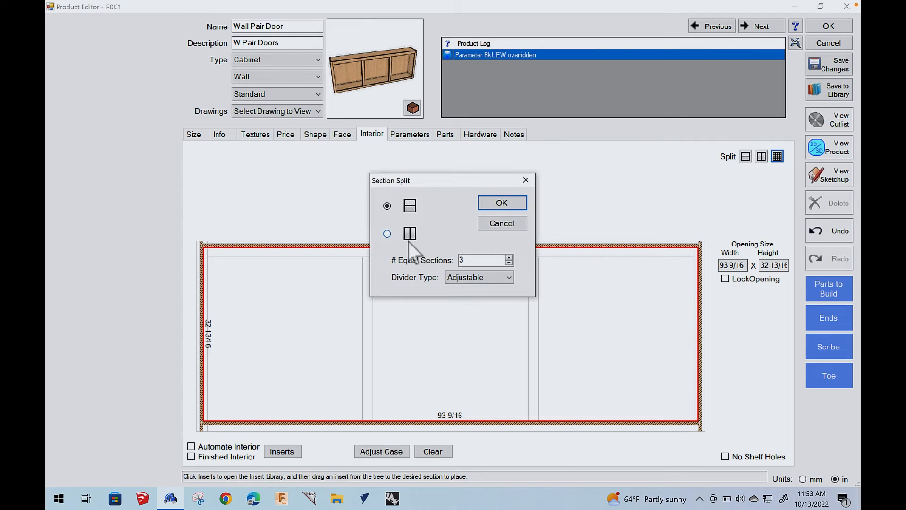
pyautogui.click(387, 233)
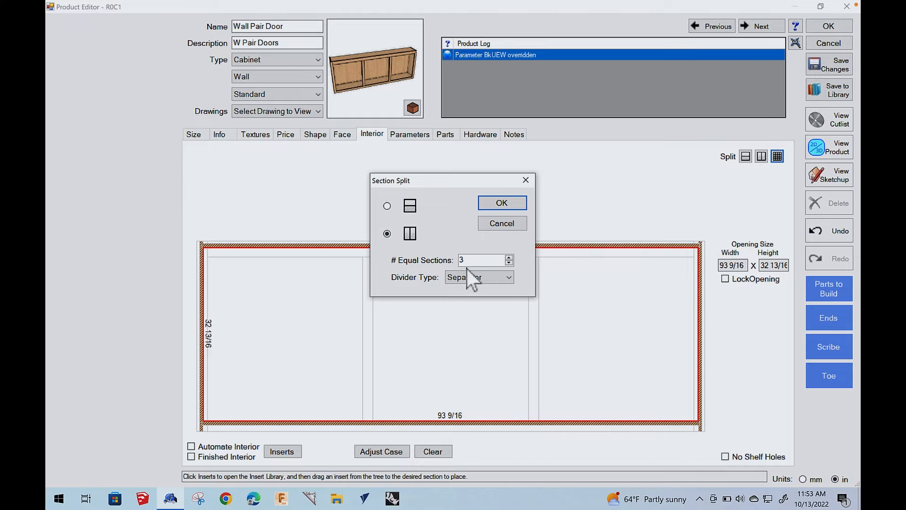
pyautogui.click(508, 277)
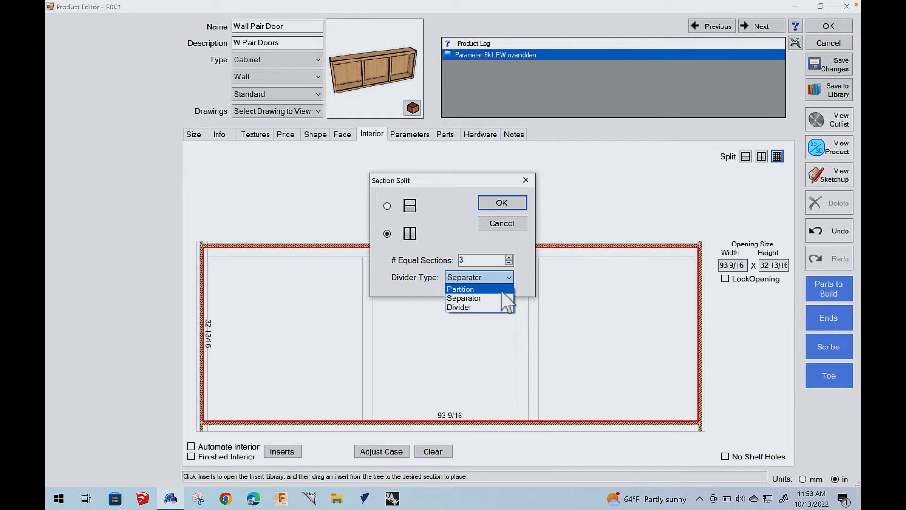
pyautogui.click(501, 202)
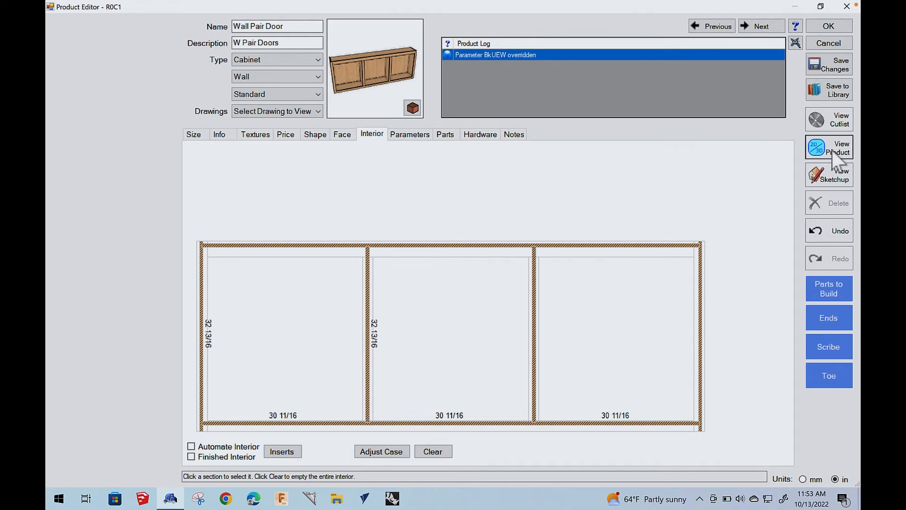
pyautogui.click(827, 149)
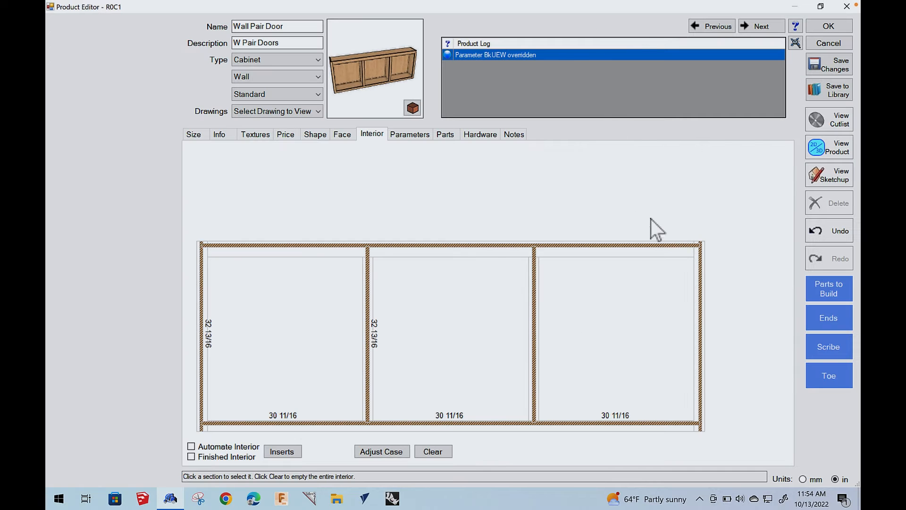
pyautogui.moveTo(318, 321)
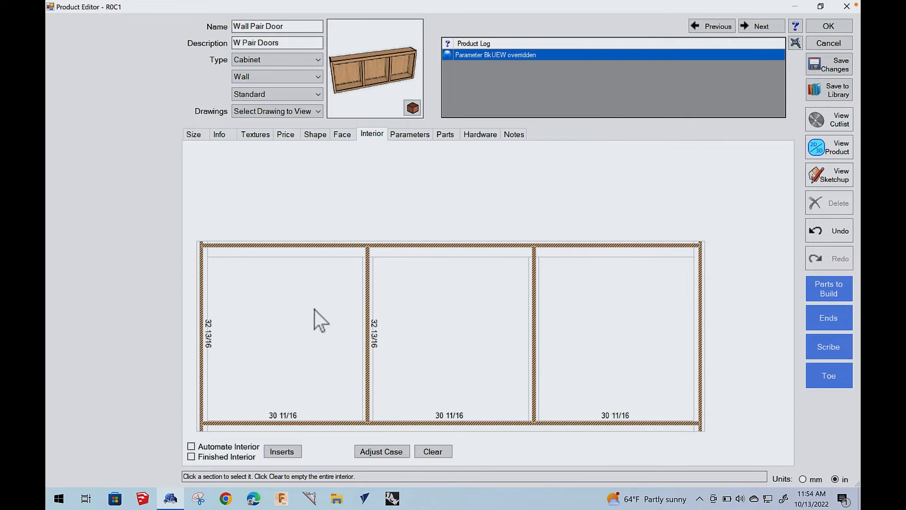
# Step: Split the left and right interior bays each into three 10 7/16 shelf openings
pyautogui.click(283, 332)
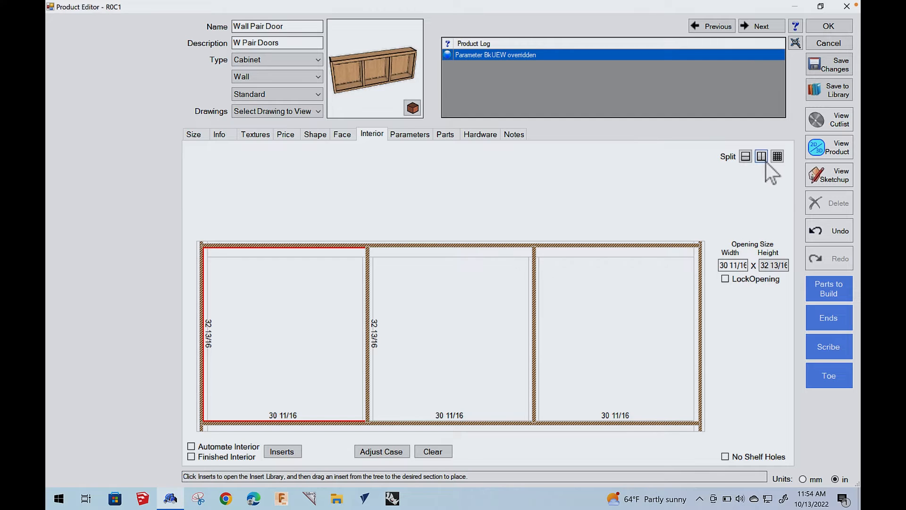
pyautogui.click(777, 155)
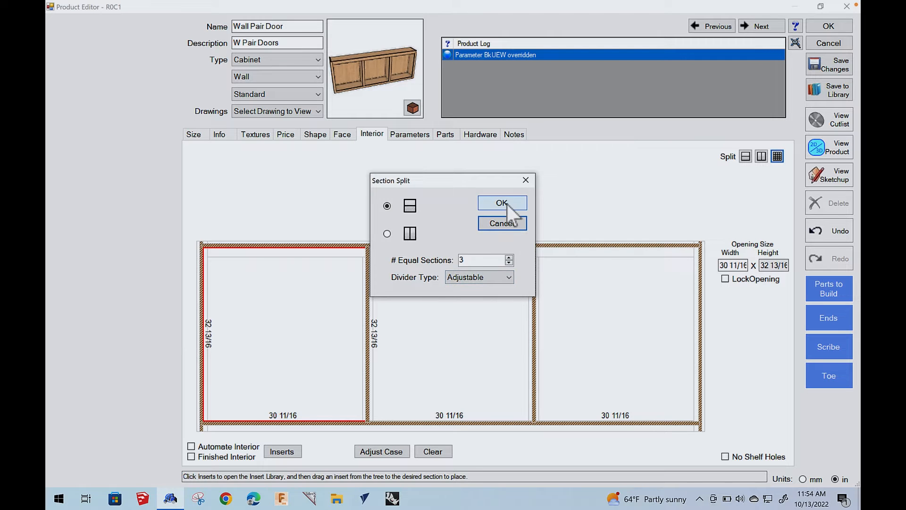
pyautogui.click(501, 203)
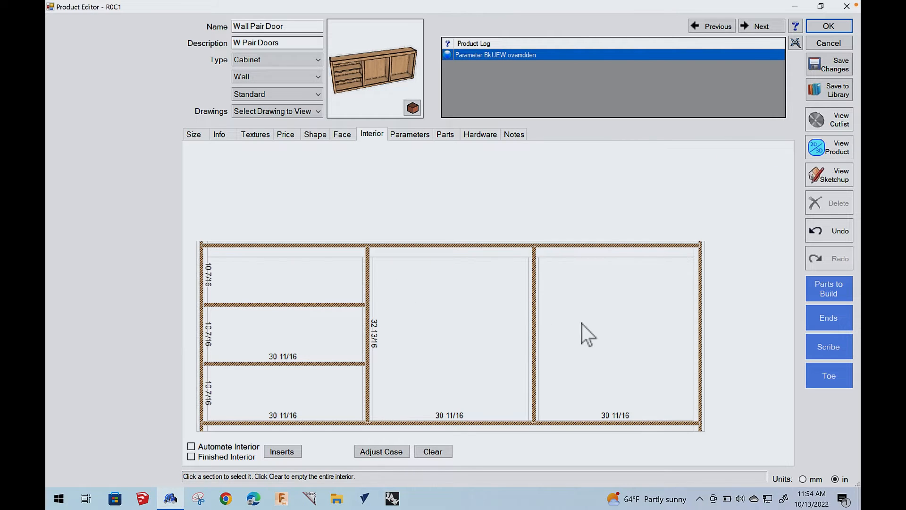
pyautogui.click(615, 332)
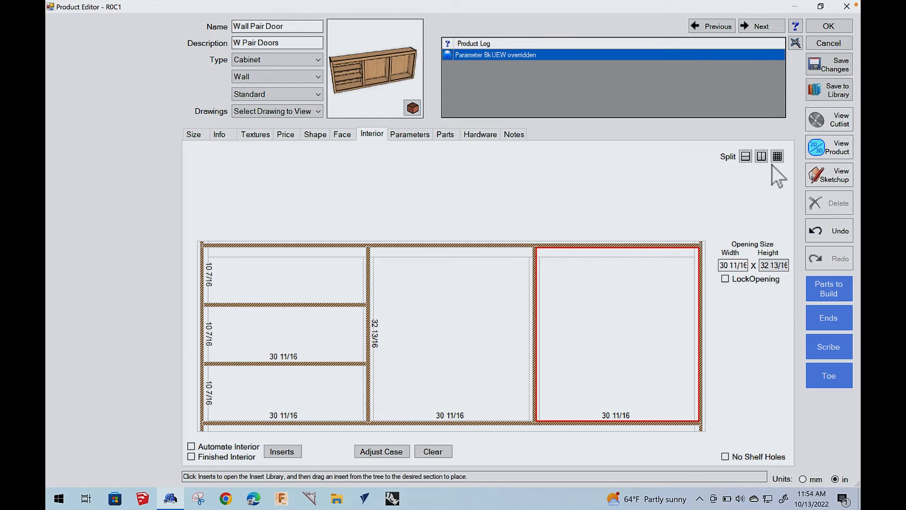
pyautogui.click(777, 155)
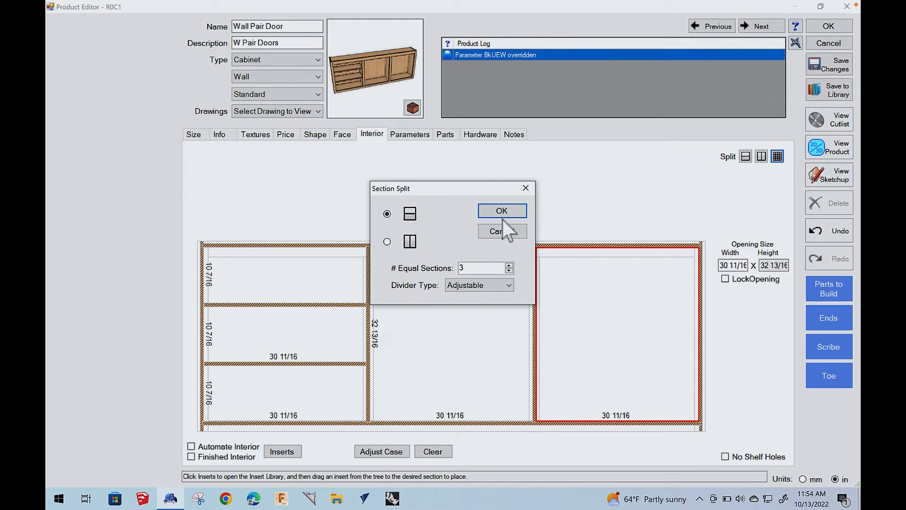
pyautogui.click(501, 211)
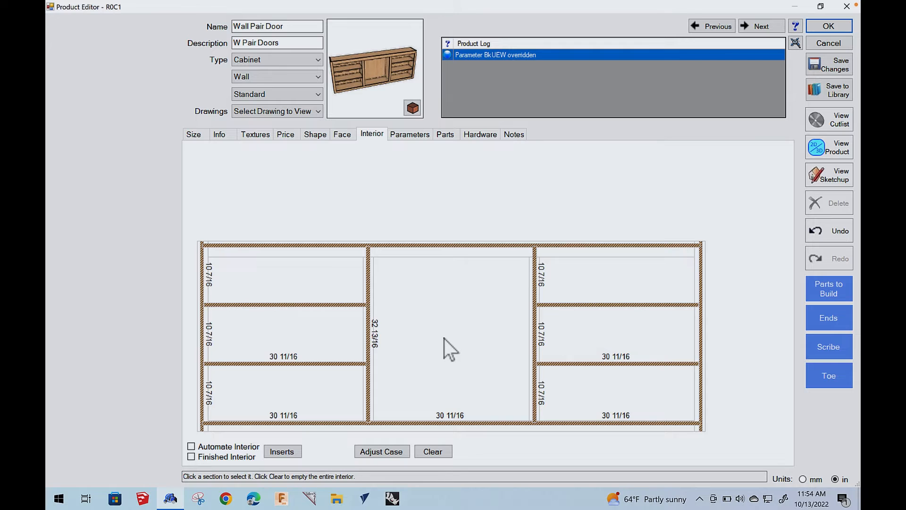
# Step: Set the shelf in the middle bay to Fixed type
pyautogui.click(452, 334)
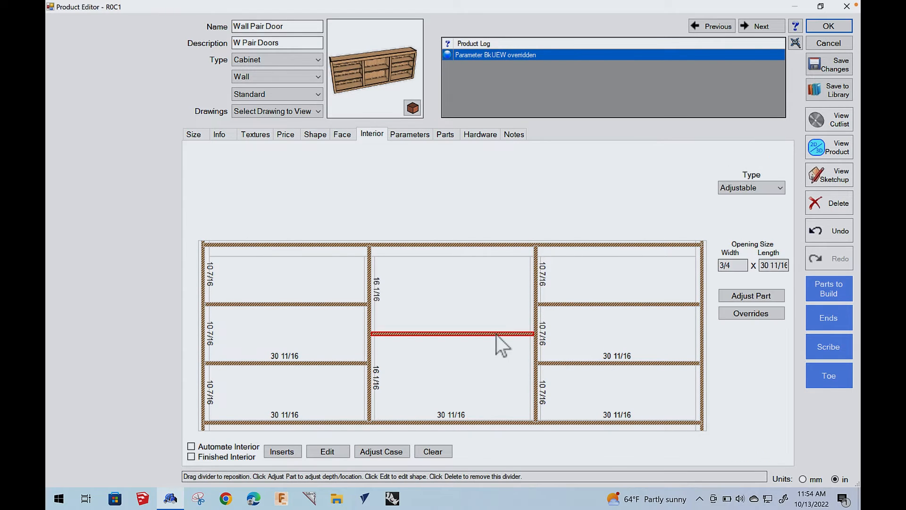
pyautogui.moveTo(493, 346)
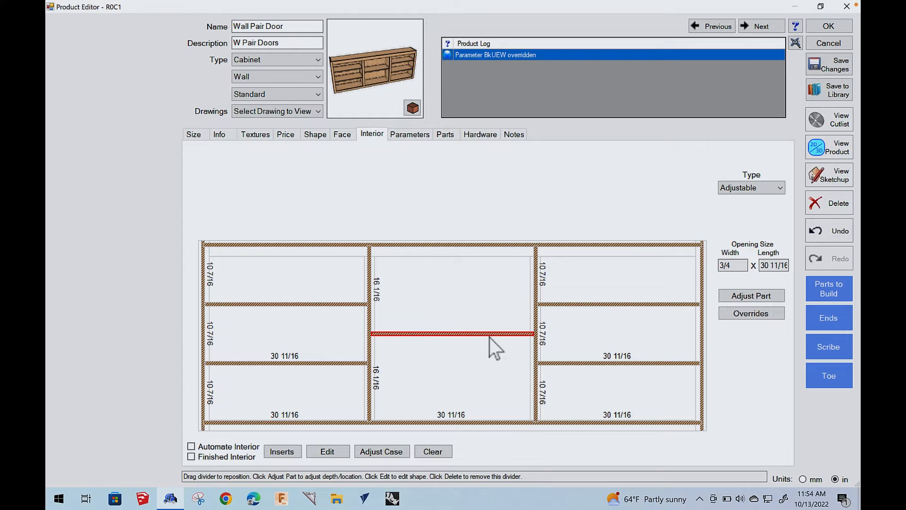
pyautogui.click(779, 186)
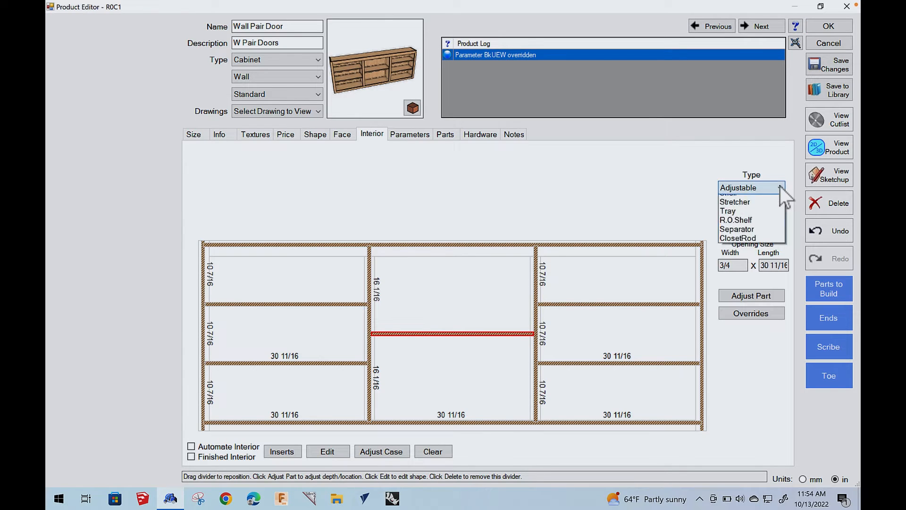
pyautogui.click(751, 187)
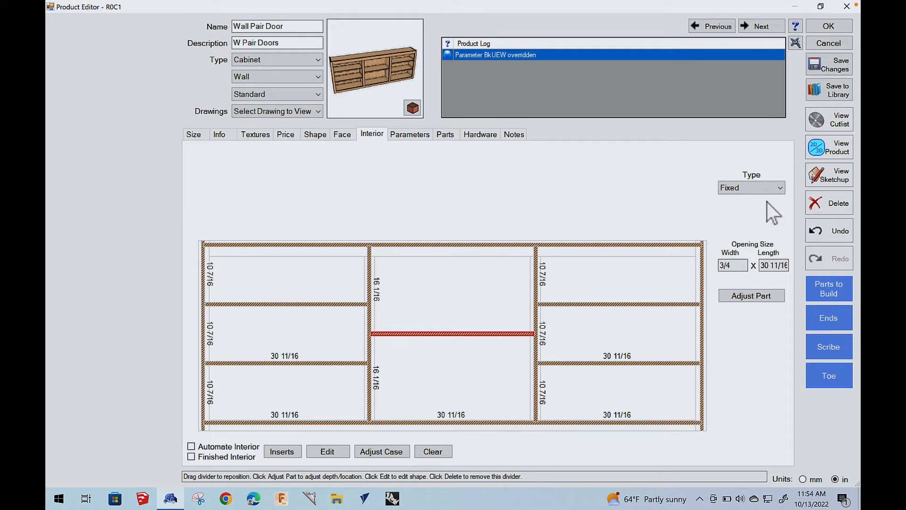
pyautogui.moveTo(716, 196)
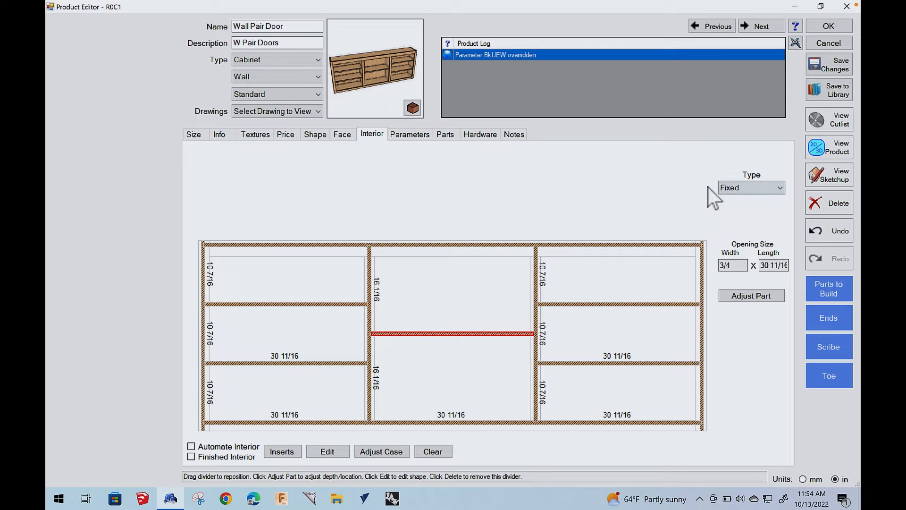
pyautogui.click(828, 148)
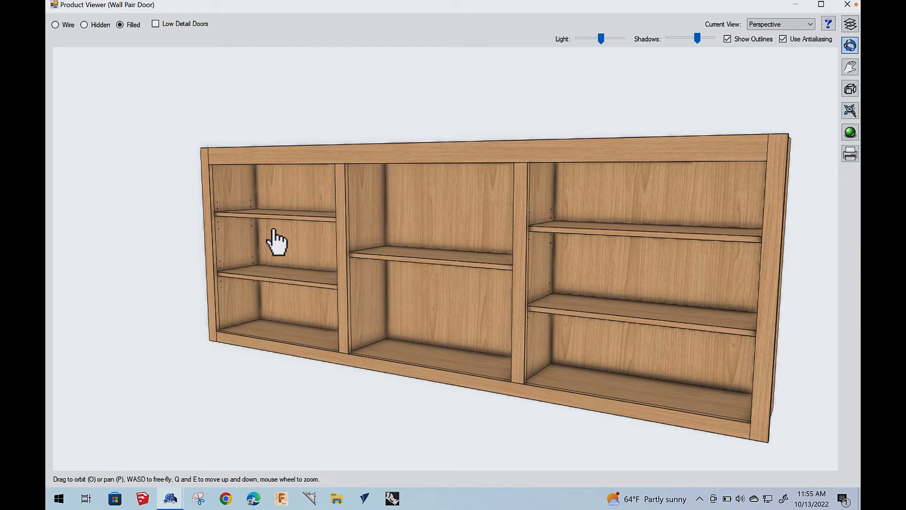
pyautogui.moveTo(289, 242)
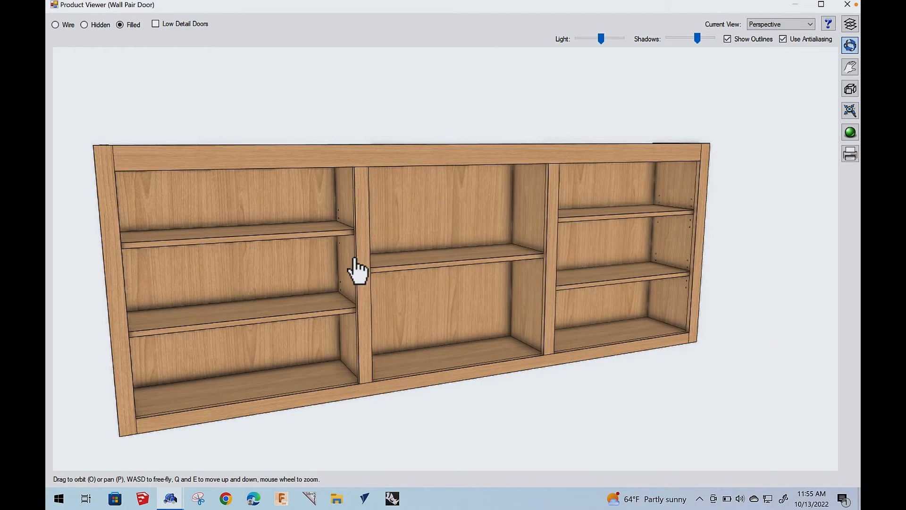
pyautogui.moveTo(473, 321)
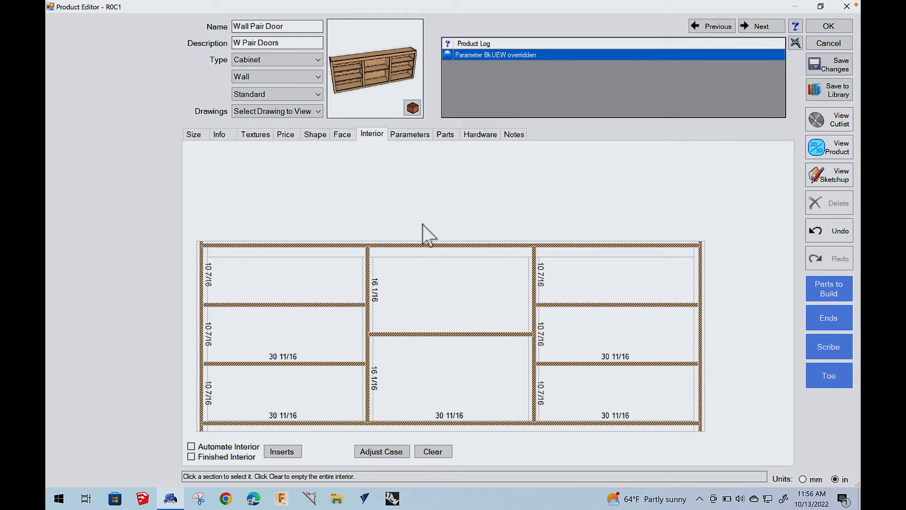
pyautogui.moveTo(411, 184)
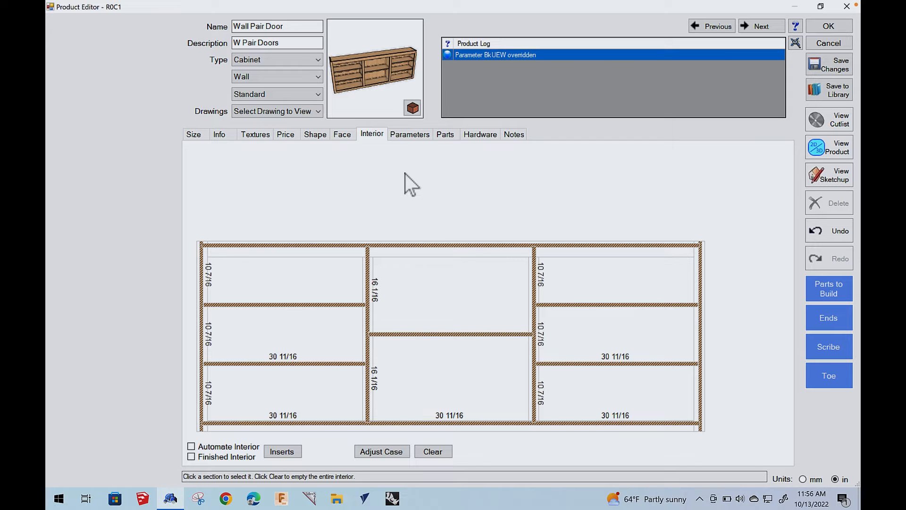
# Step: From the Parameters tab, open the product parameter list and pick BkTW under Backs
pyautogui.click(408, 134)
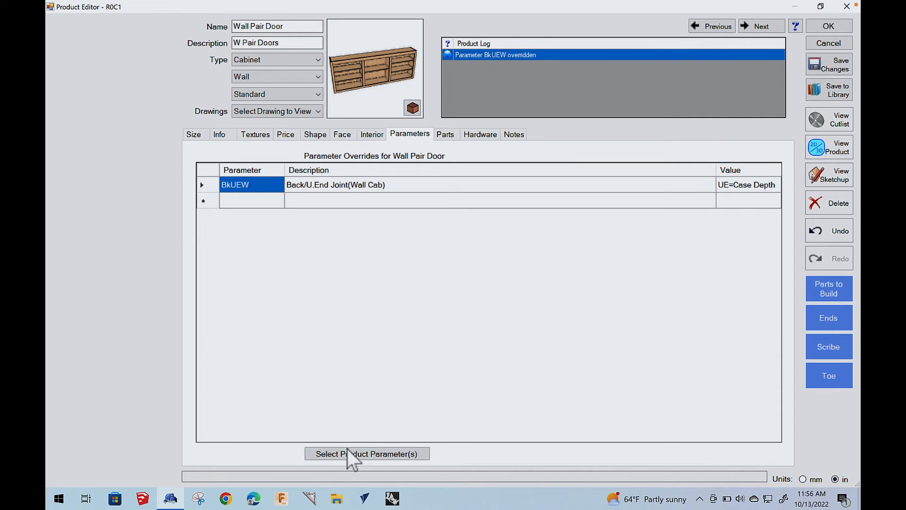
pyautogui.click(366, 453)
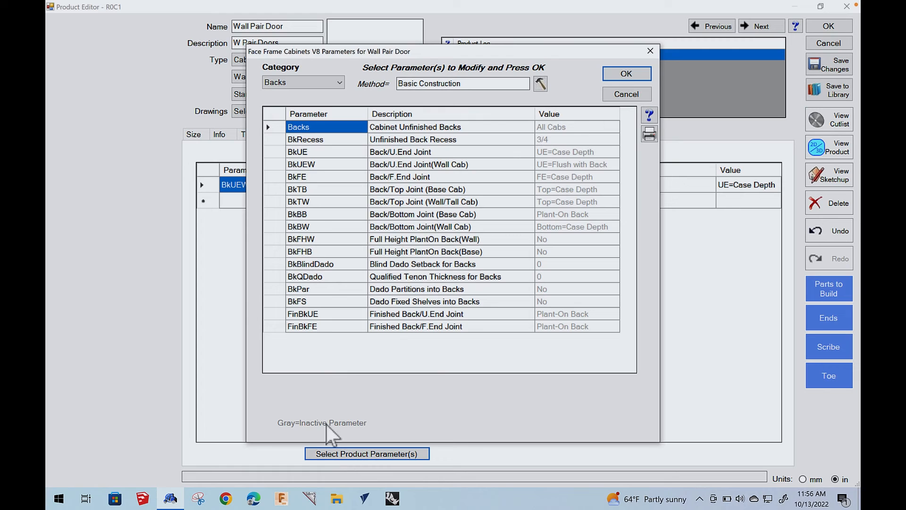
pyautogui.moveTo(283, 83)
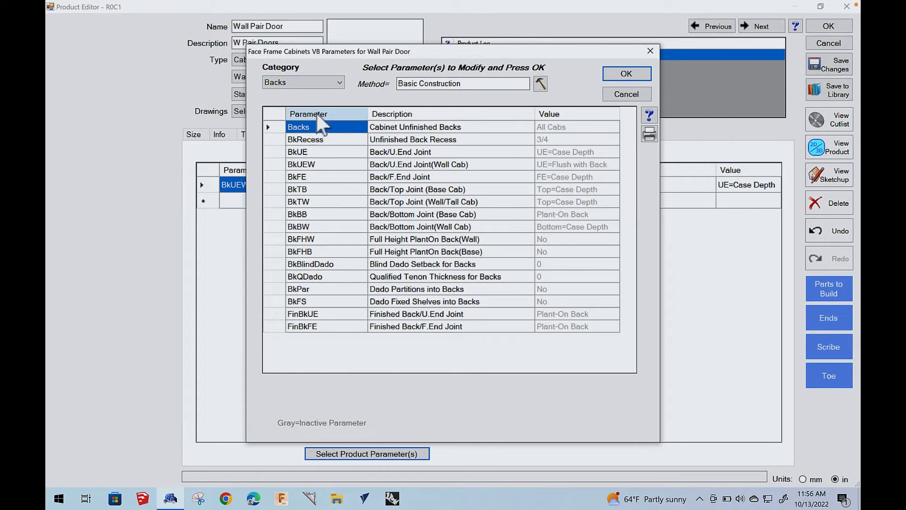
pyautogui.moveTo(301, 234)
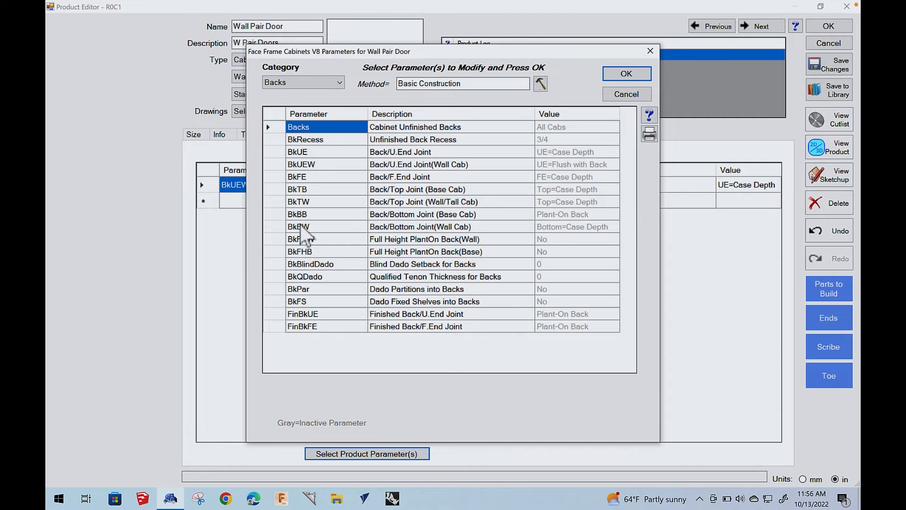
pyautogui.moveTo(382, 193)
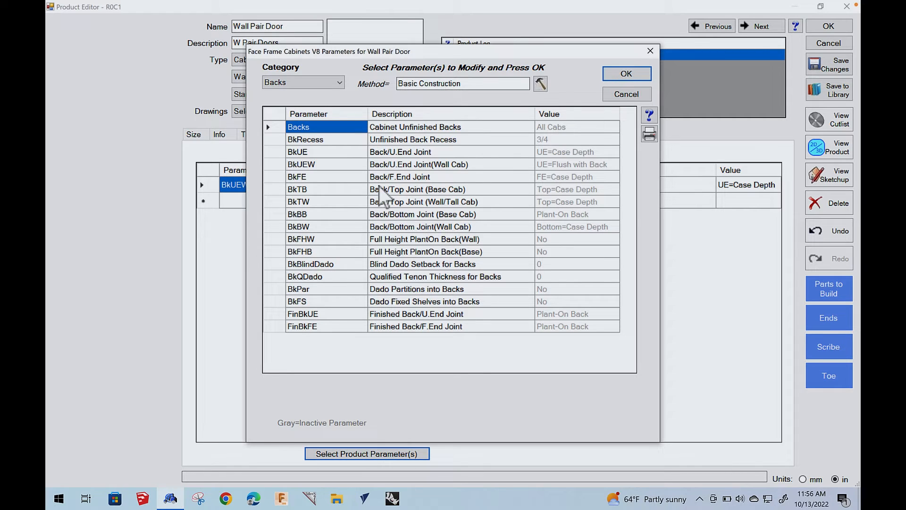
pyautogui.moveTo(384, 208)
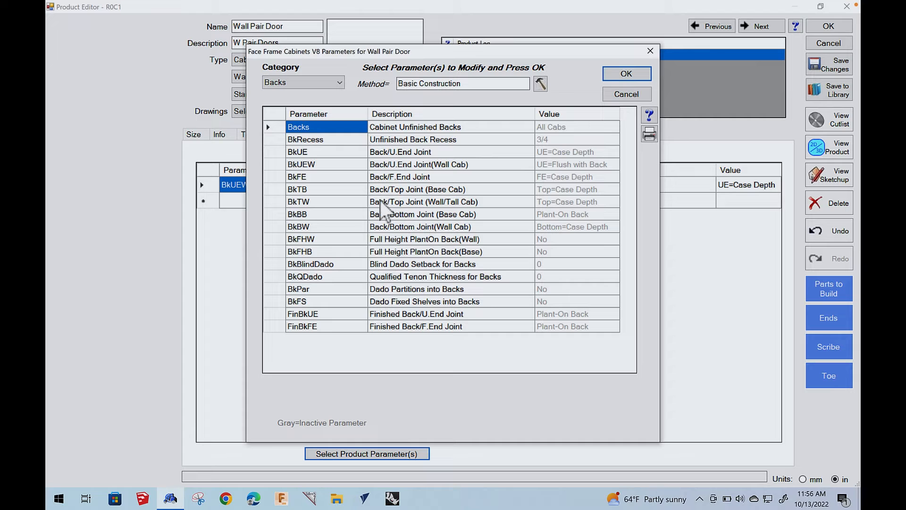
pyautogui.click(423, 201)
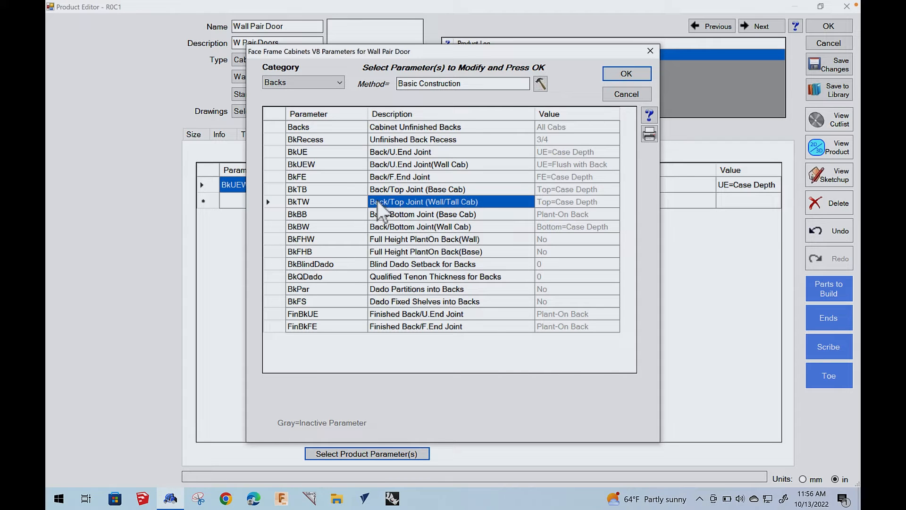
# Step: Show Parameter Help for the BkTW back/top joint with its five joint options
pyautogui.click(649, 114)
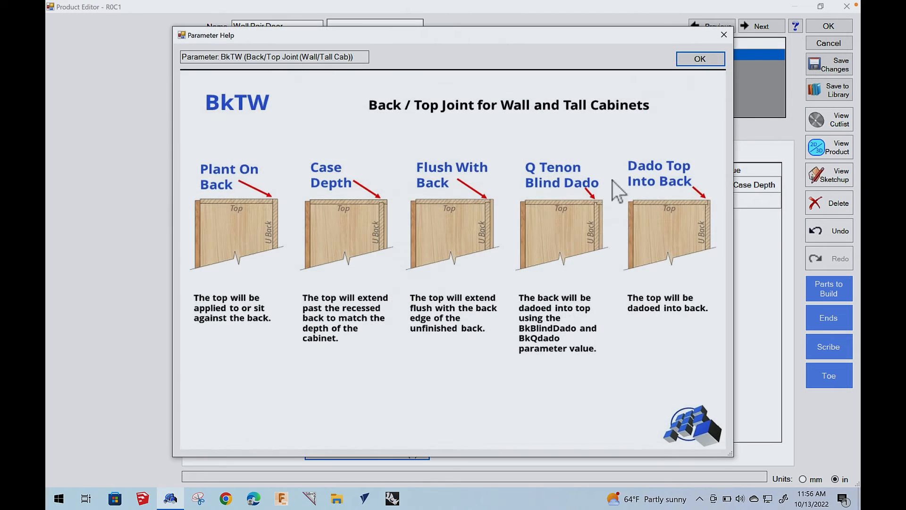
pyautogui.moveTo(569, 211)
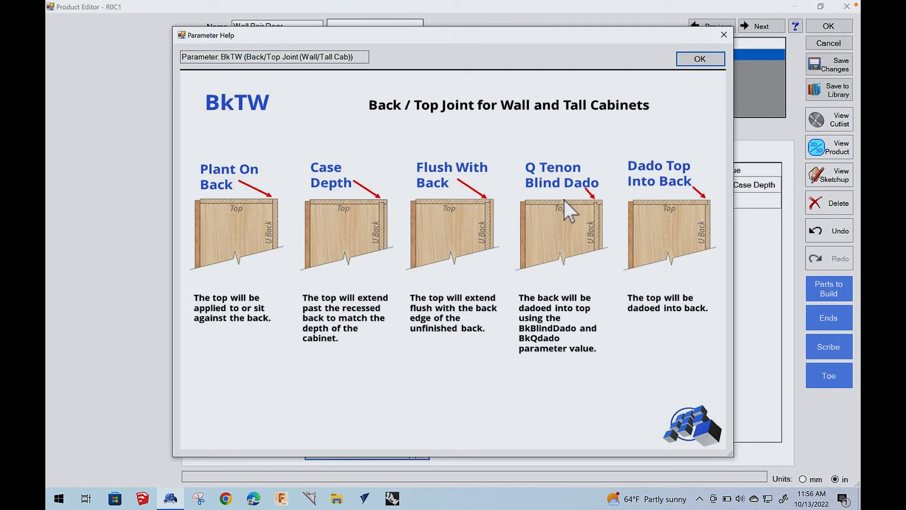
pyautogui.moveTo(436, 110)
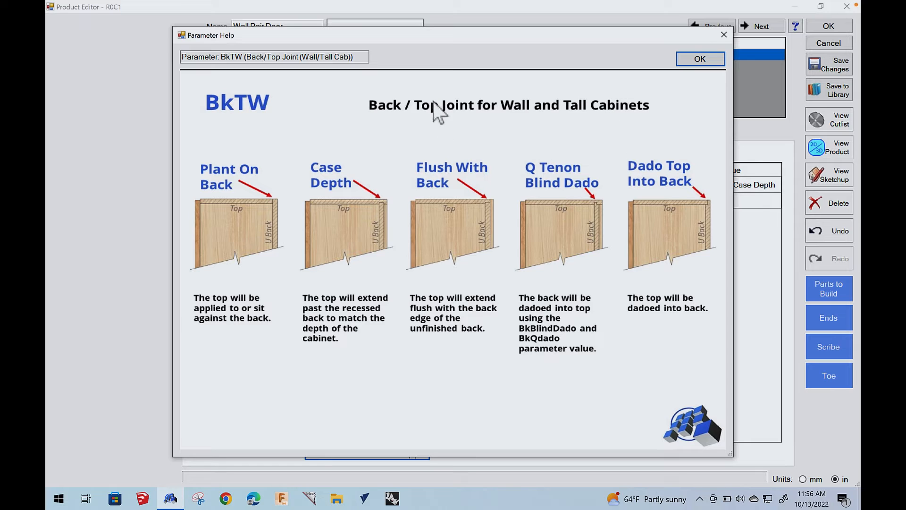
pyautogui.moveTo(448, 128)
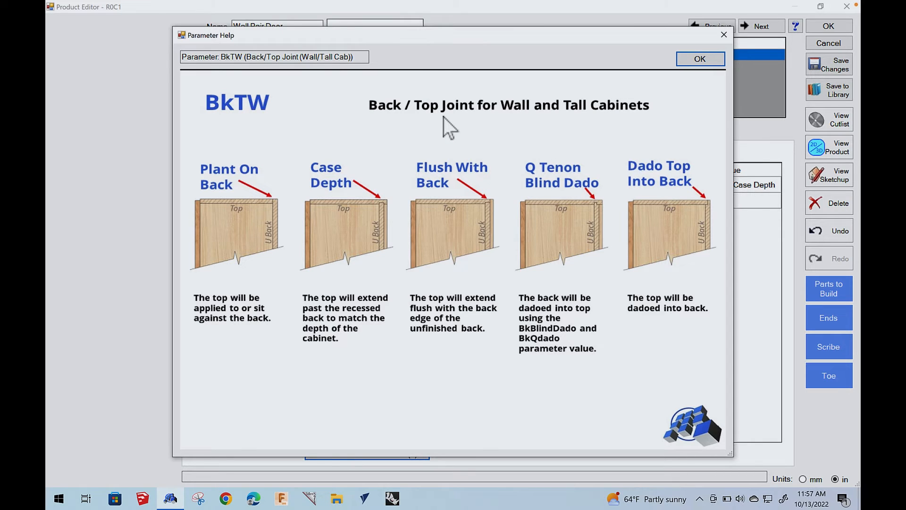
pyautogui.moveTo(305, 199)
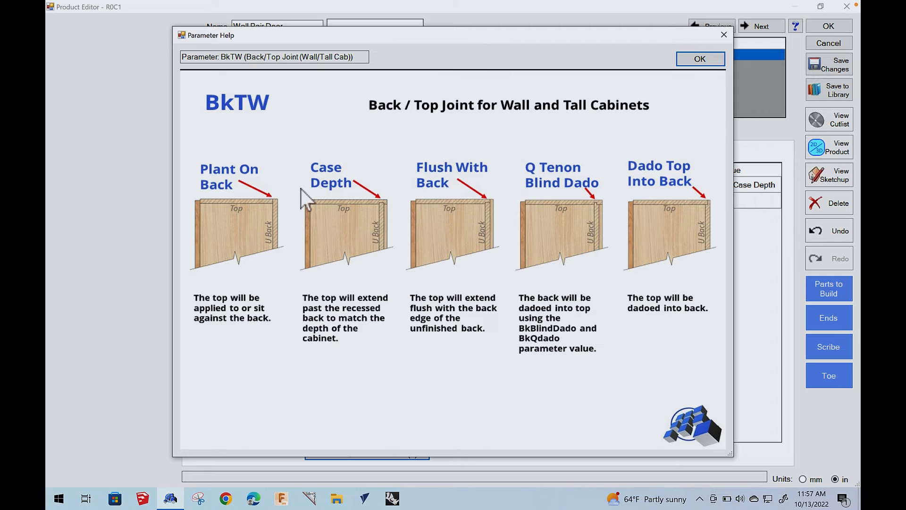
pyautogui.moveTo(370, 204)
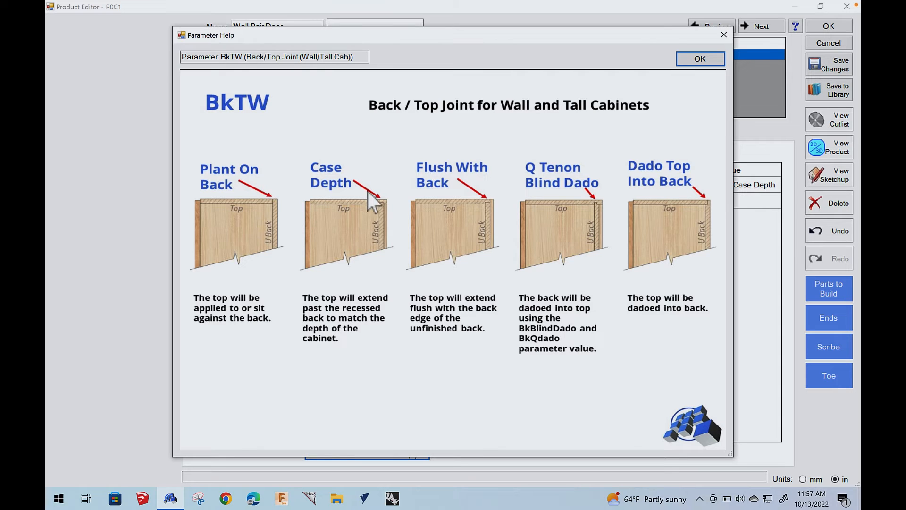
pyautogui.moveTo(454, 207)
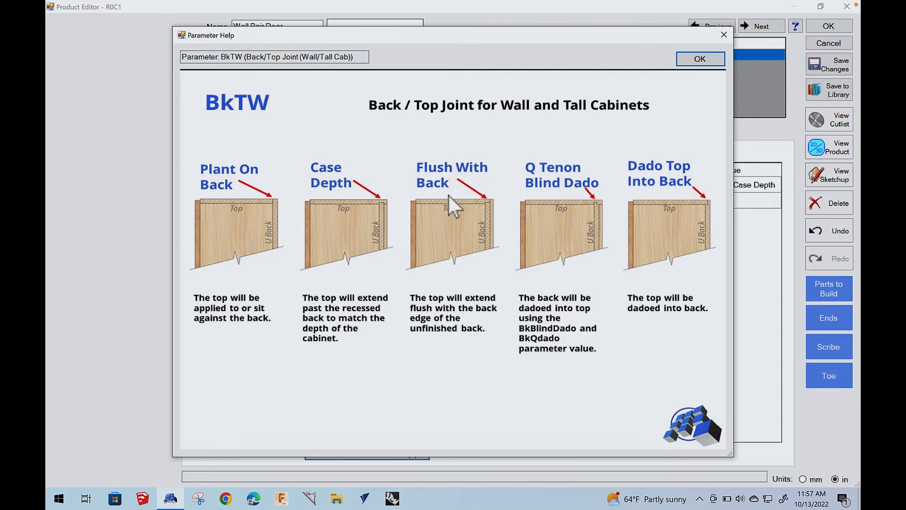
pyautogui.moveTo(279, 254)
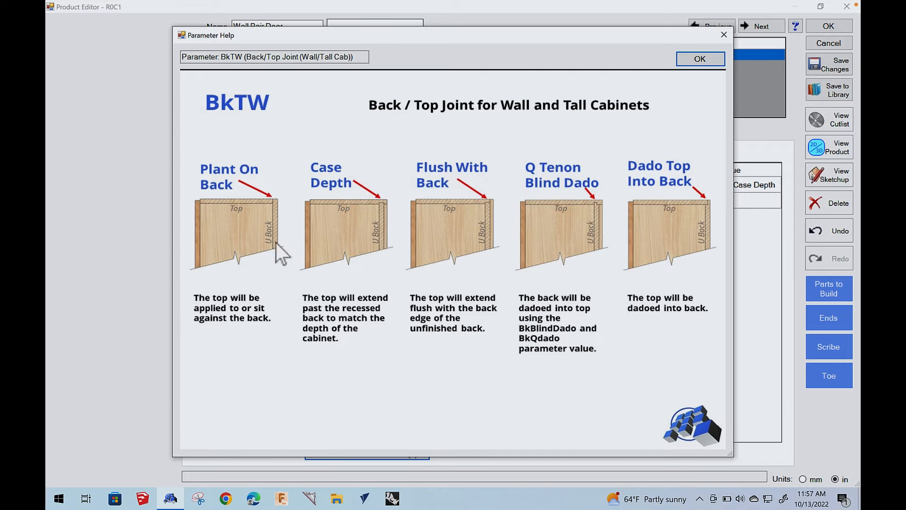
pyautogui.moveTo(381, 237)
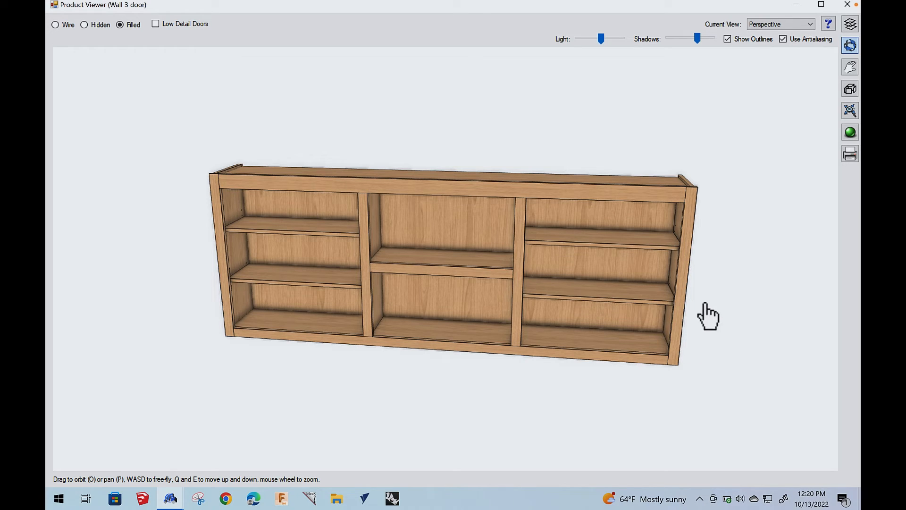
pyautogui.moveTo(580, 352)
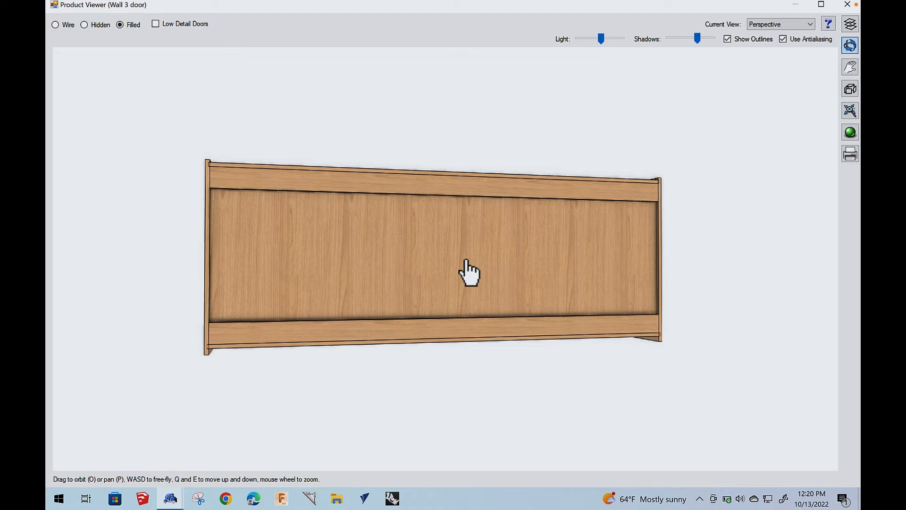
pyautogui.moveTo(344, 272)
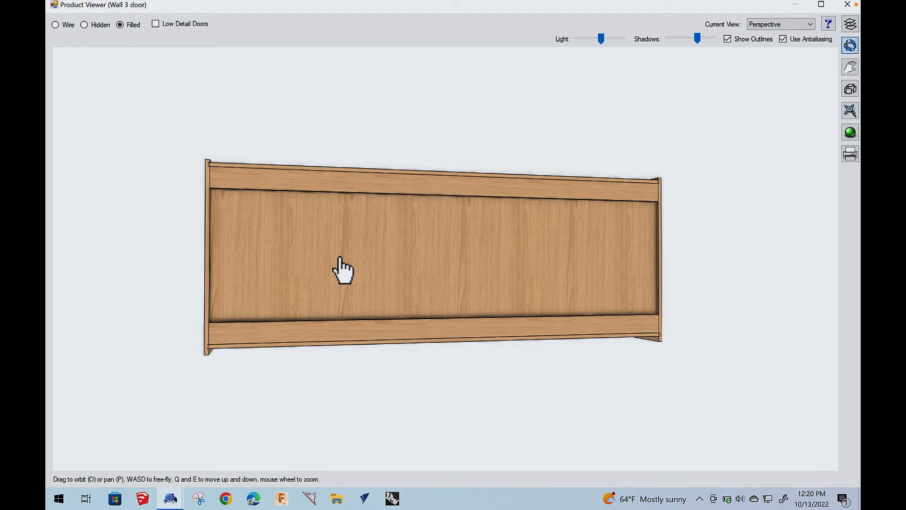
pyautogui.moveTo(339, 273)
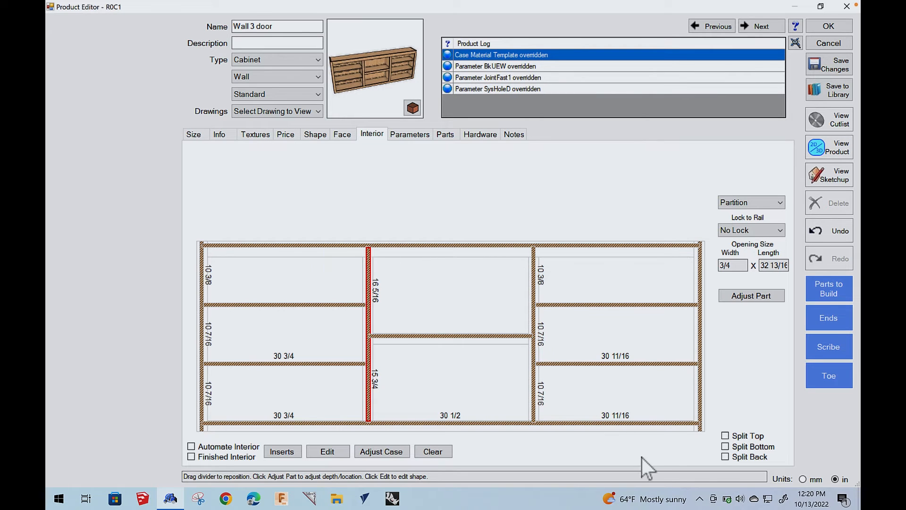
# Step: Split the Wall 3 door cabinet back at the left partition and save it to the order
pyautogui.click(725, 457)
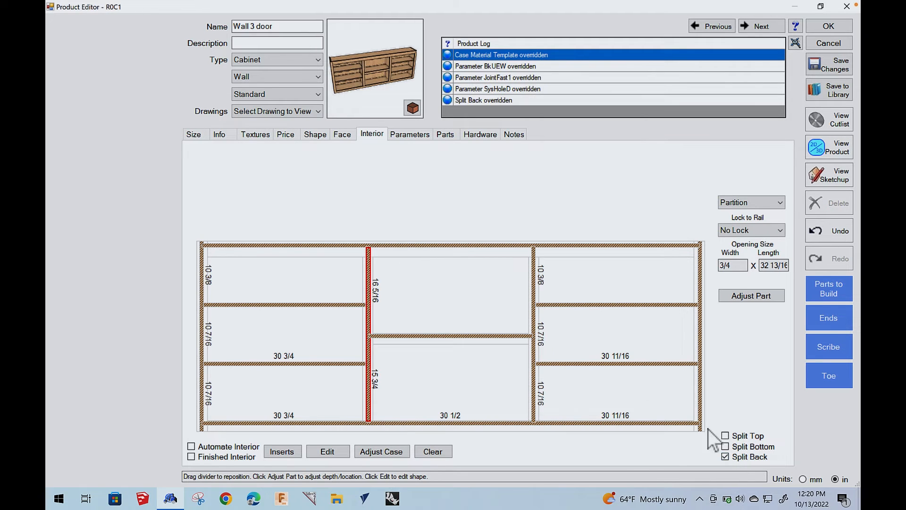
pyautogui.moveTo(540, 305)
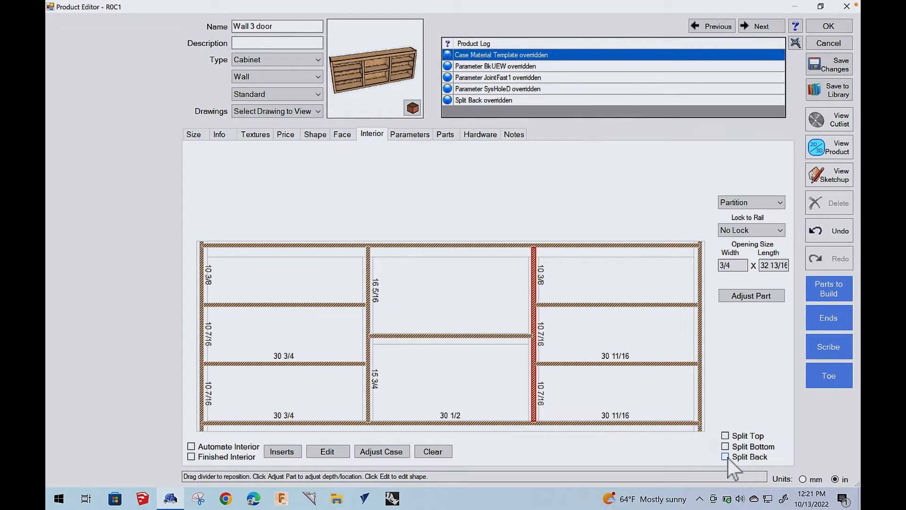
pyautogui.click(725, 456)
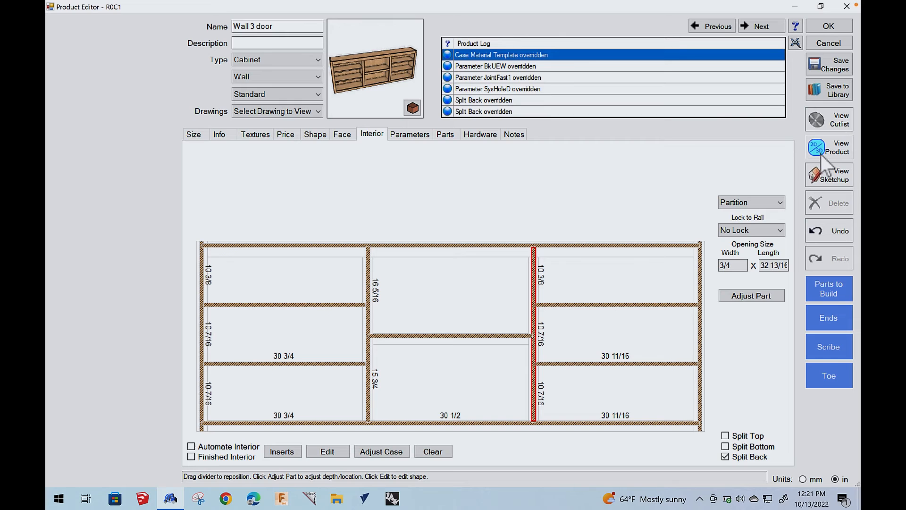
pyautogui.click(828, 147)
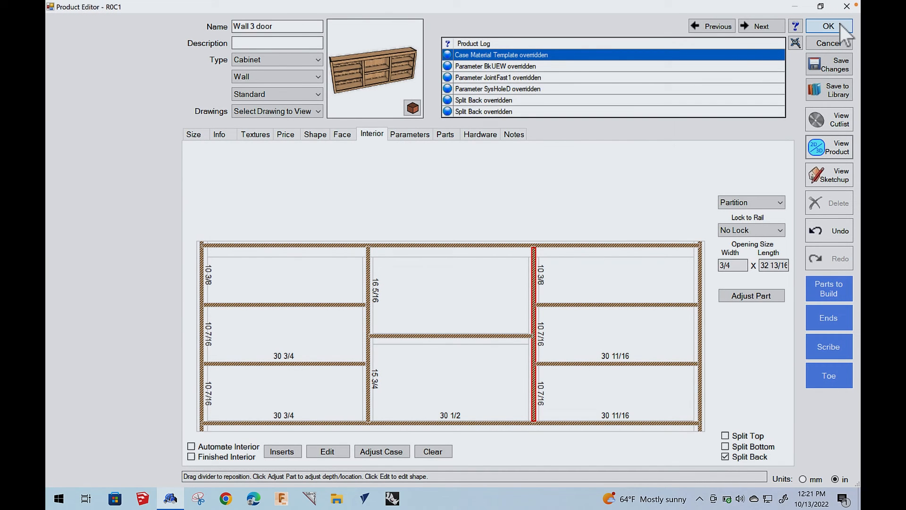
pyautogui.click(827, 26)
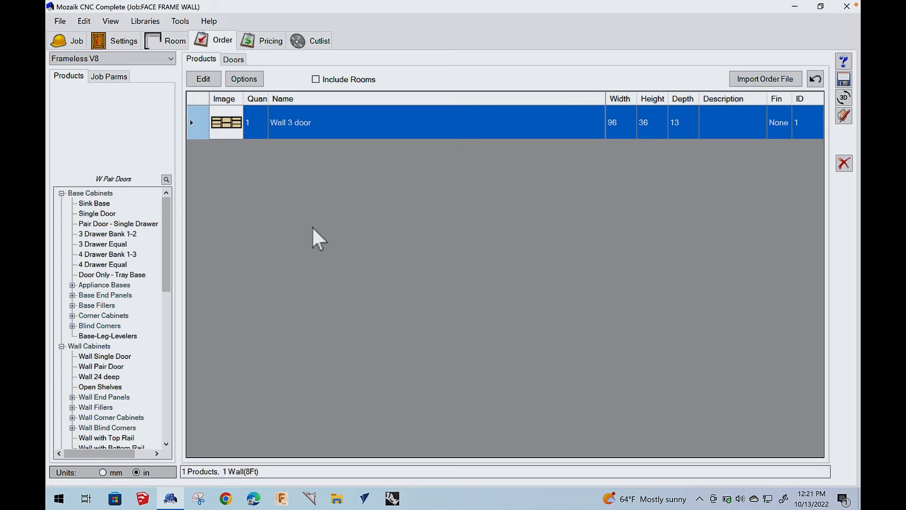
pyautogui.moveTo(370, 176)
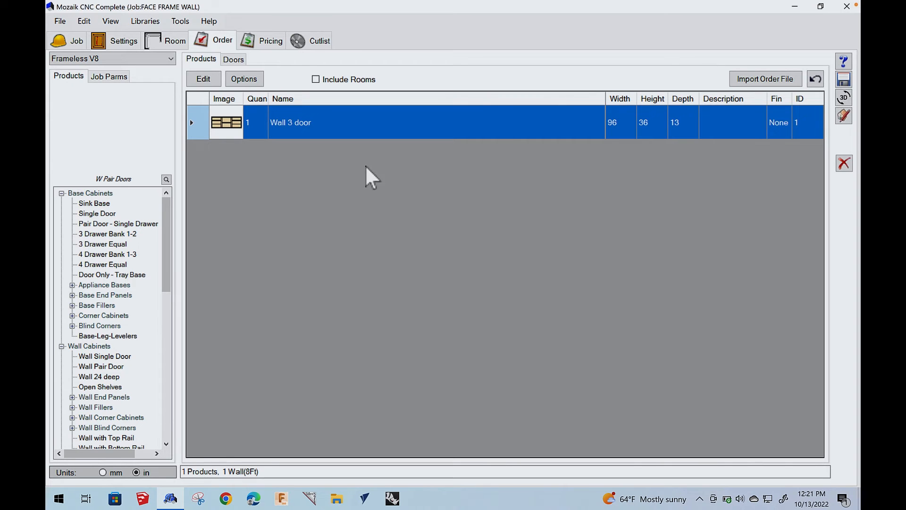
# Step: From the cutlist, optimize 3/4 and 1/4 Melamine, overwriting both existing part files
pyautogui.click(310, 41)
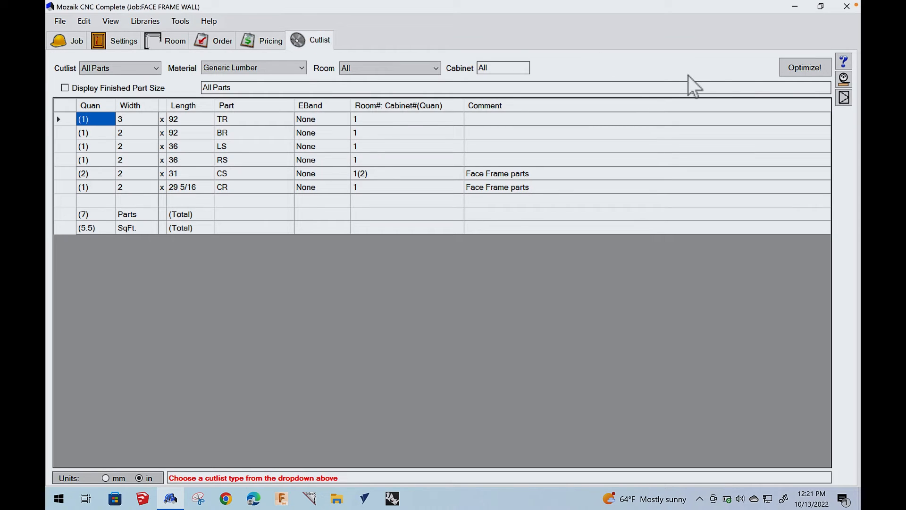
pyautogui.click(804, 67)
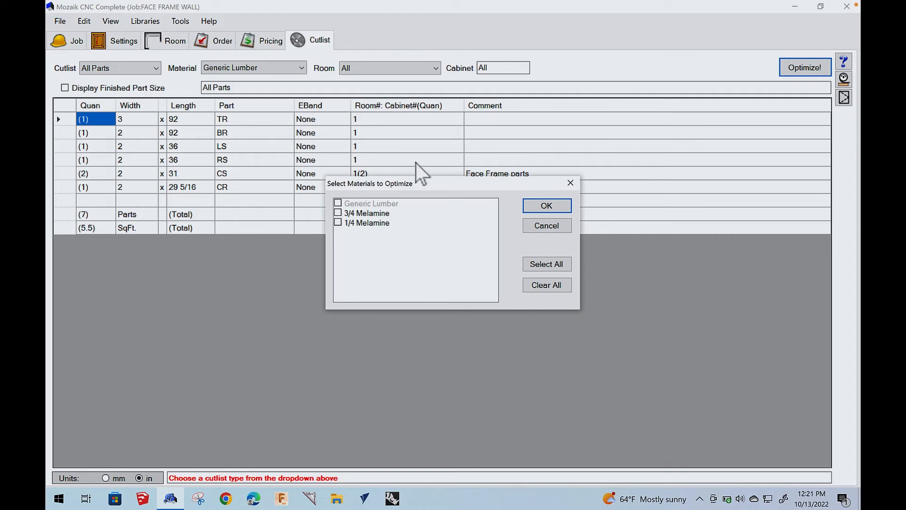
pyautogui.moveTo(341, 208)
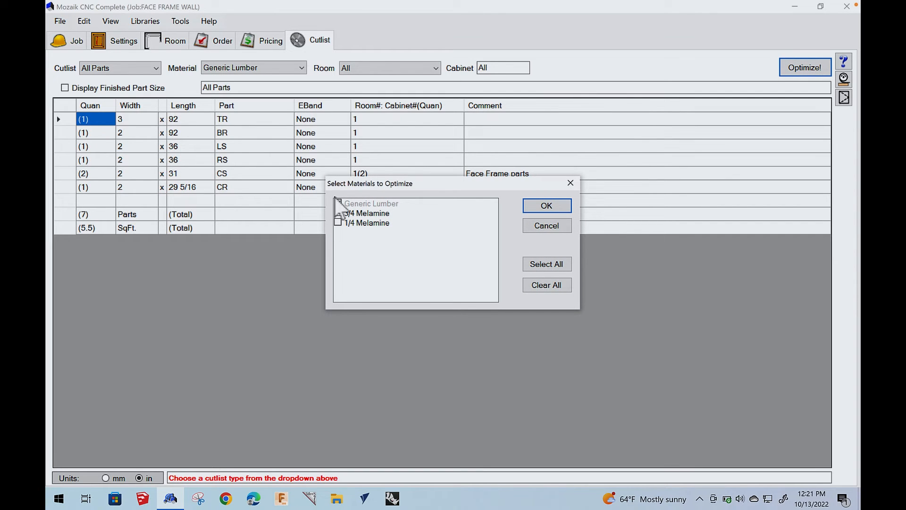
pyautogui.click(337, 212)
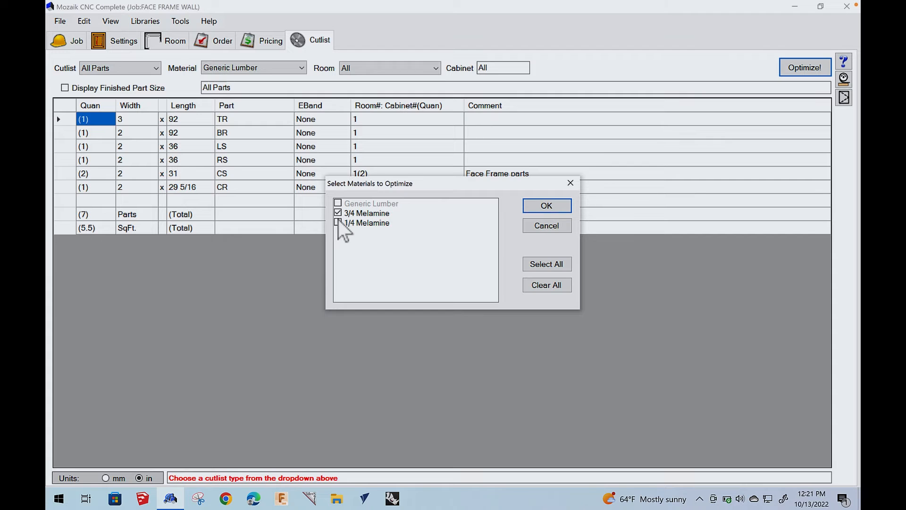
pyautogui.click(546, 205)
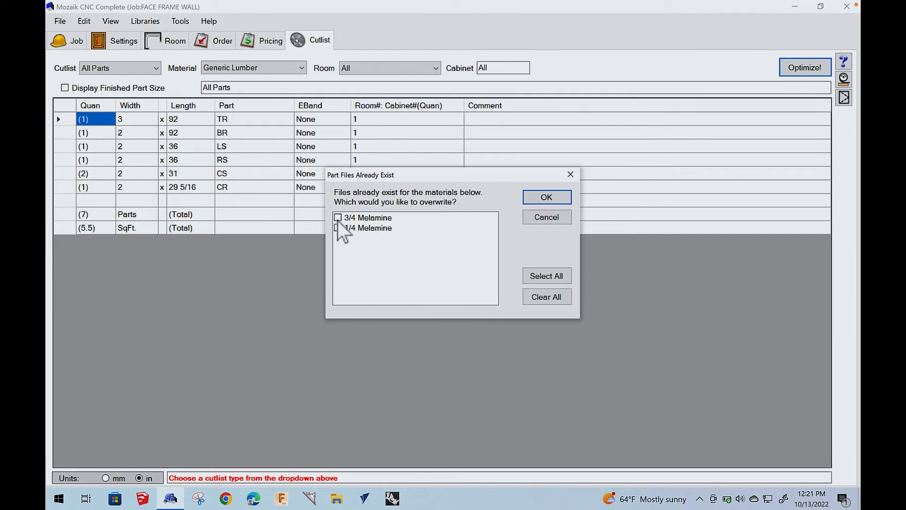
pyautogui.click(545, 275)
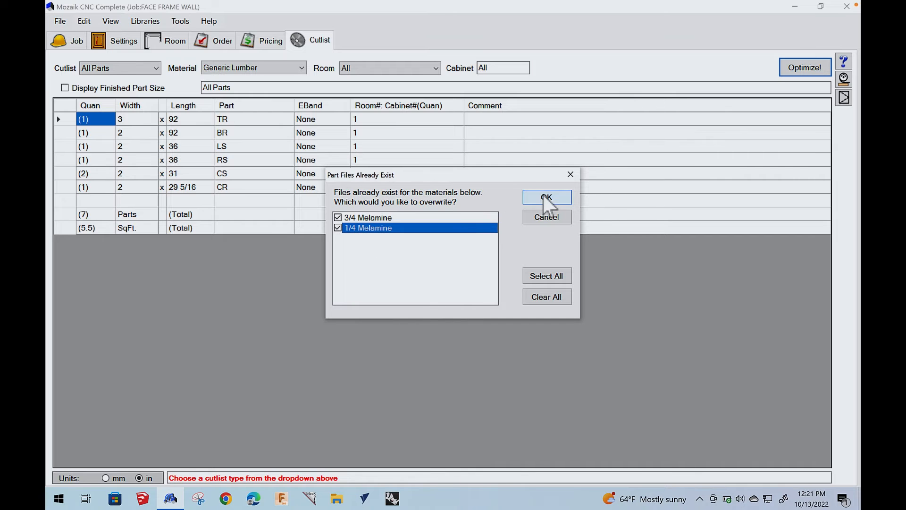
pyautogui.click(547, 197)
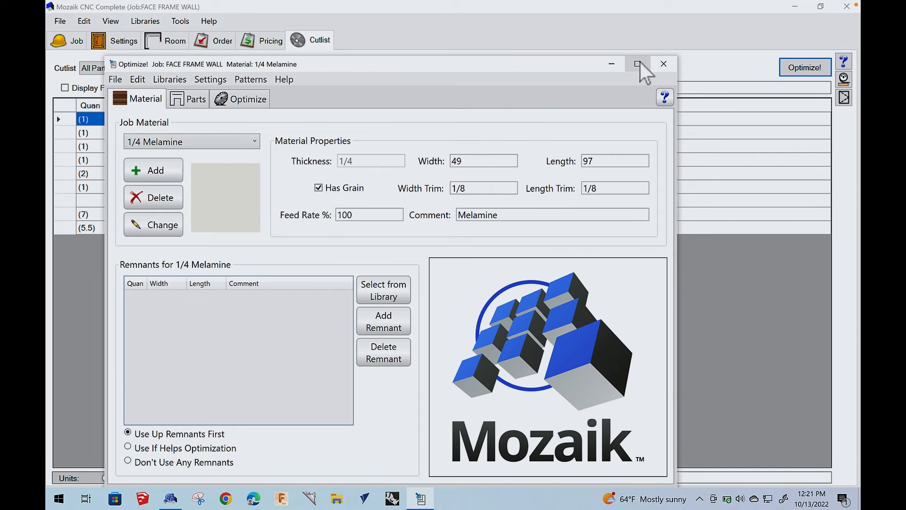
# Step: Maximize the optimizer, review the 13 parts of 3/4 Melamine, then its material sheet settings
pyautogui.click(637, 63)
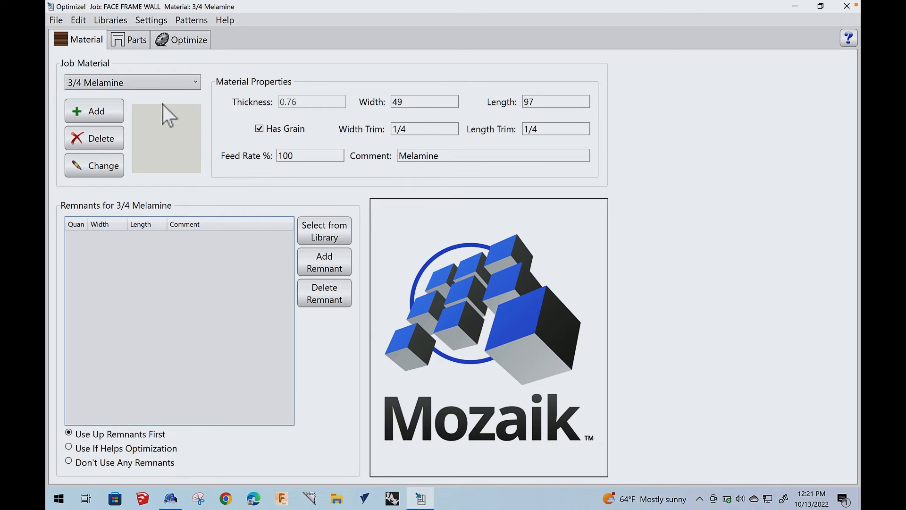
pyautogui.click(128, 39)
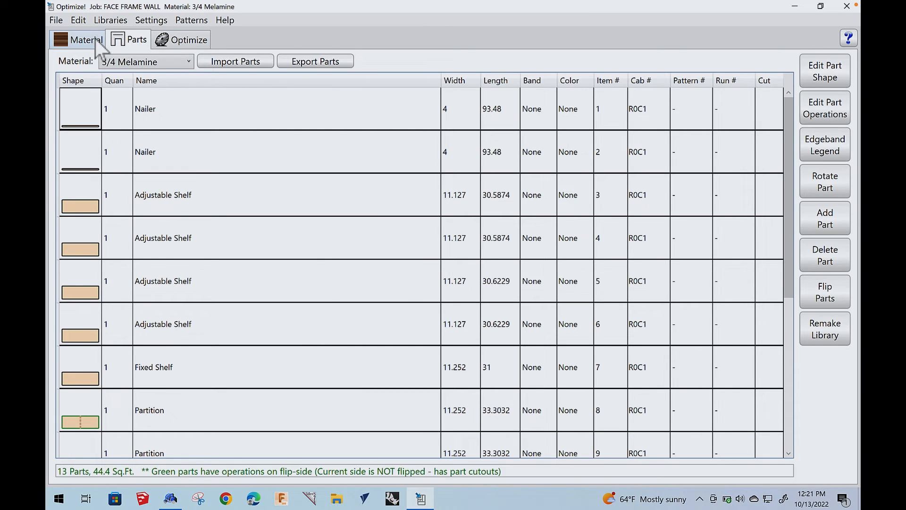
pyautogui.click(86, 40)
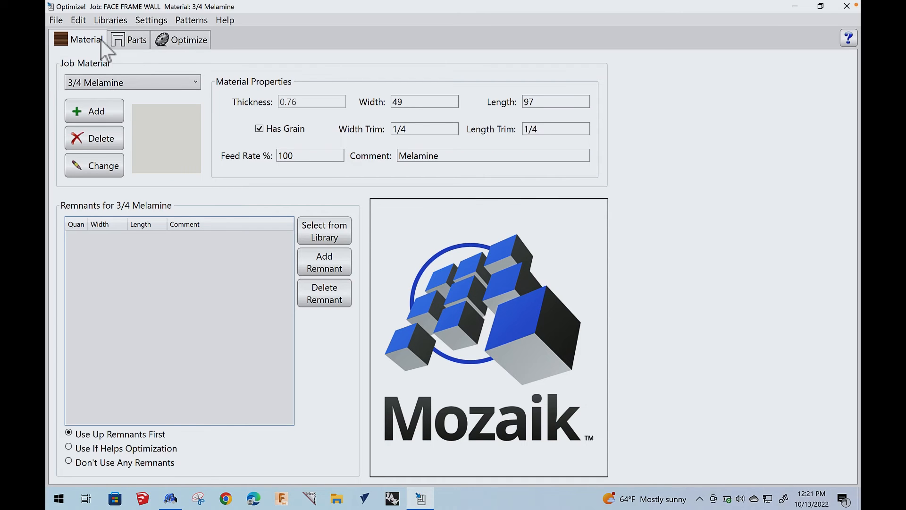
pyautogui.moveTo(89, 20)
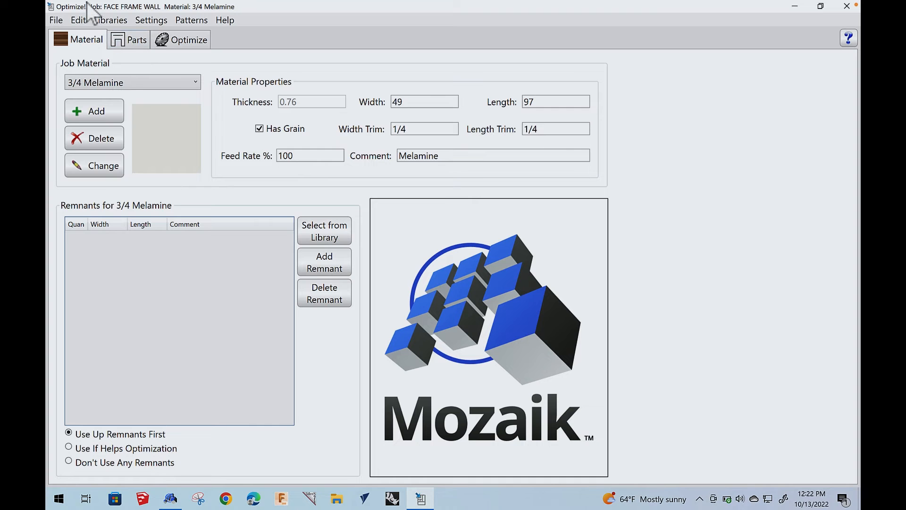
# Step: In the CNC Tool Library, review the IS 408 FACEFRAME CABINET ATC toolset and 1/4 Downshear properties
pyautogui.click(110, 20)
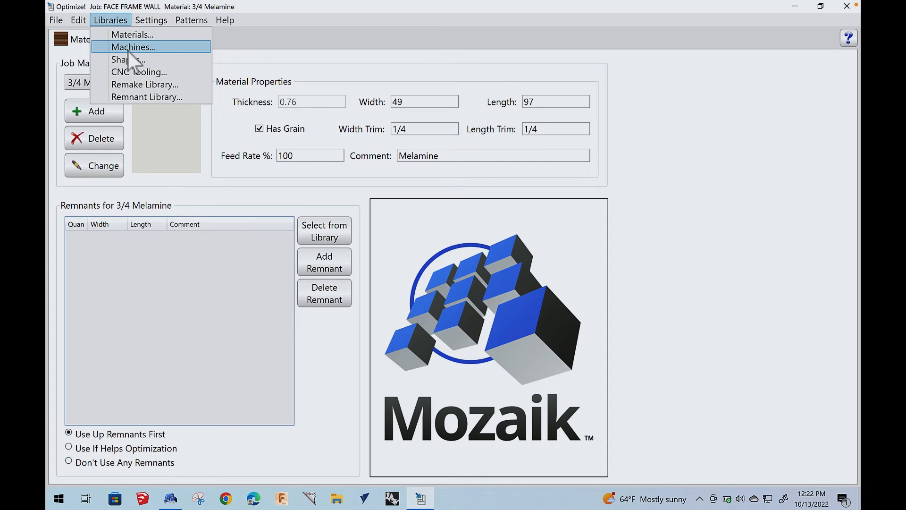
pyautogui.click(139, 72)
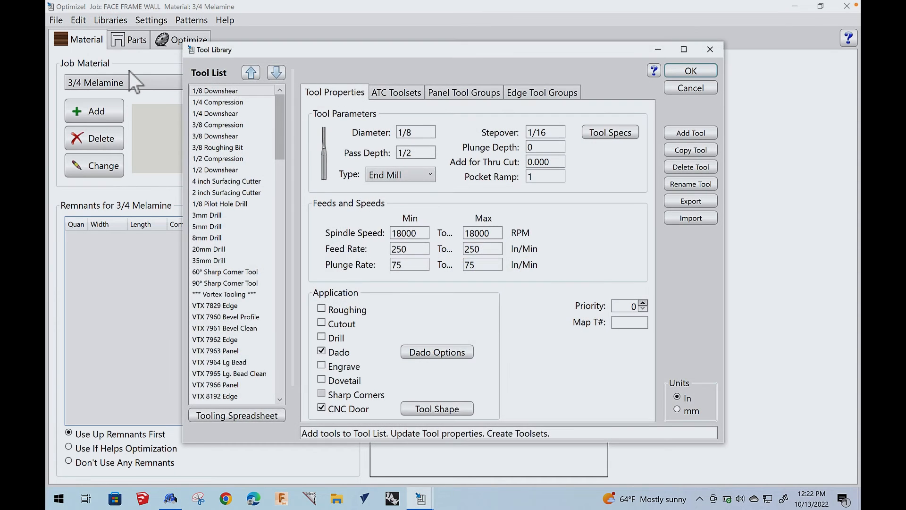
pyautogui.moveTo(692, 68)
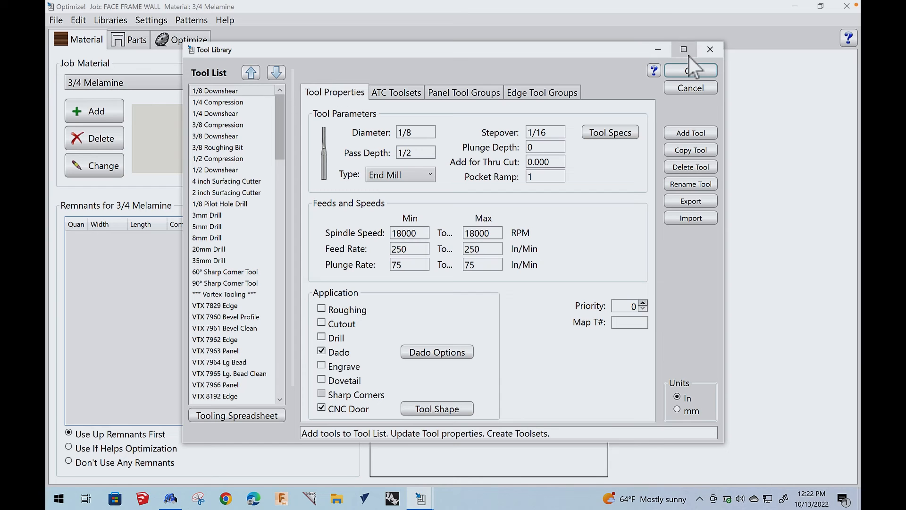
pyautogui.click(684, 49)
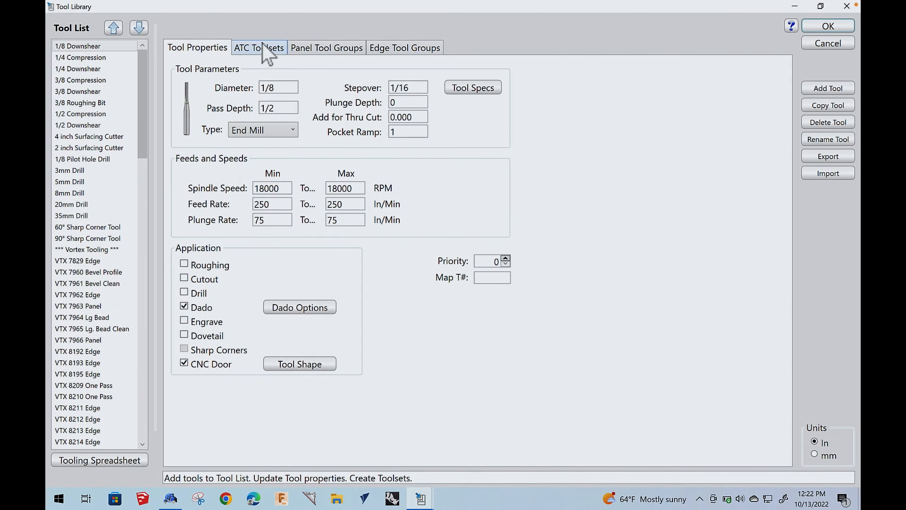
pyautogui.click(258, 47)
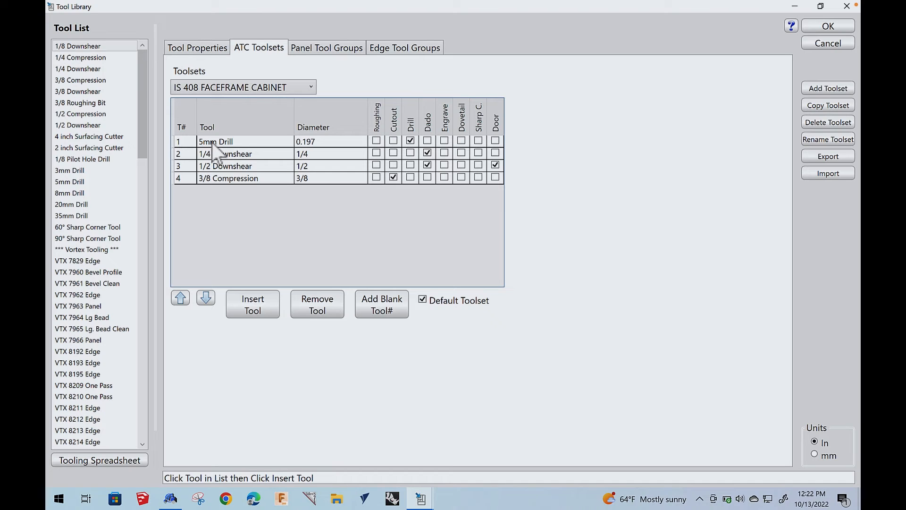
pyautogui.moveTo(226, 153)
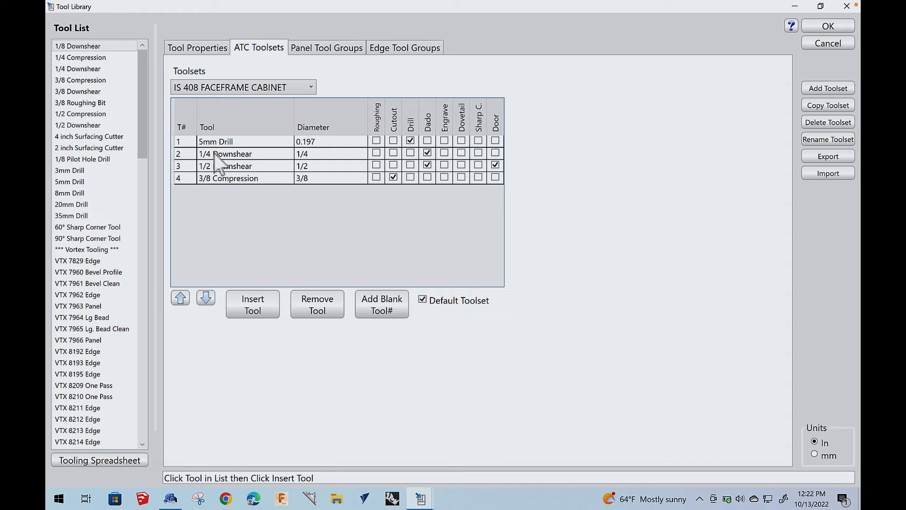
pyautogui.moveTo(218, 182)
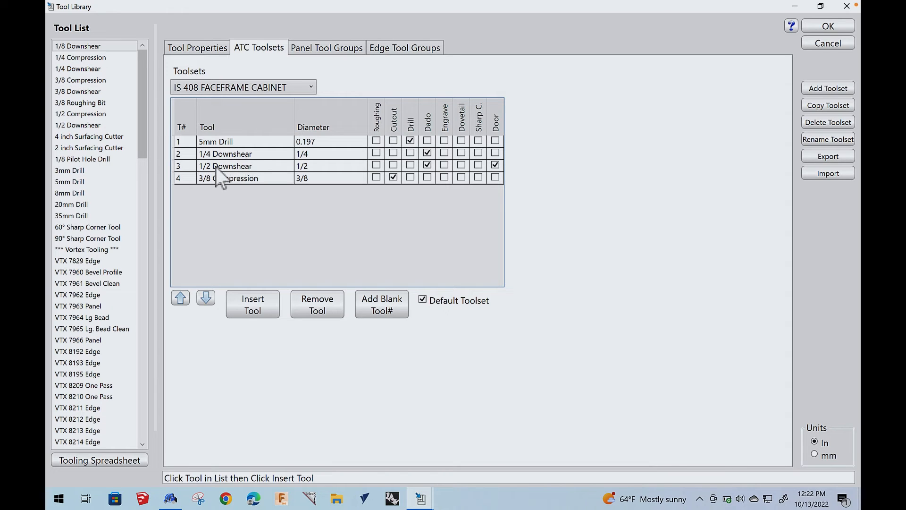
pyautogui.moveTo(224, 191)
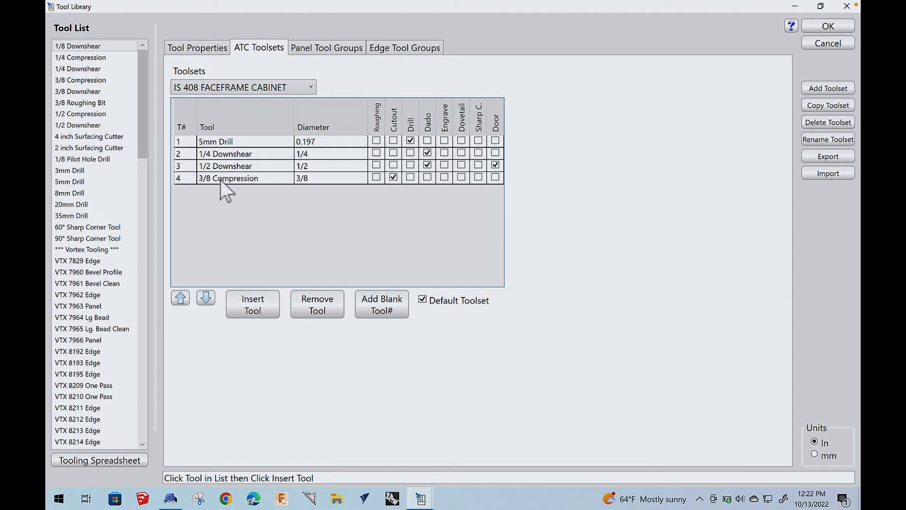
pyautogui.moveTo(254, 194)
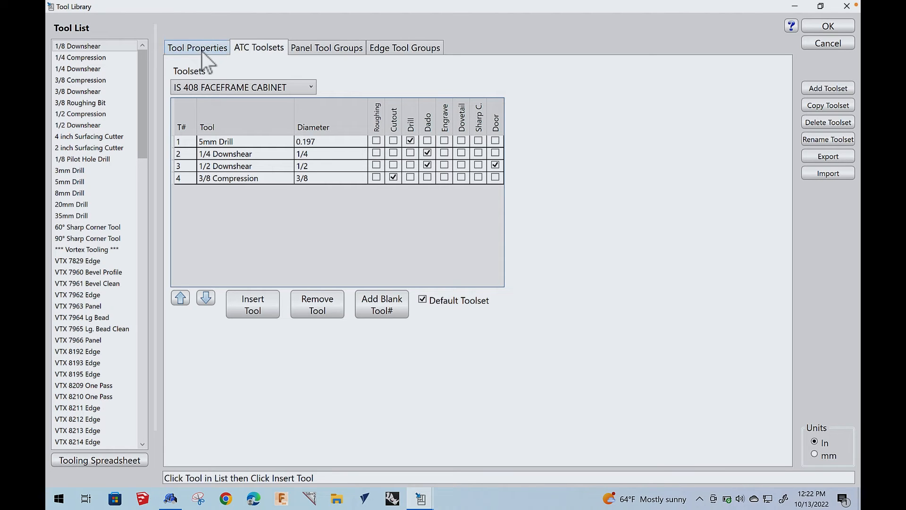
pyautogui.moveTo(218, 168)
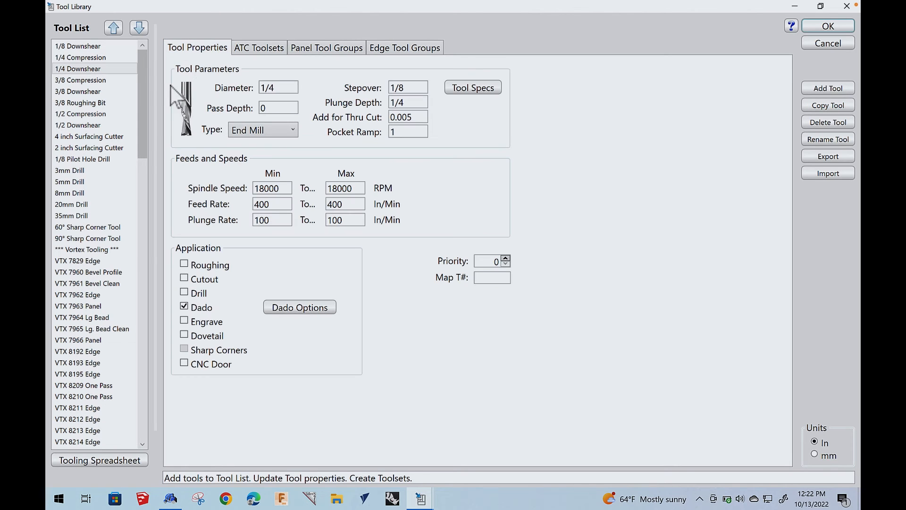
pyautogui.click(272, 188)
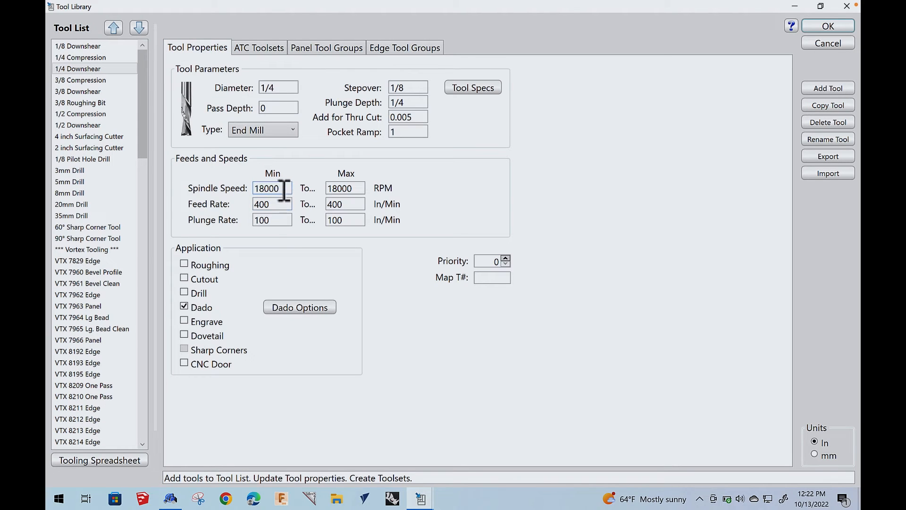
pyautogui.moveTo(284, 243)
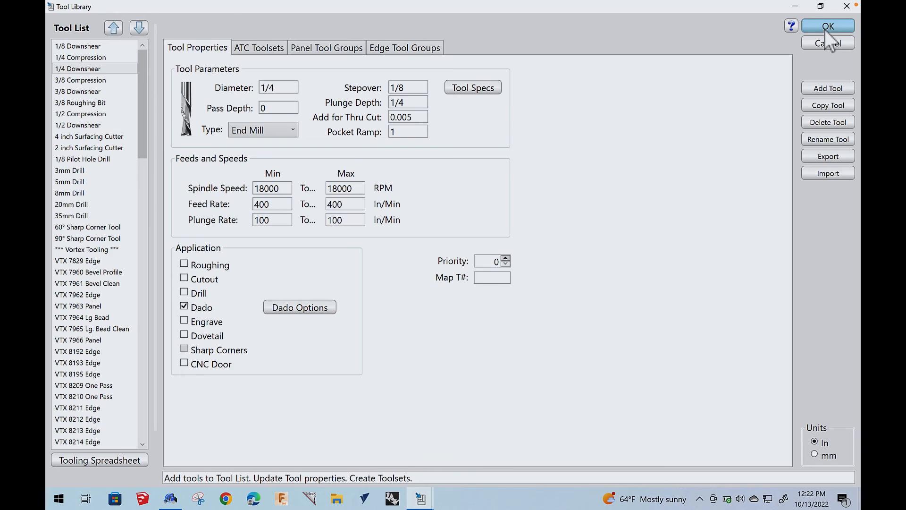
# Step: Close the tool library and nest the 3/4 Melamine parts into two sheet patterns
pyautogui.click(827, 25)
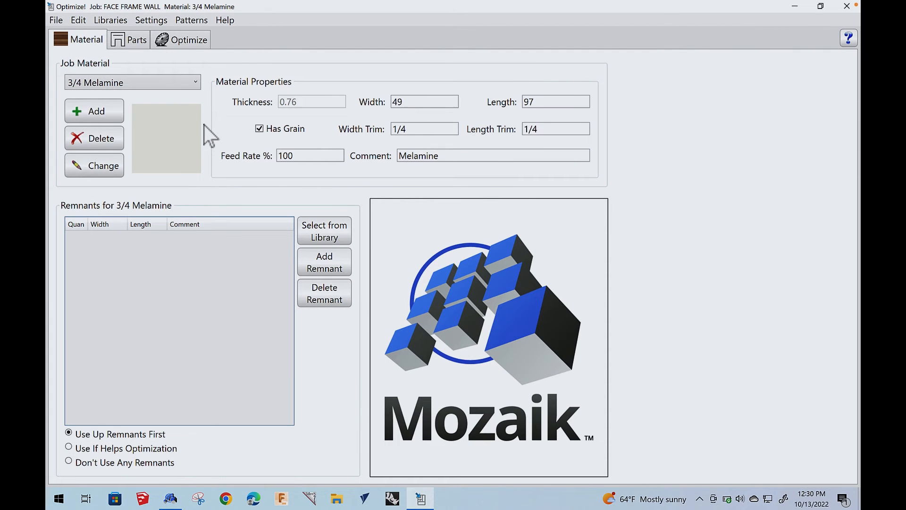
pyautogui.click(186, 40)
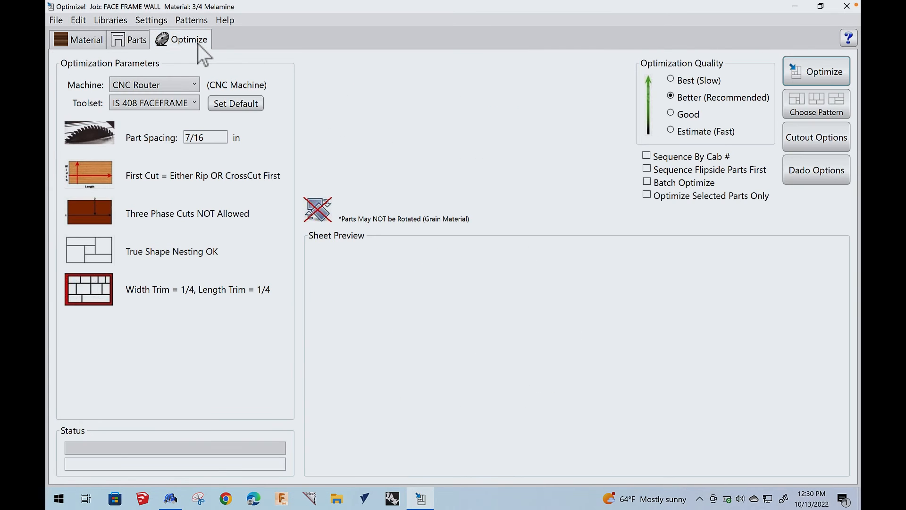
pyautogui.moveTo(815, 70)
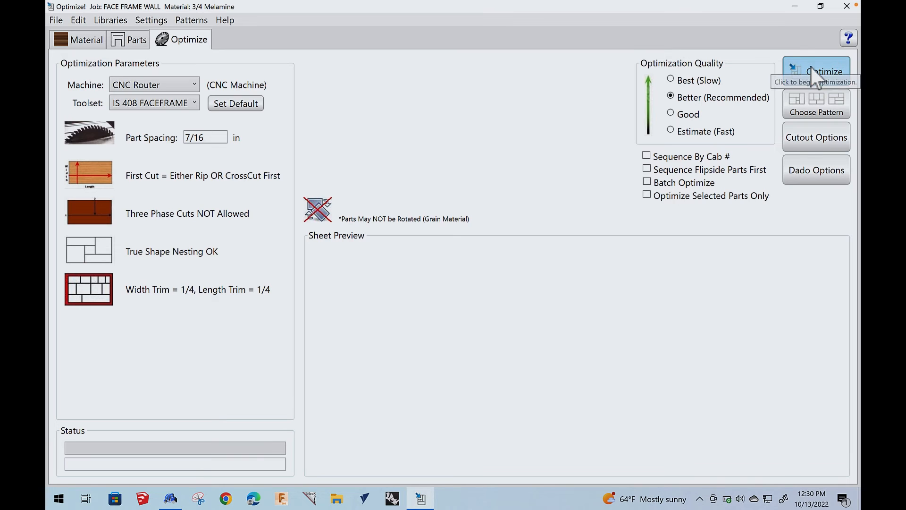
pyautogui.click(816, 71)
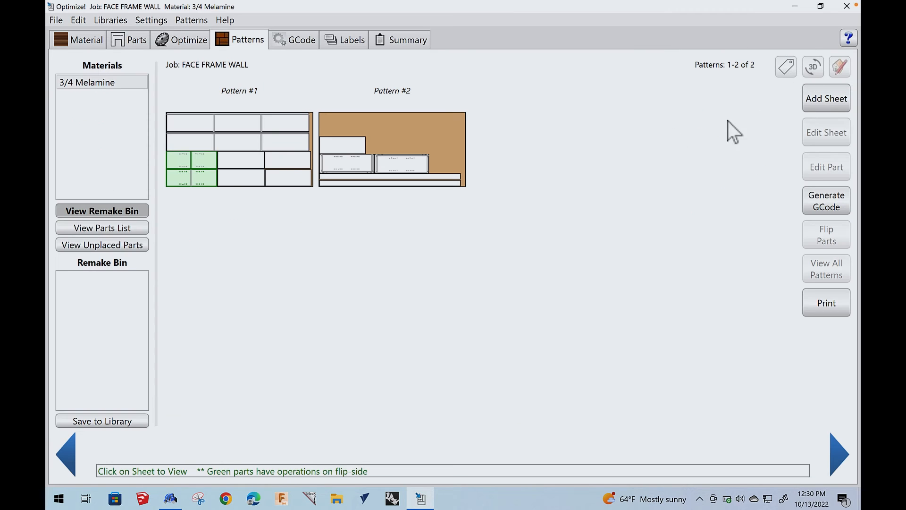
pyautogui.moveTo(281, 185)
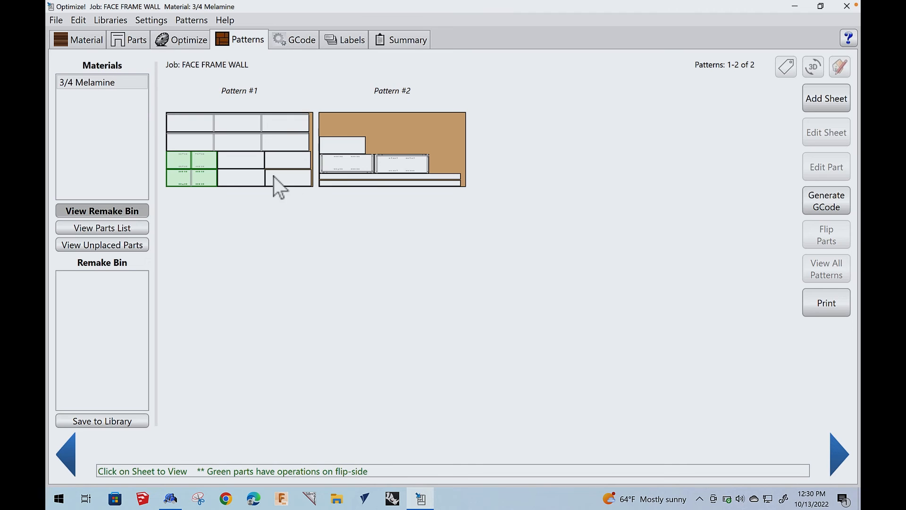
# Step: View 3/4 Melamine Pattern #1 at full size showing its 93.05% yield layout
pyautogui.click(238, 147)
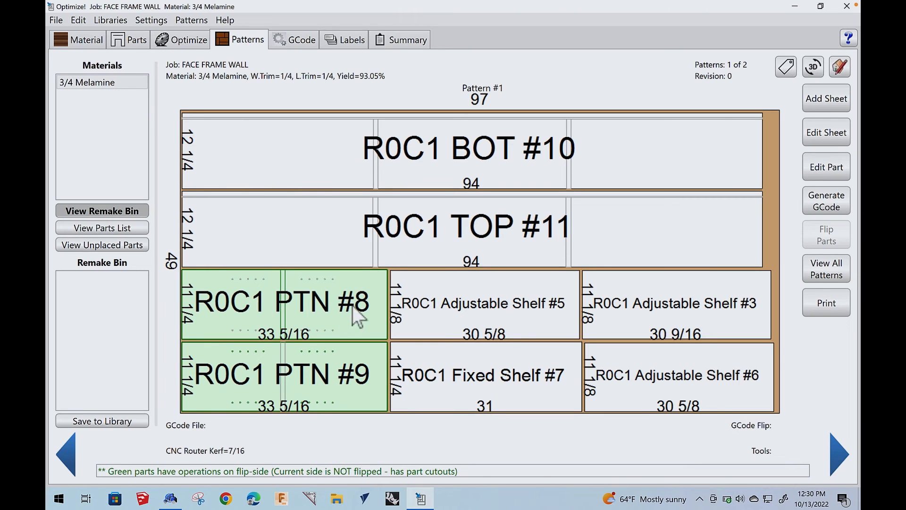
pyautogui.moveTo(249, 304)
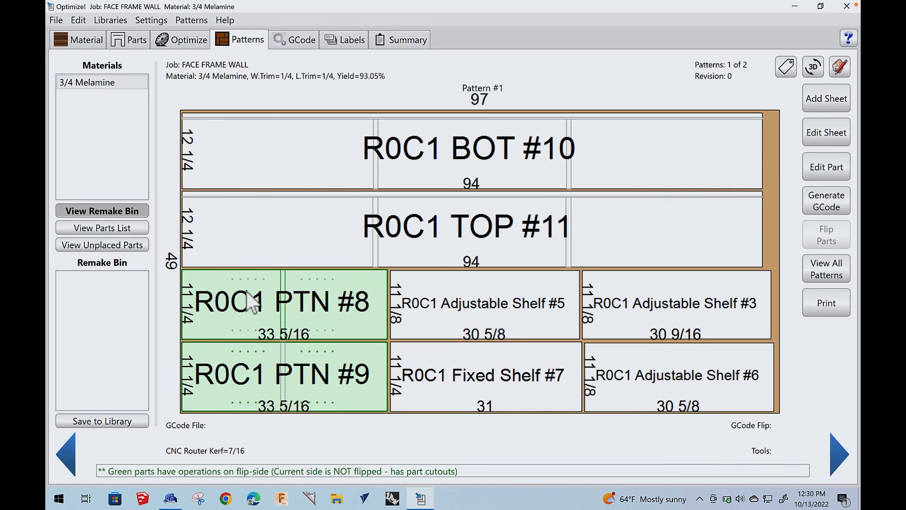
pyautogui.moveTo(254, 318)
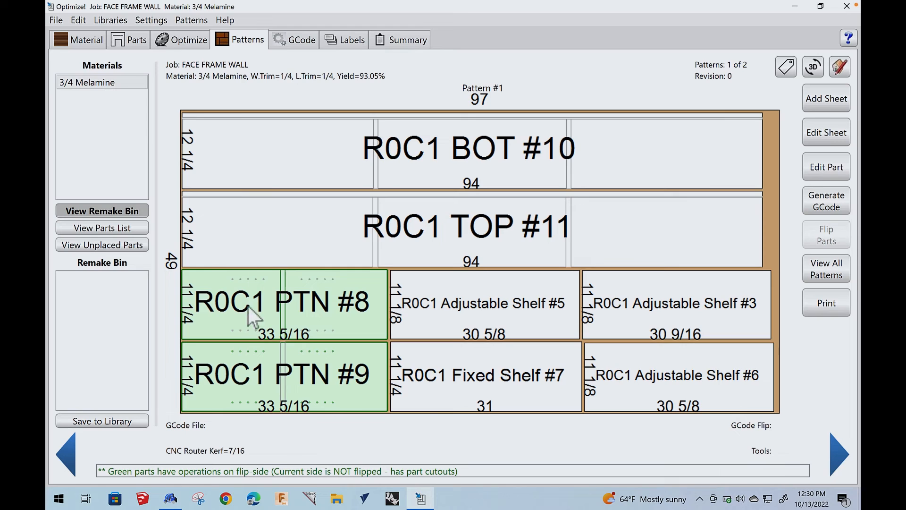
pyautogui.moveTo(242, 237)
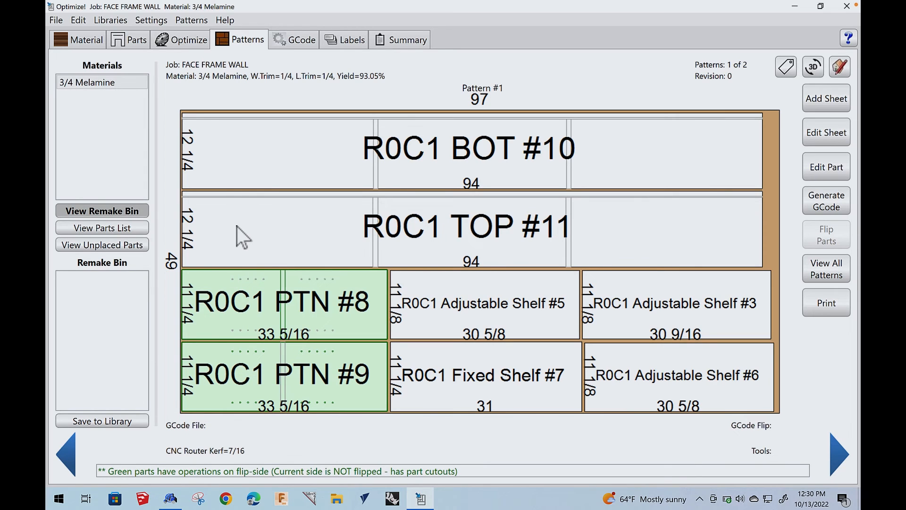
pyautogui.moveTo(248, 246)
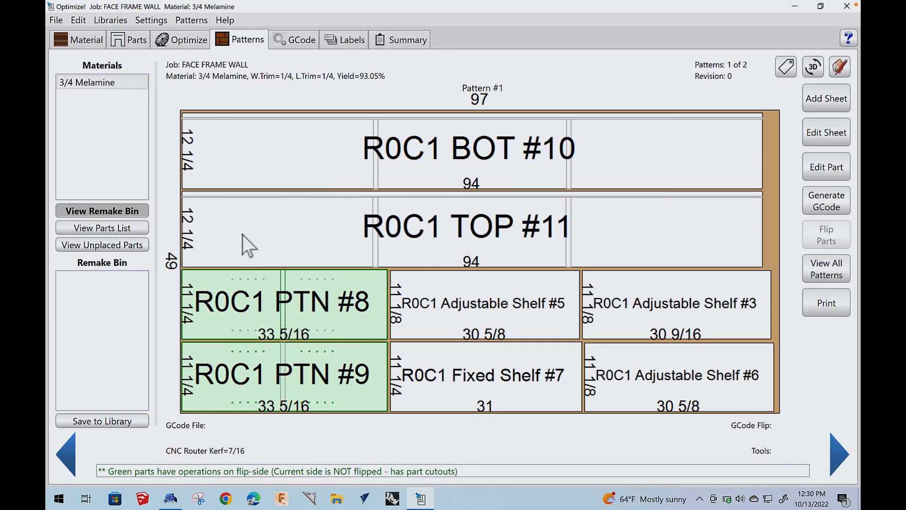
pyautogui.moveTo(269, 246)
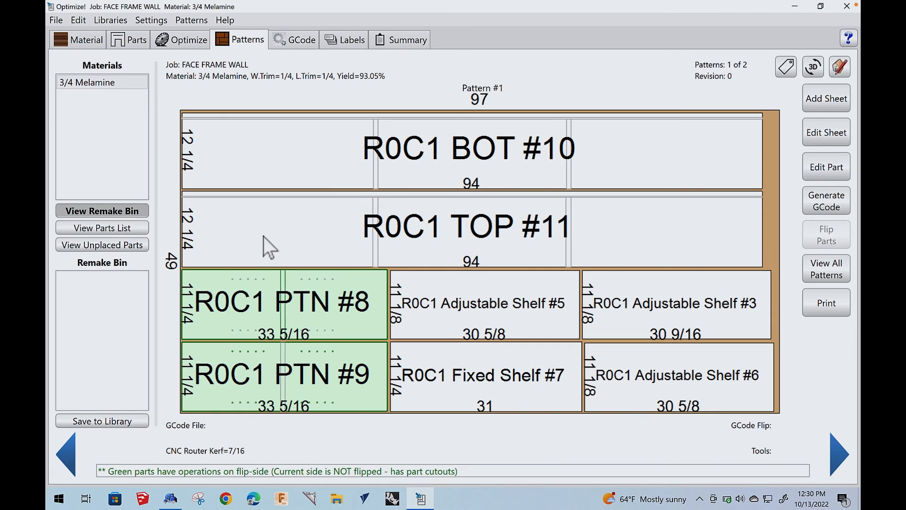
pyautogui.moveTo(254, 300)
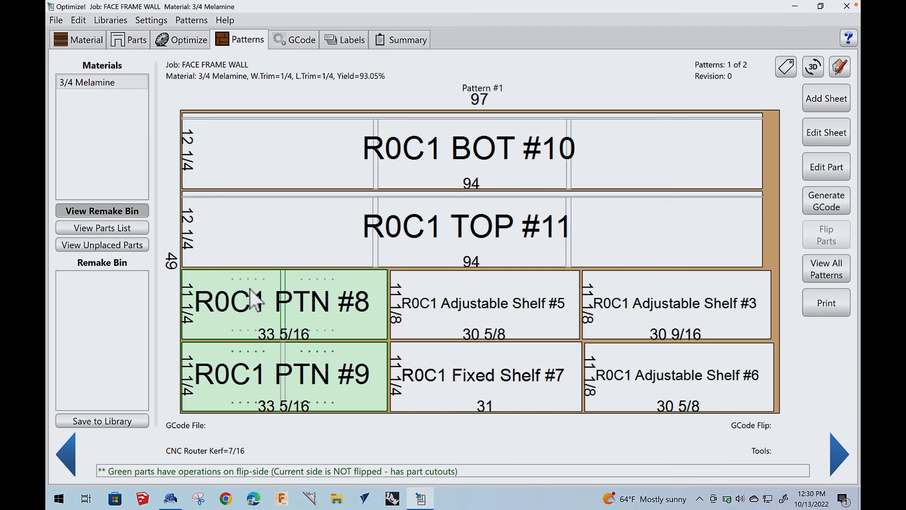
pyautogui.moveTo(269, 289)
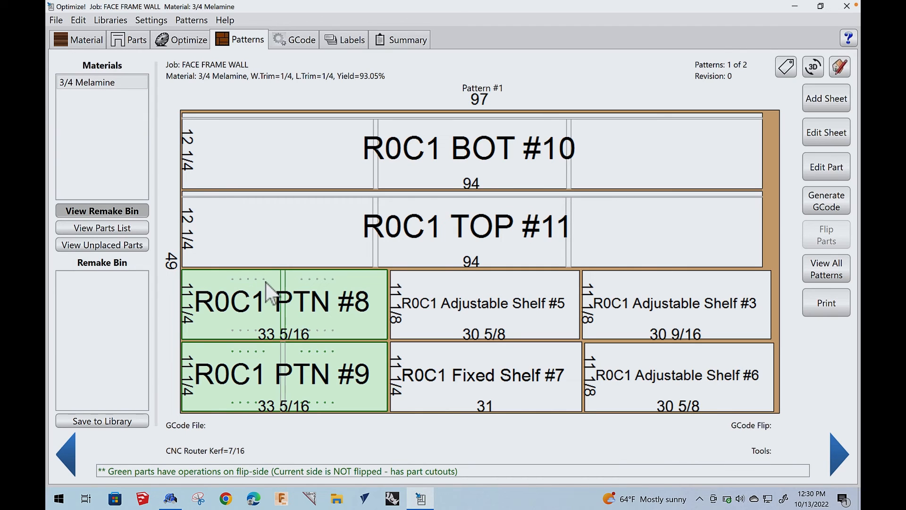
pyautogui.moveTo(190, 128)
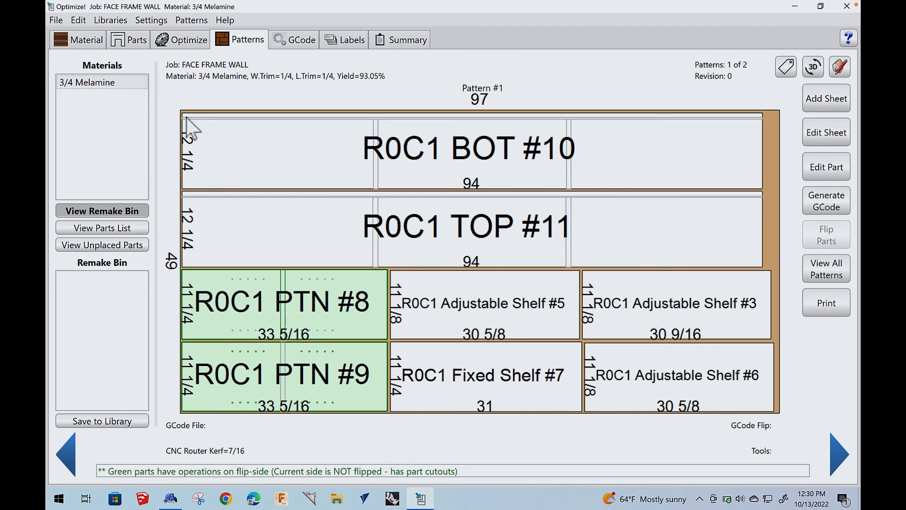
pyautogui.moveTo(289, 416)
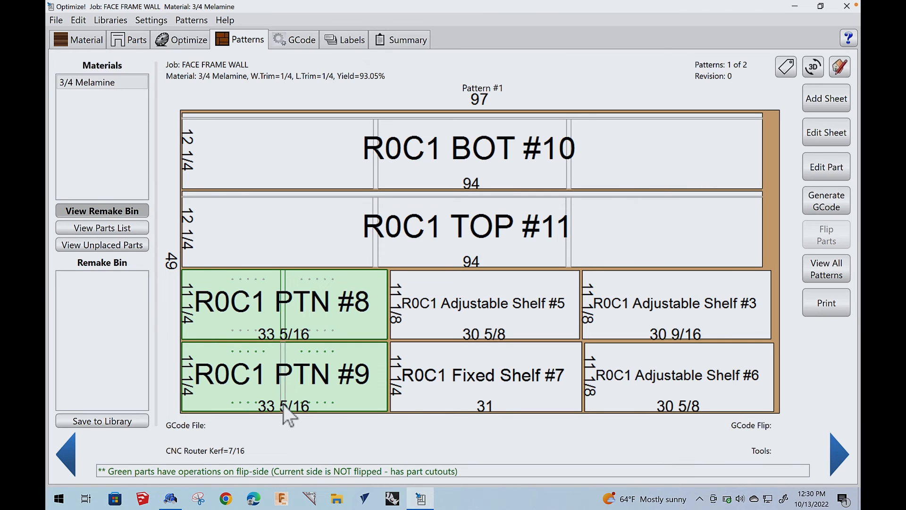
pyautogui.moveTo(621, 289)
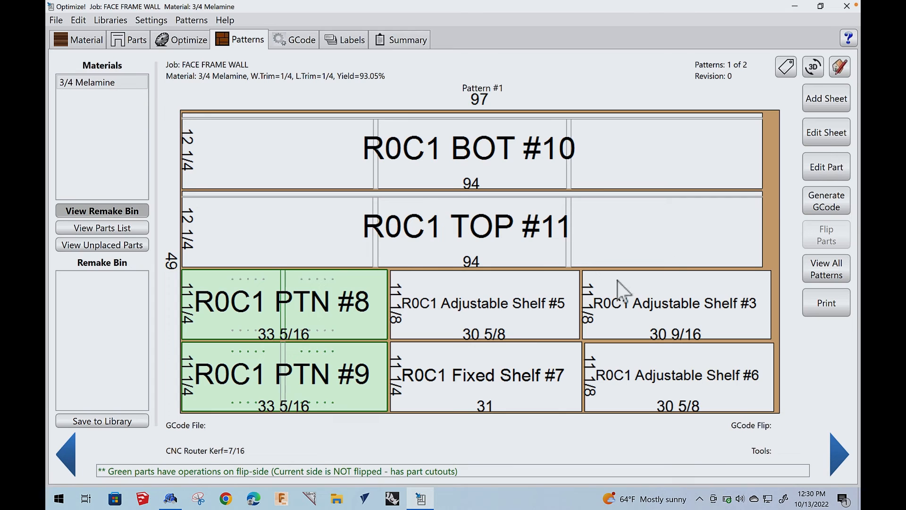
# Step: Calculate Pattern #1 toolpaths and generate G-code with a flipped-sheet program
pyautogui.click(825, 200)
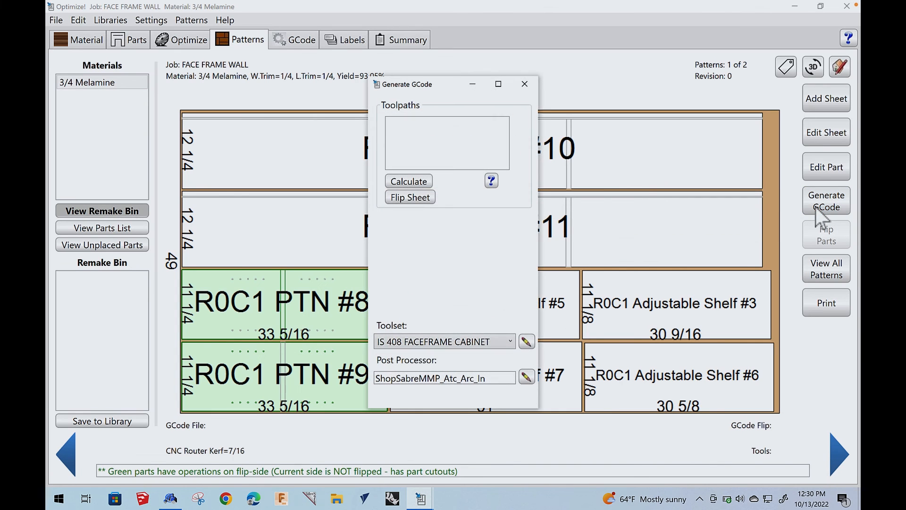
pyautogui.click(409, 181)
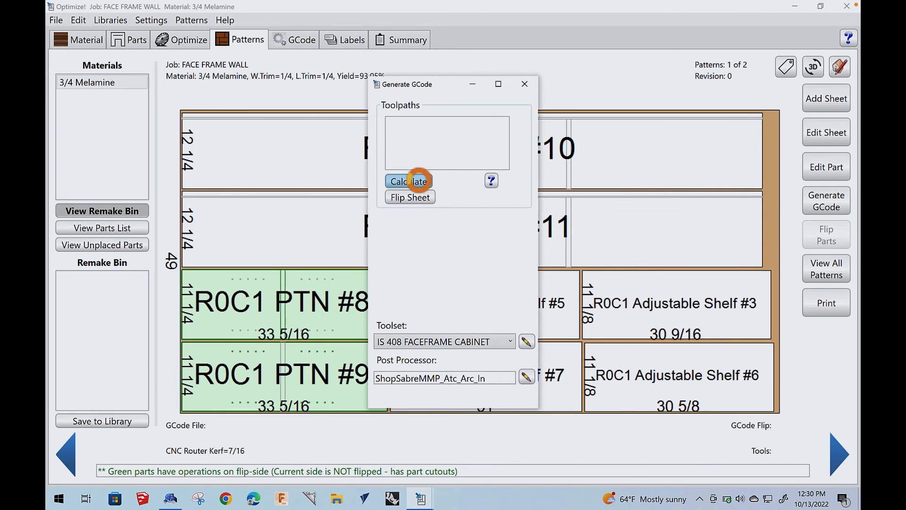
pyautogui.click(408, 181)
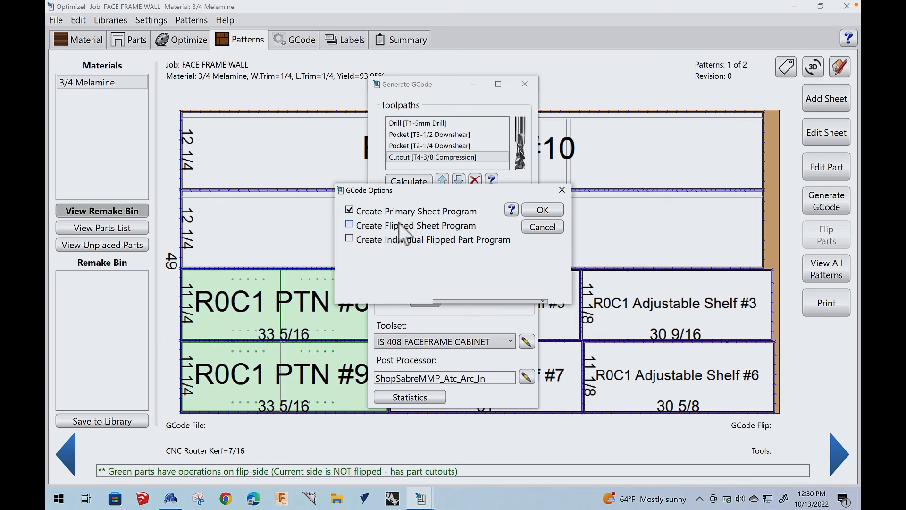
pyautogui.click(349, 224)
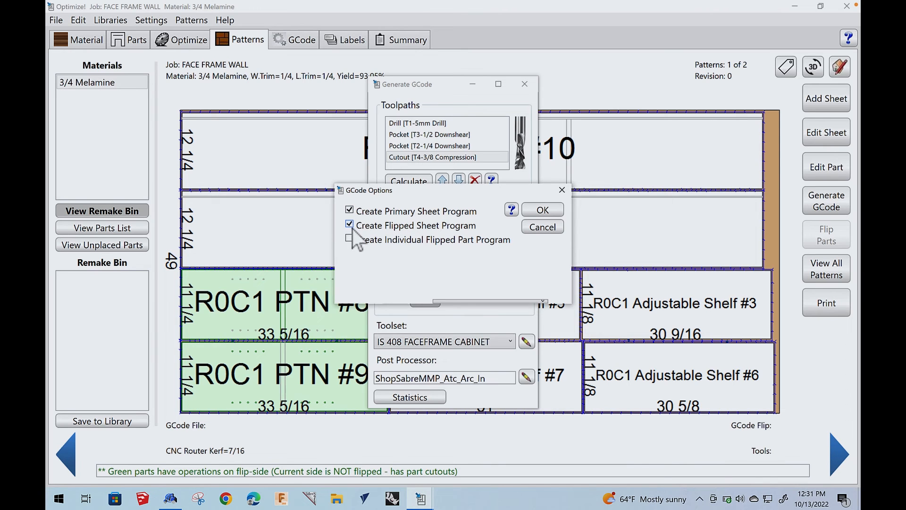
pyautogui.click(542, 209)
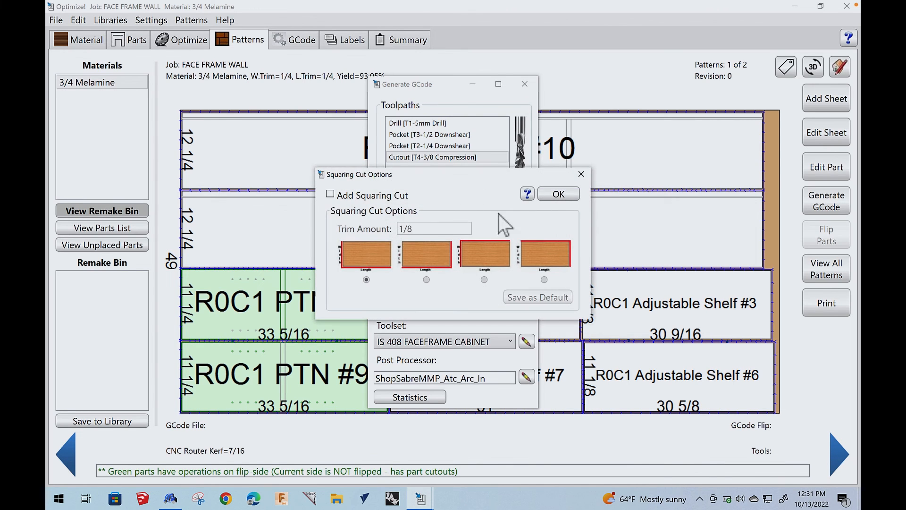
pyautogui.moveTo(395, 253)
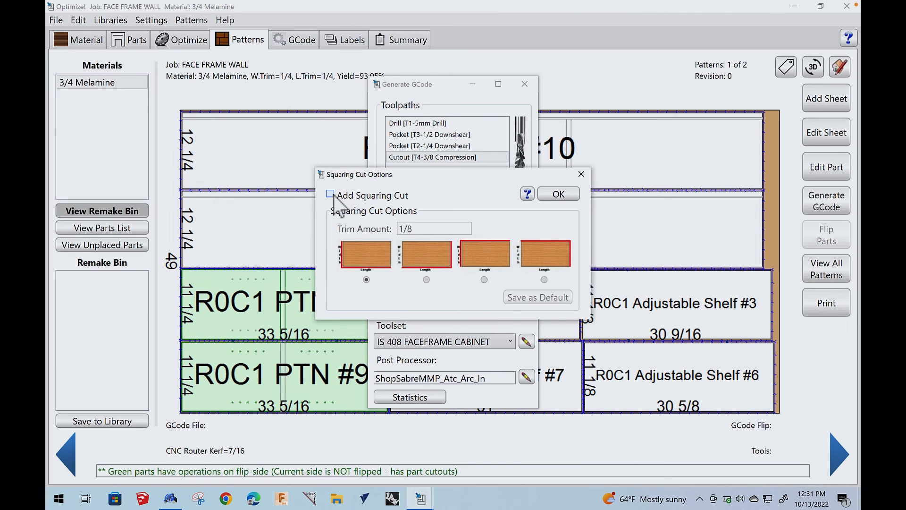
# Step: Add a squaring cut and save the S1R1 and S1R1-Flip TAP files, replacing existing ones
pyautogui.click(331, 195)
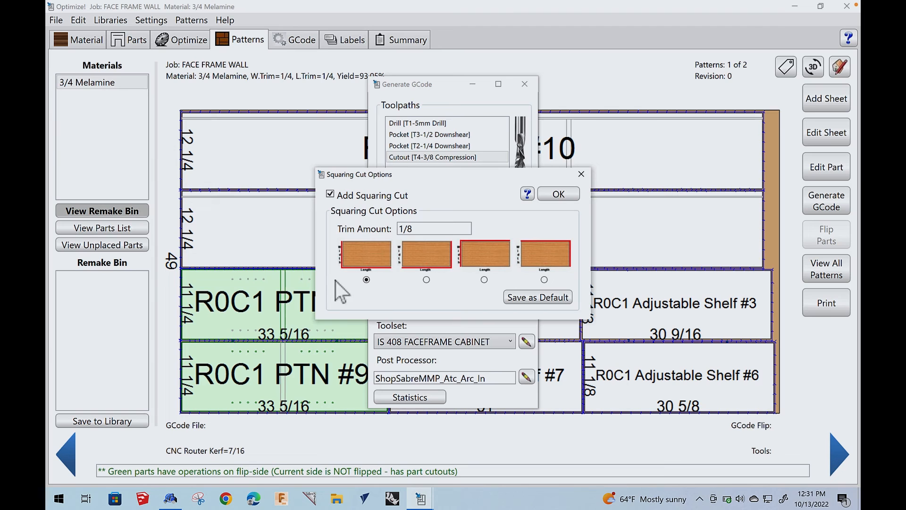
pyautogui.moveTo(345, 253)
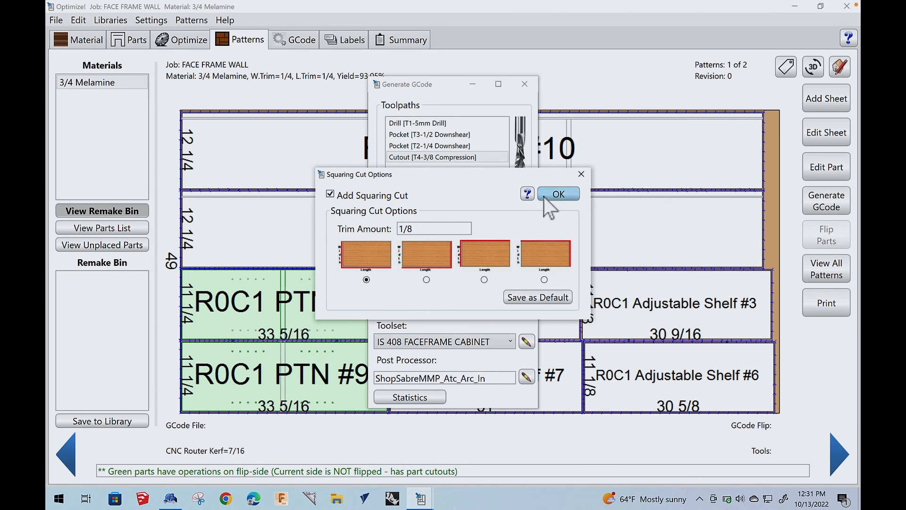
pyautogui.click(558, 193)
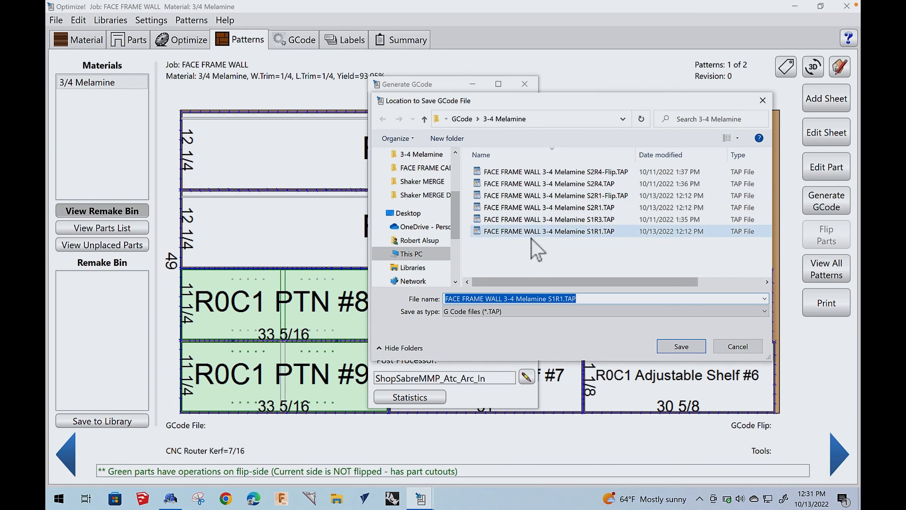
pyautogui.click(680, 346)
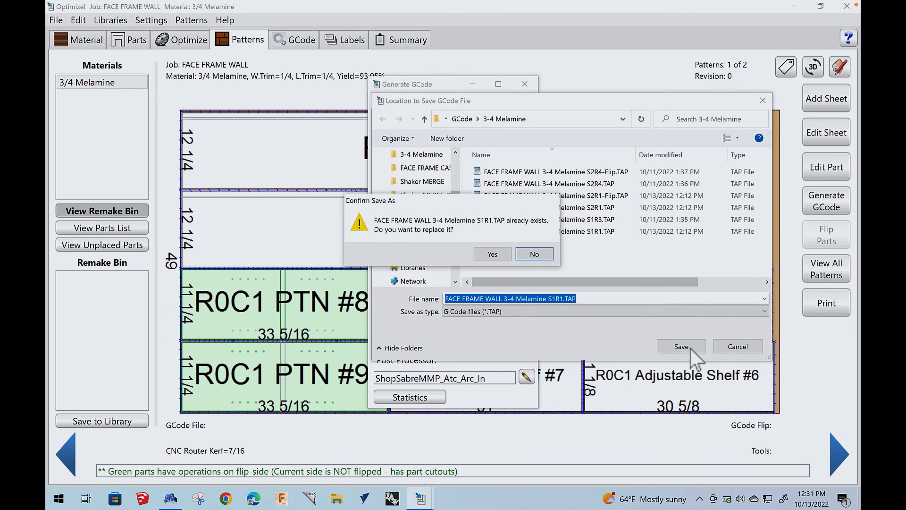
pyautogui.click(491, 254)
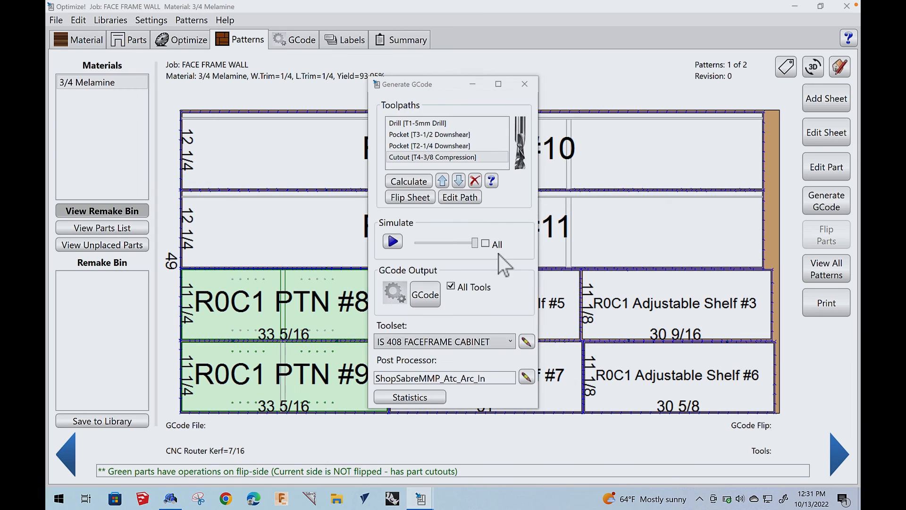
pyautogui.click(425, 294)
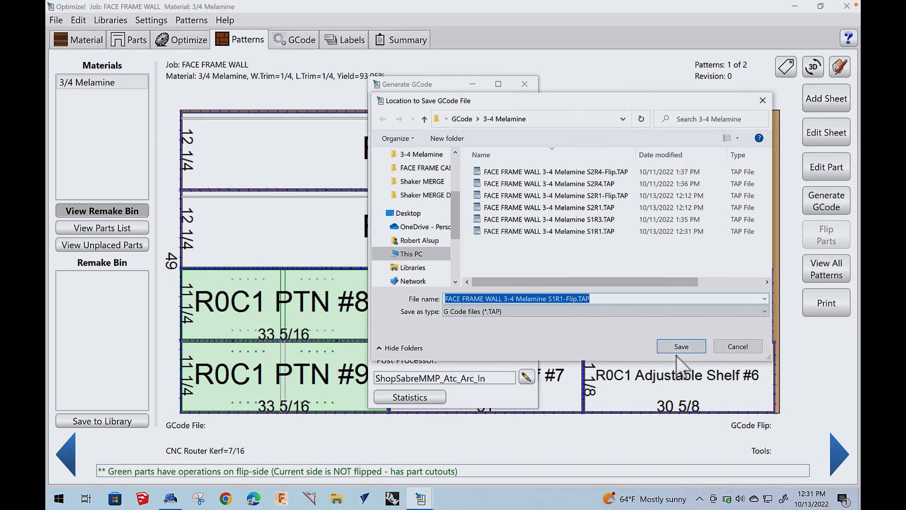
pyautogui.click(680, 346)
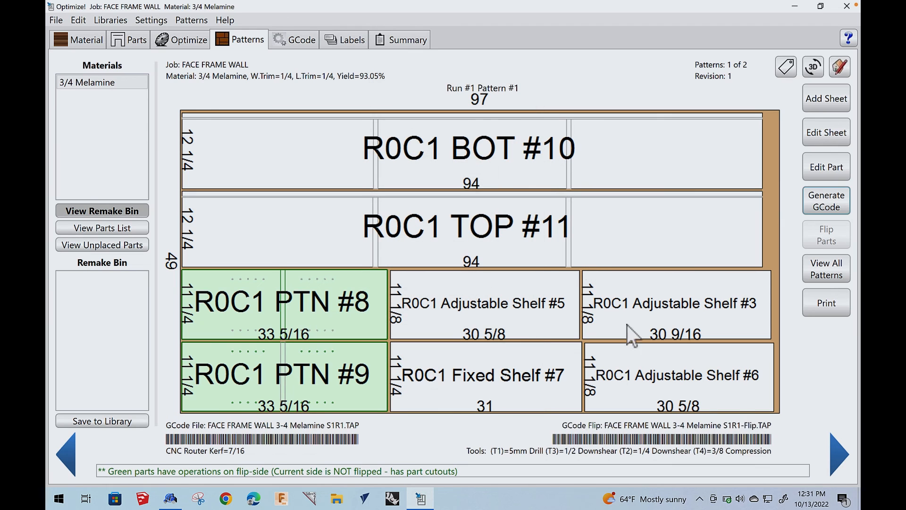
pyautogui.moveTo(834, 451)
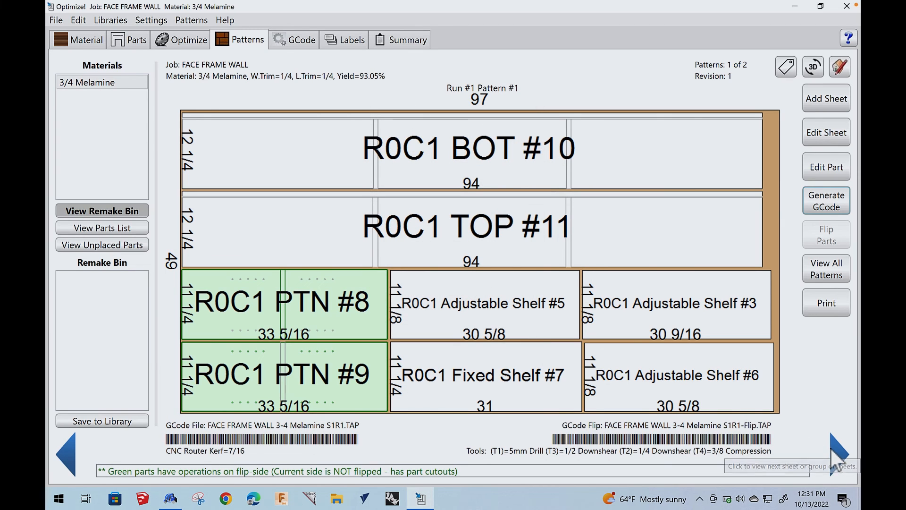
# Step: Generate Pattern #2 G-code and save it, replacing FACE FRAME WALL 3-4 Melamine S2R1.TAP
pyautogui.click(837, 454)
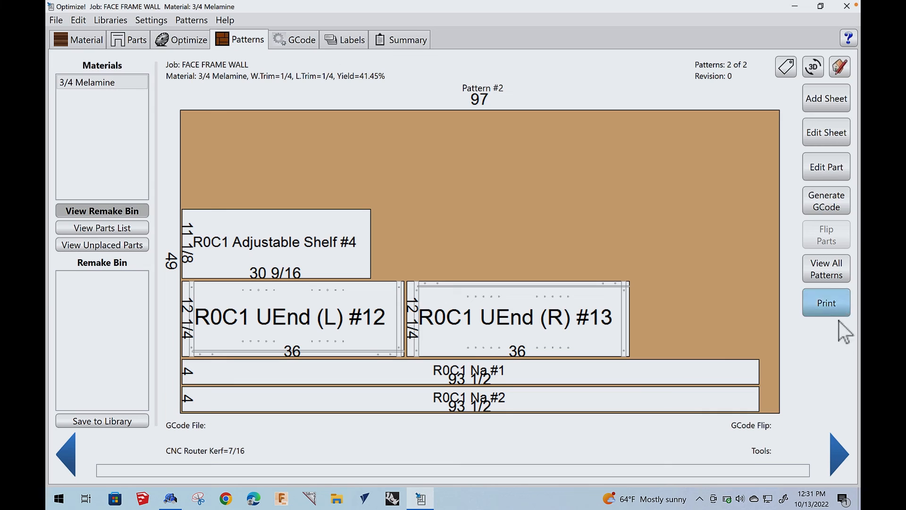
pyautogui.click(826, 200)
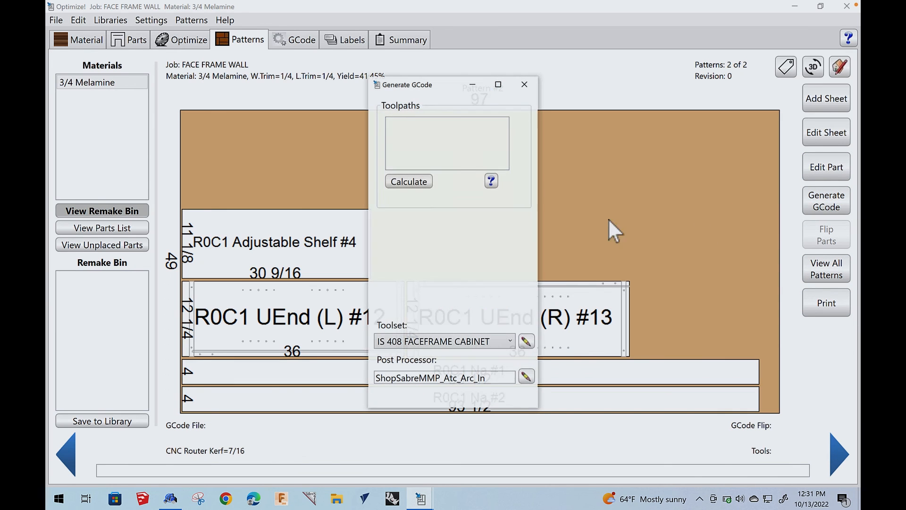
pyautogui.click(408, 181)
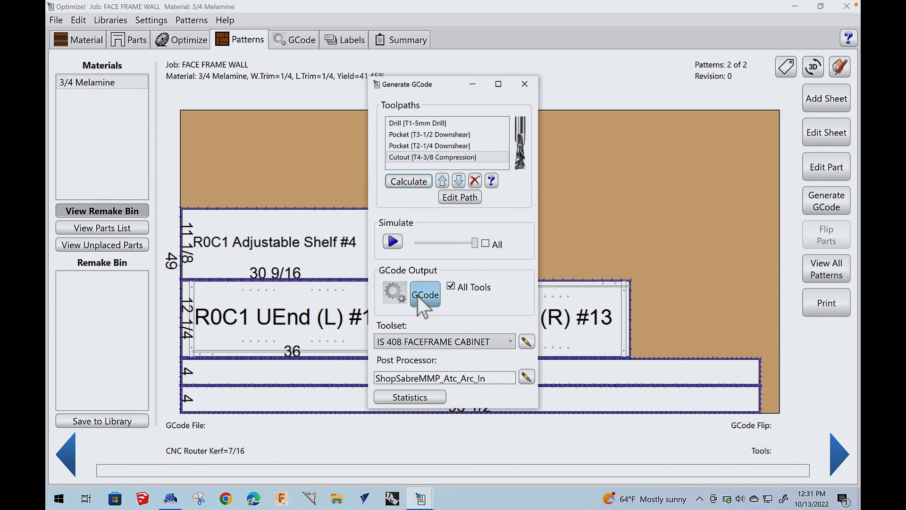
pyautogui.click(425, 294)
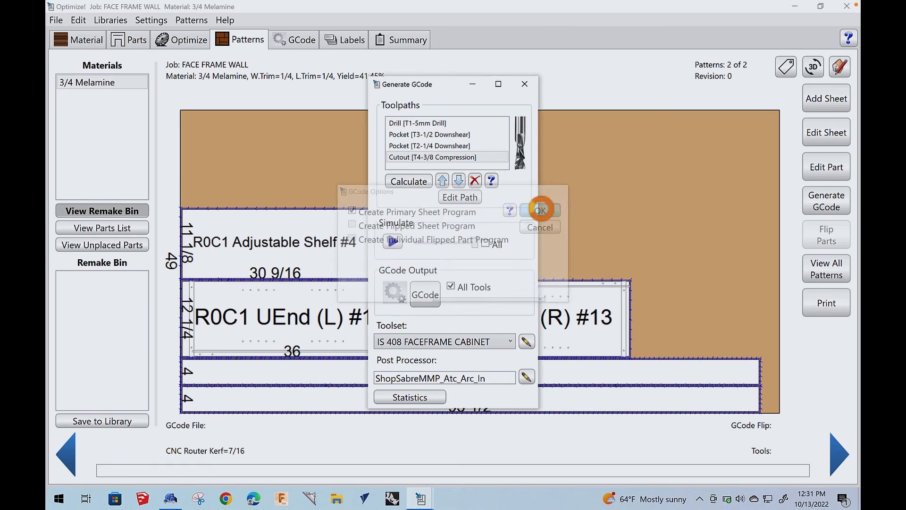
pyautogui.click(539, 209)
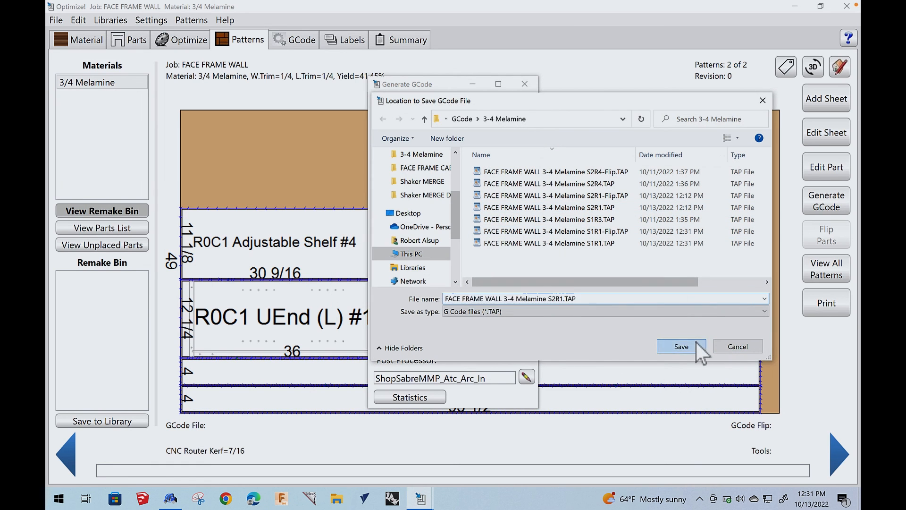
pyautogui.click(681, 346)
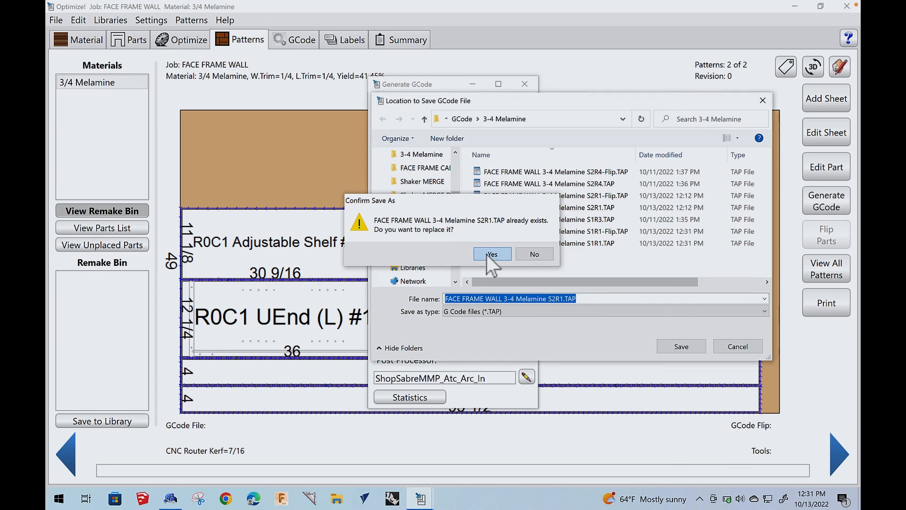
pyautogui.click(491, 254)
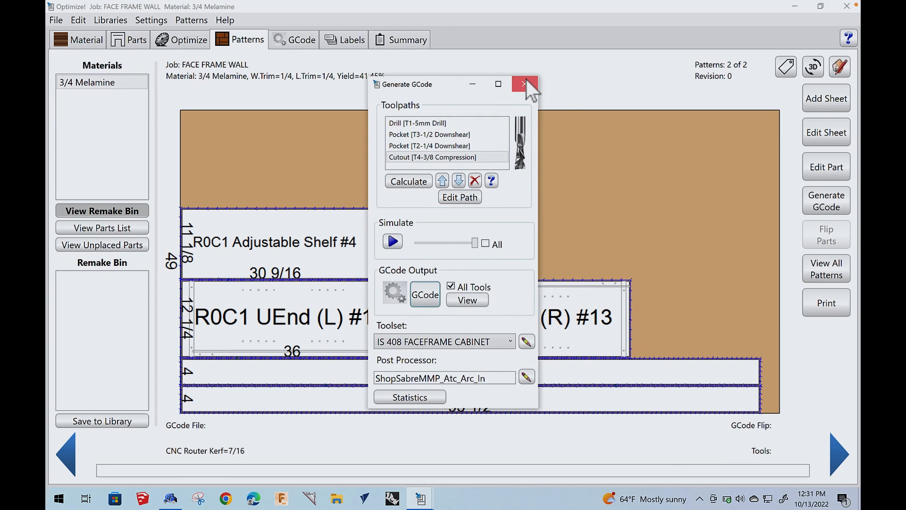
pyautogui.click(523, 84)
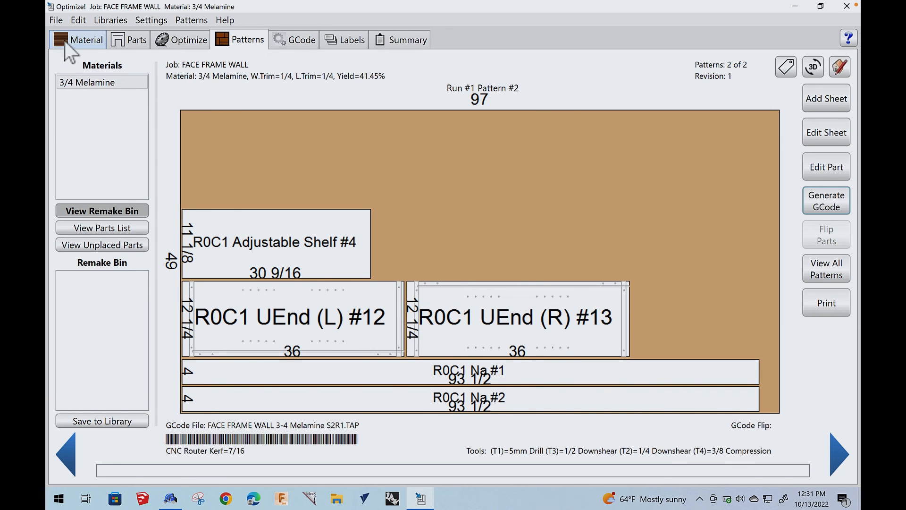
# Step: Switch the job material to 1/4 Melamine and optimize it into two sheet patterns
pyautogui.click(86, 39)
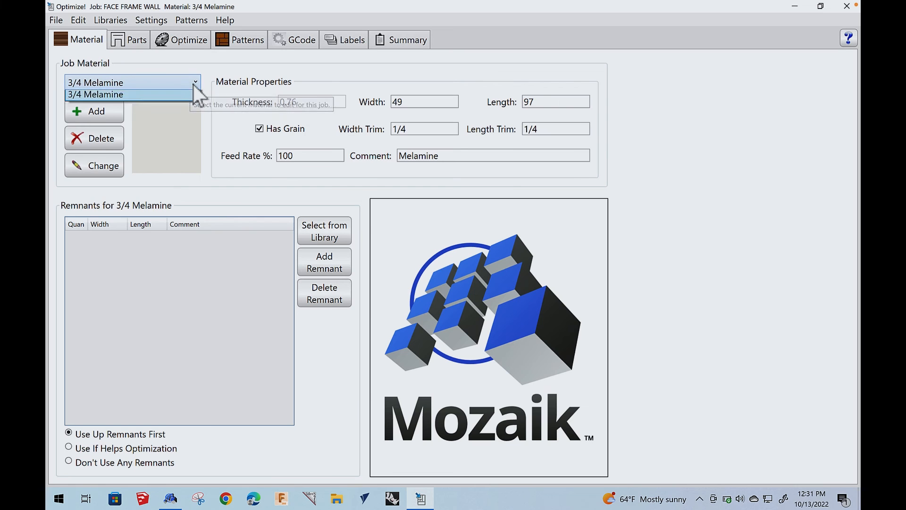
pyautogui.click(115, 95)
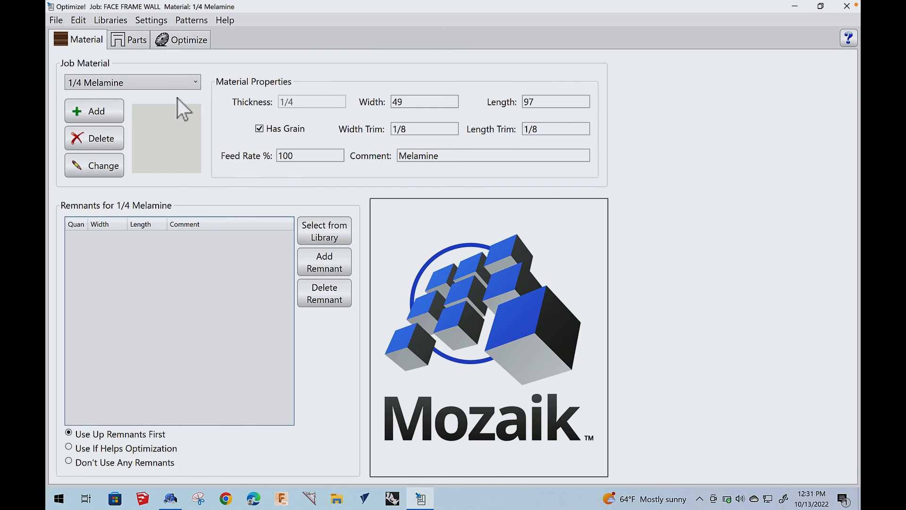
pyautogui.click(187, 39)
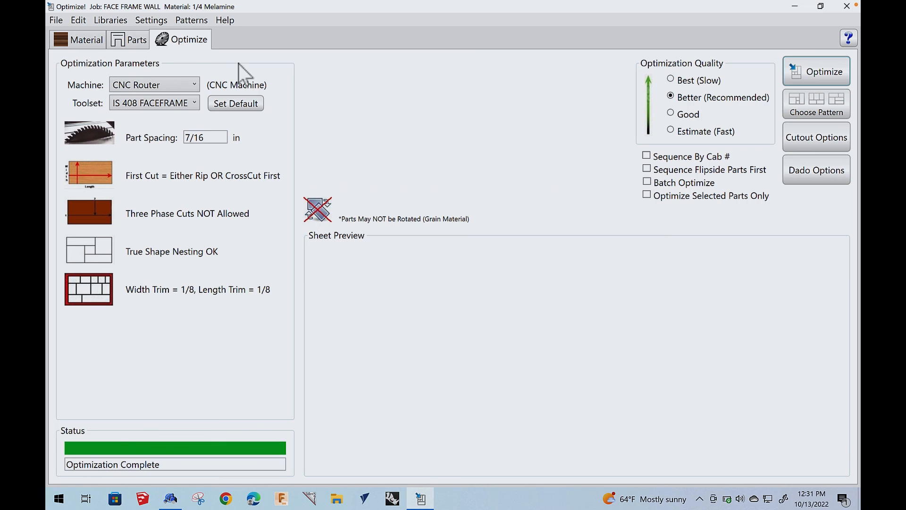
pyautogui.click(816, 71)
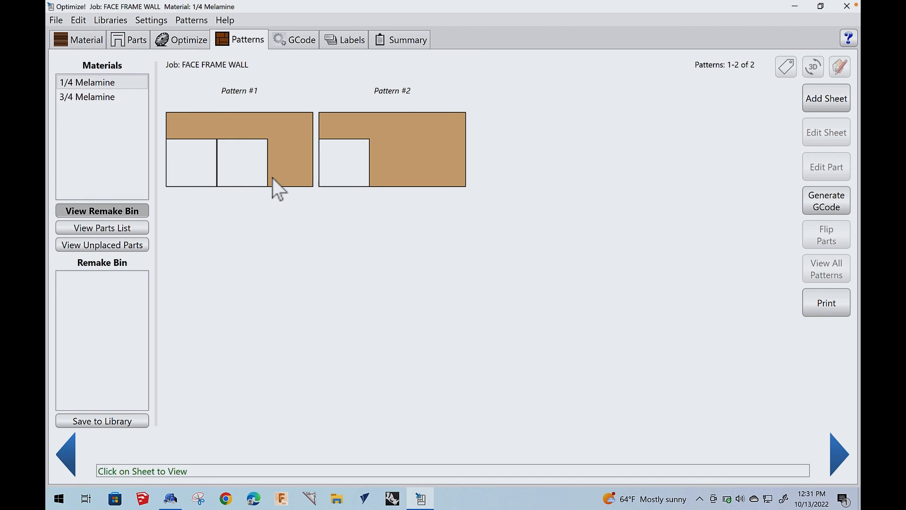
# Step: Calculate toolpaths for pattern #1 and save its G-code, replacing FACE FRAME WALL 1-4 Melamine S1R1.TAP
pyautogui.click(239, 149)
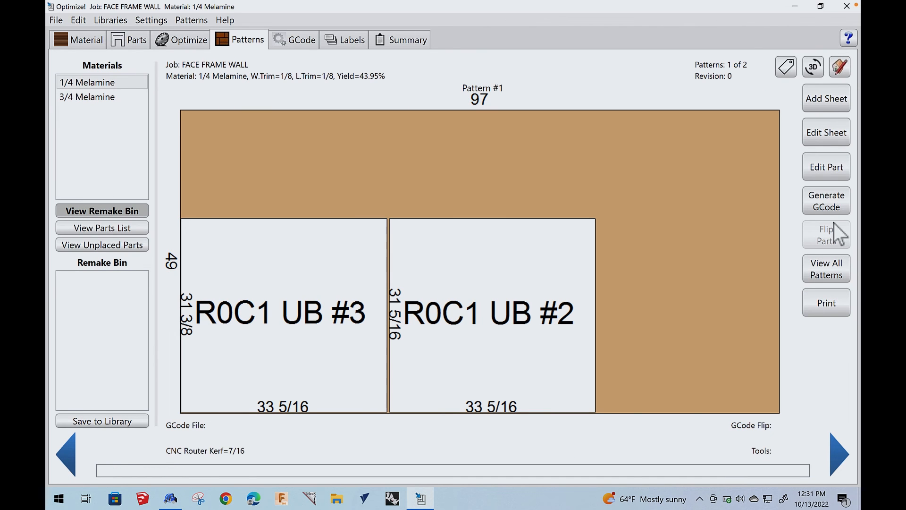
pyautogui.click(825, 200)
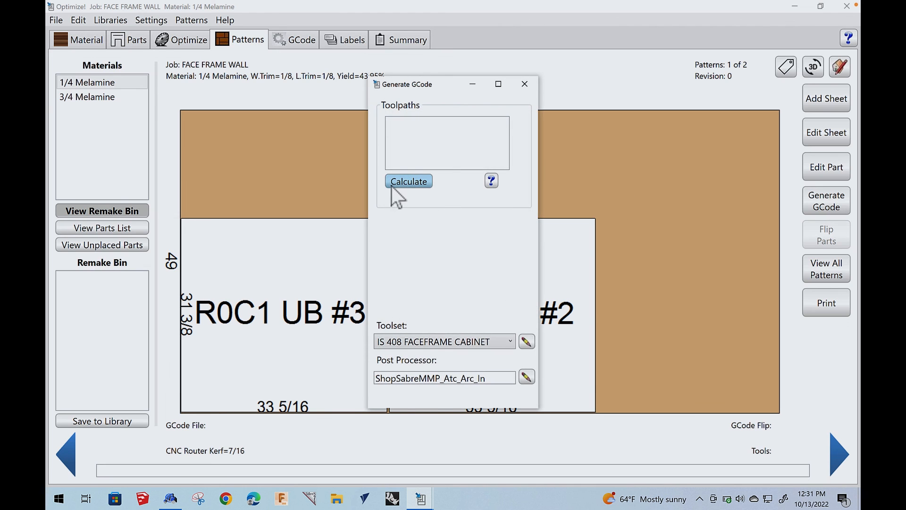
pyautogui.click(408, 181)
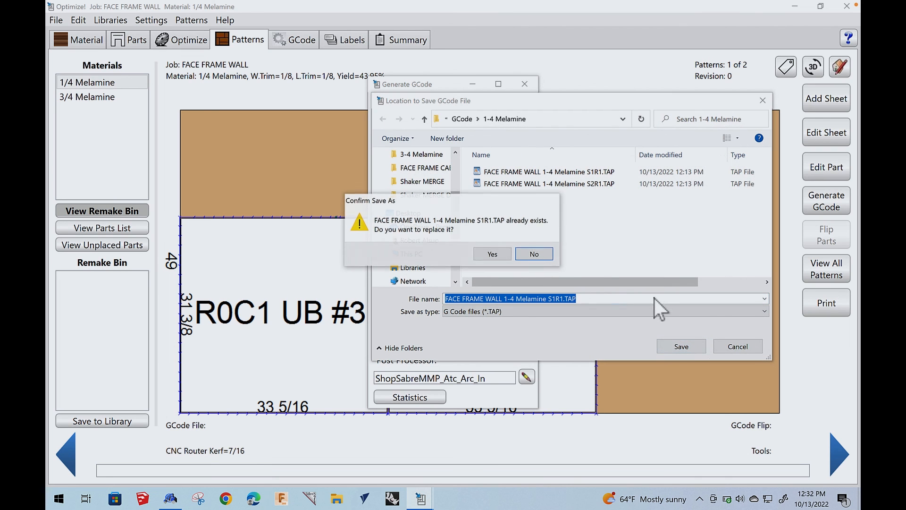
pyautogui.click(491, 253)
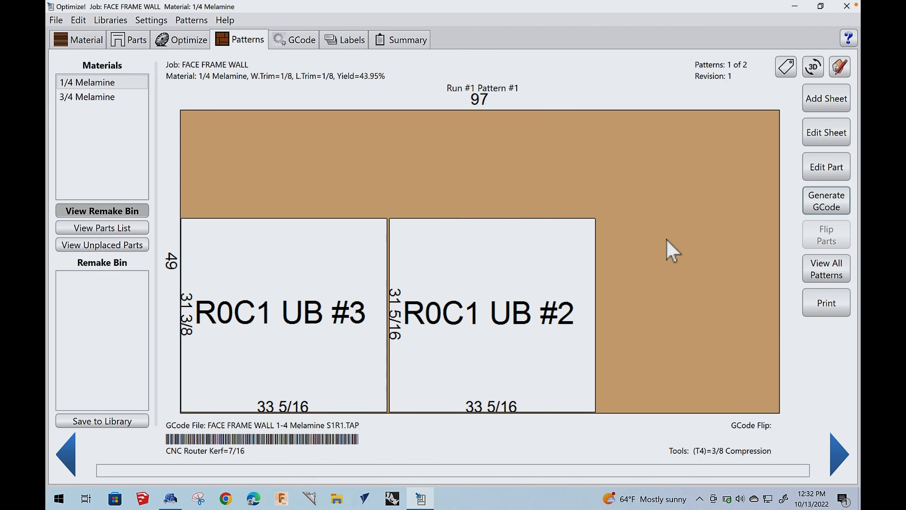
# Step: Calculate toolpaths for pattern #2 (primary sheet only) and save its G-code, replacing S2R1.TAP
pyautogui.click(830, 454)
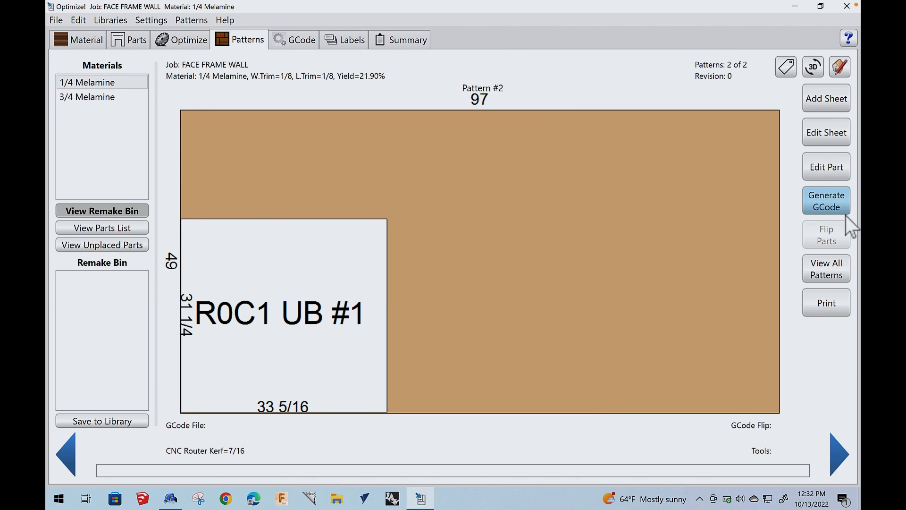
pyautogui.click(826, 200)
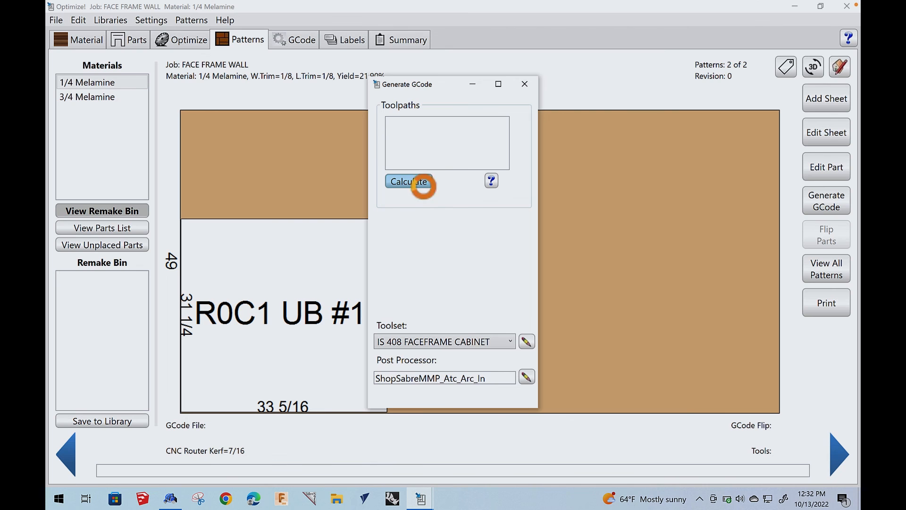
pyautogui.click(407, 182)
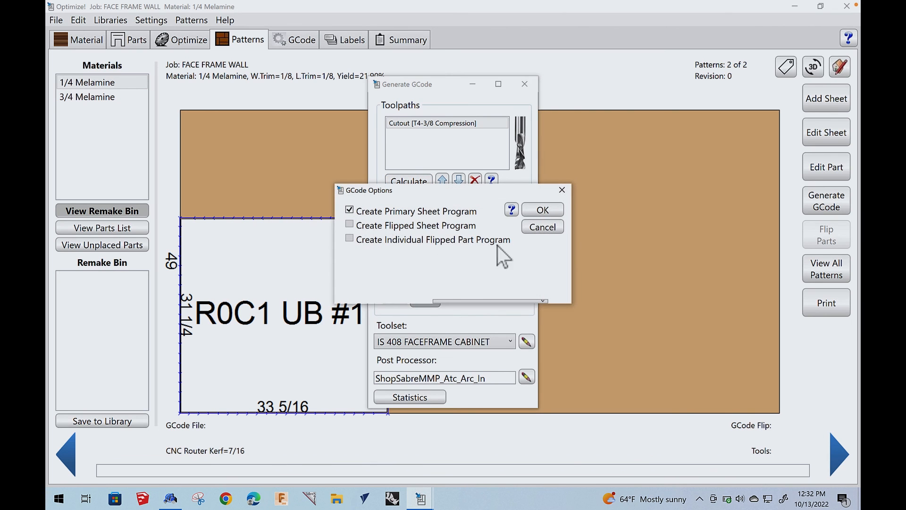
pyautogui.click(541, 209)
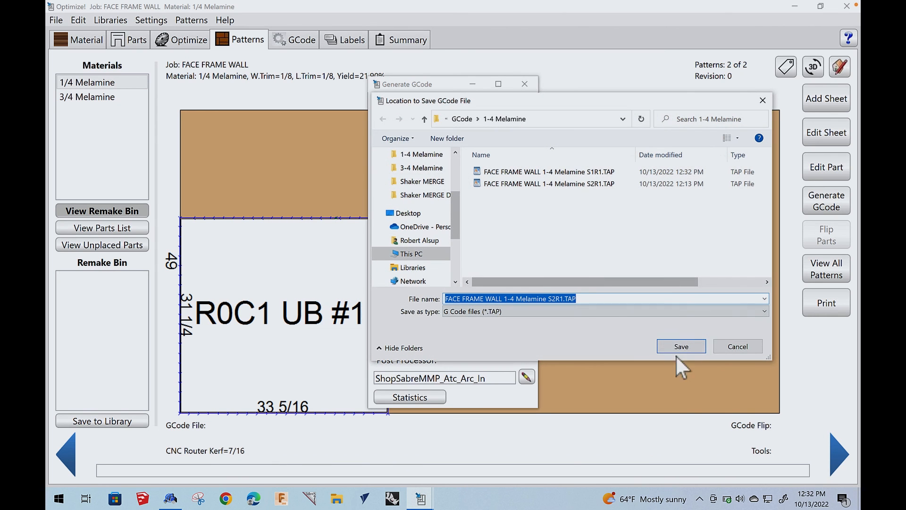
pyautogui.click(681, 347)
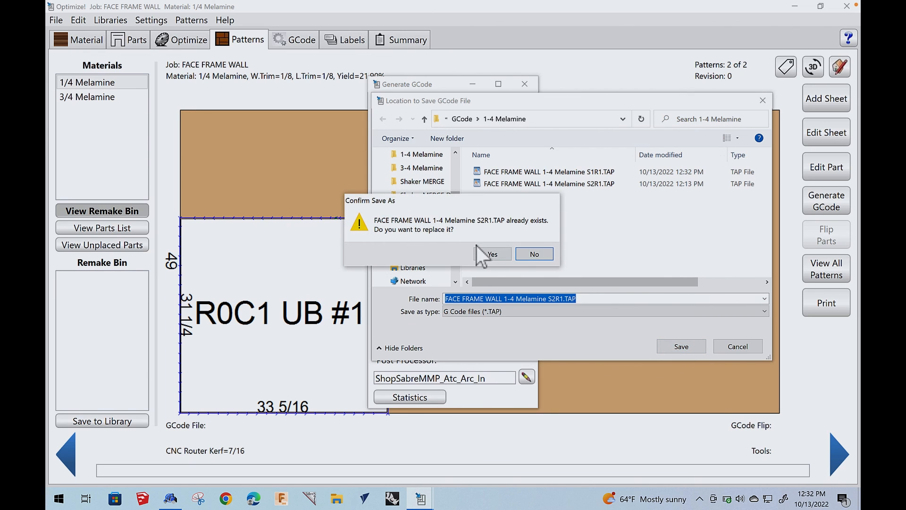
pyautogui.click(492, 254)
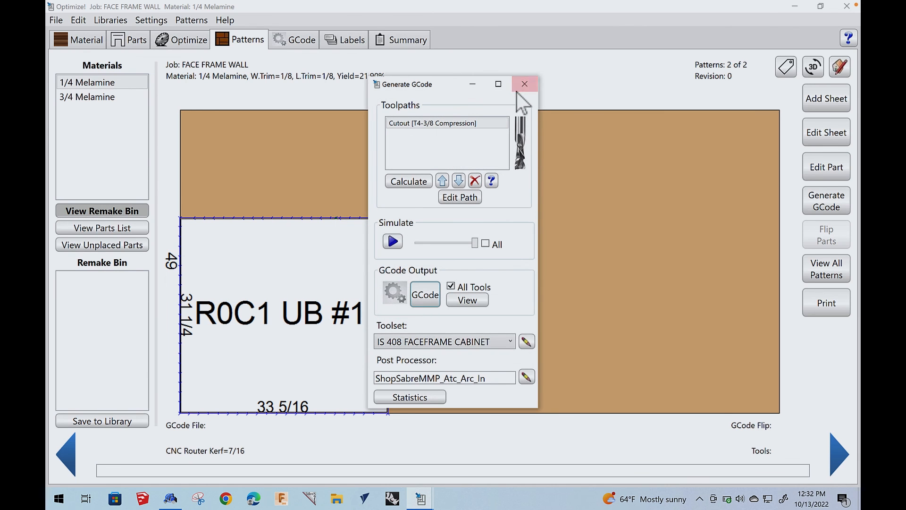
pyautogui.click(523, 84)
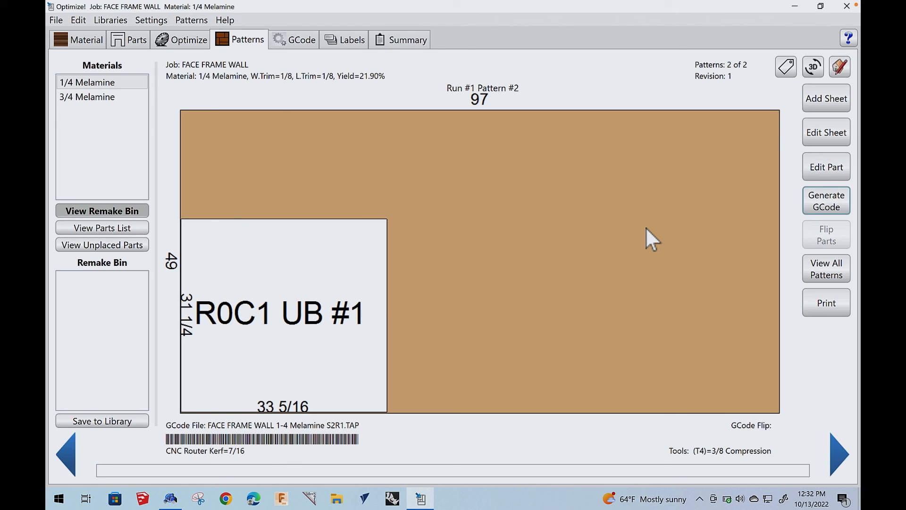
pyautogui.moveTo(619, 248)
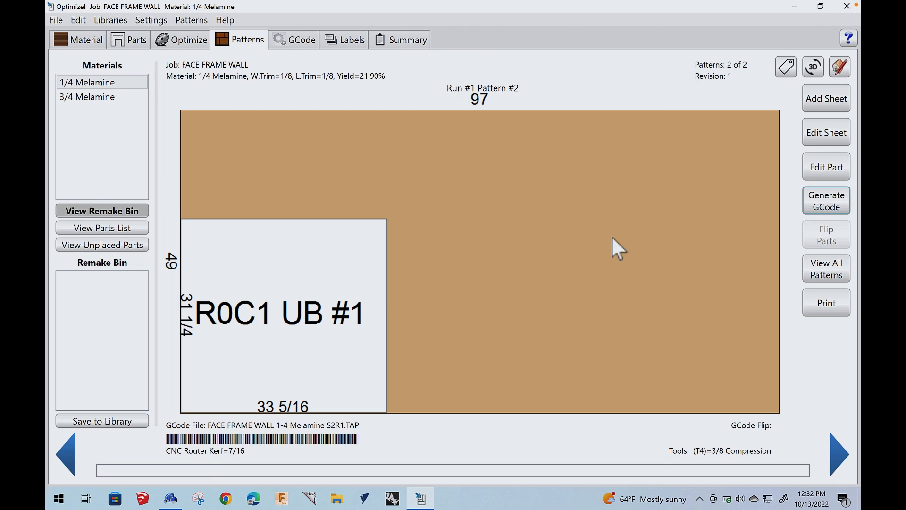
pyautogui.moveTo(618, 246)
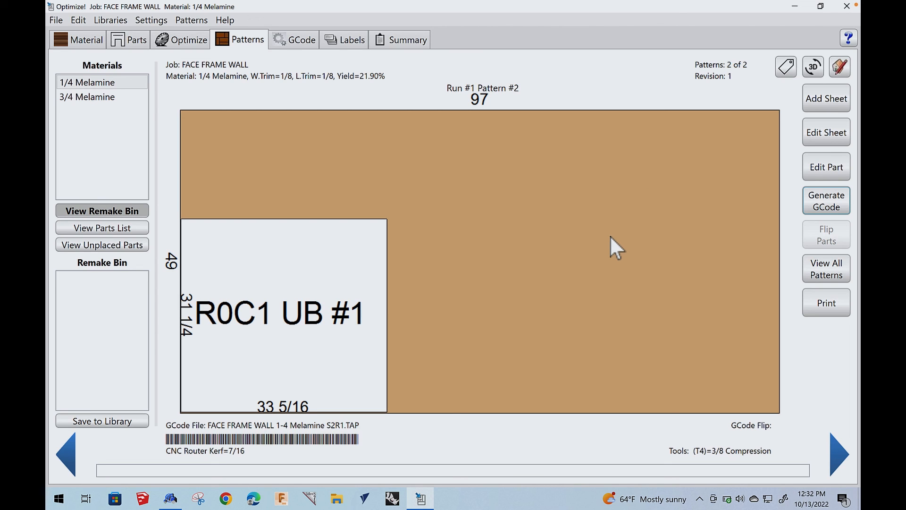